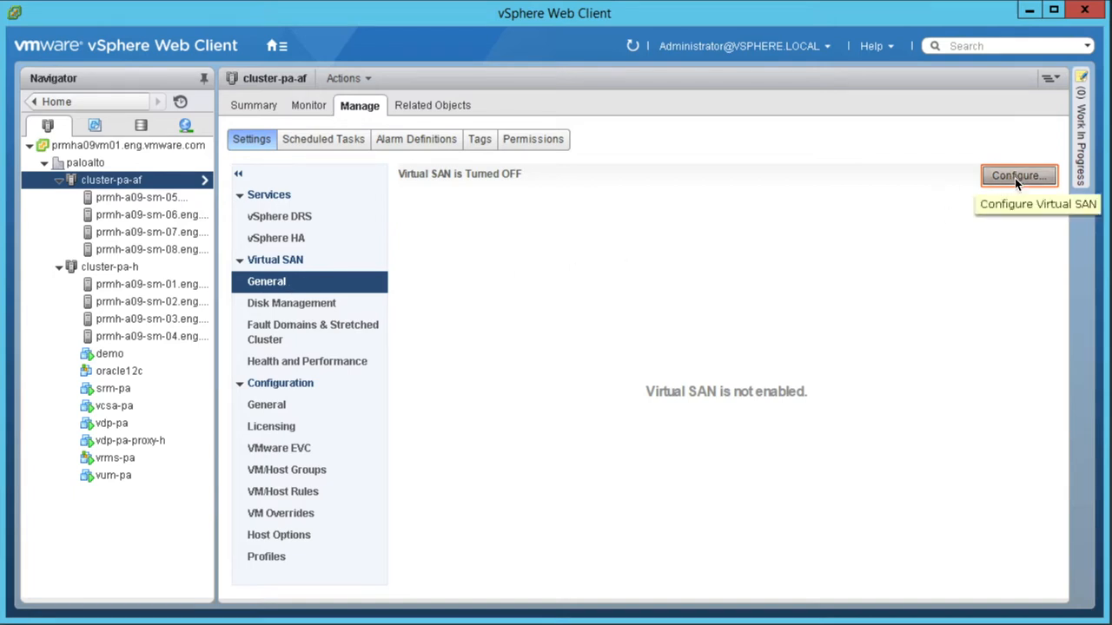
Step: Start vSAN setup for cluster-pa-af with deduplication and compression enabled, then validate the network
click(1016, 175)
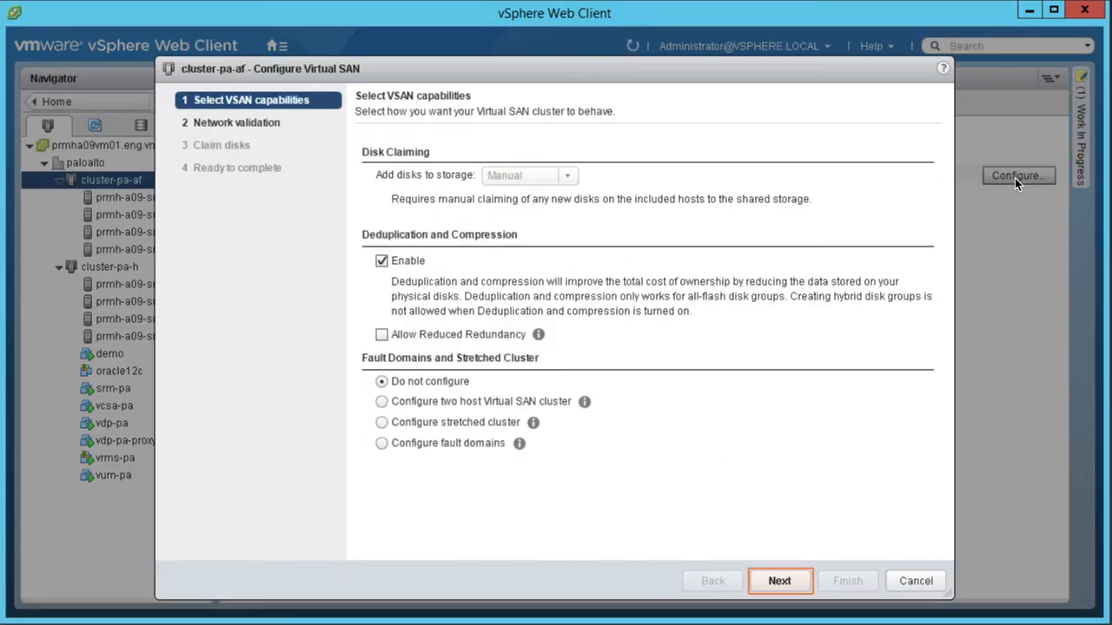
mouse_move(756, 424)
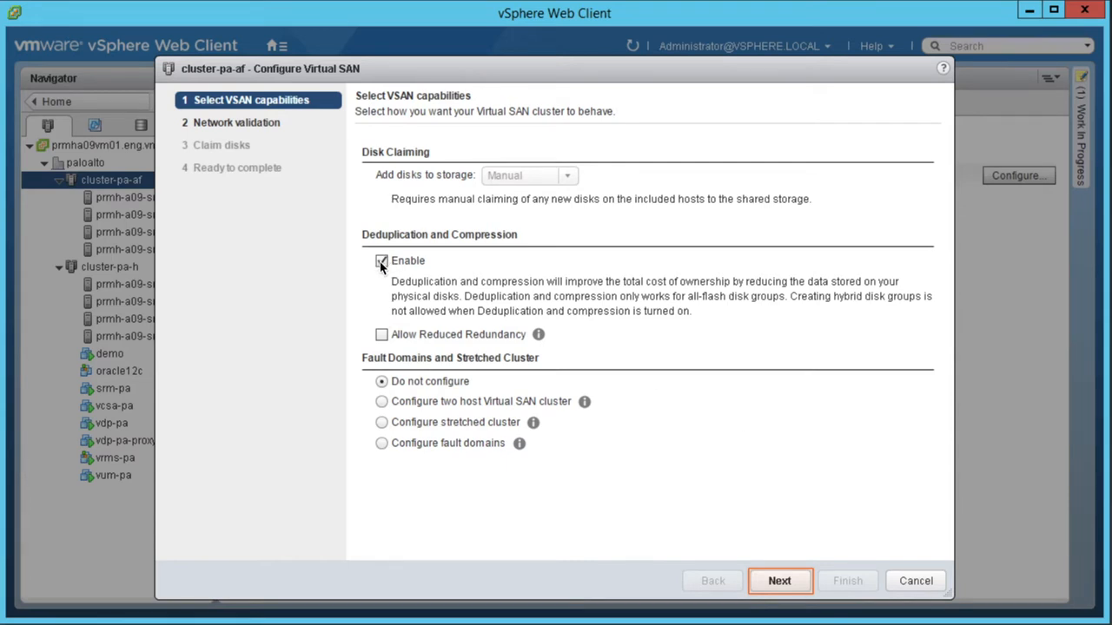
click(381, 261)
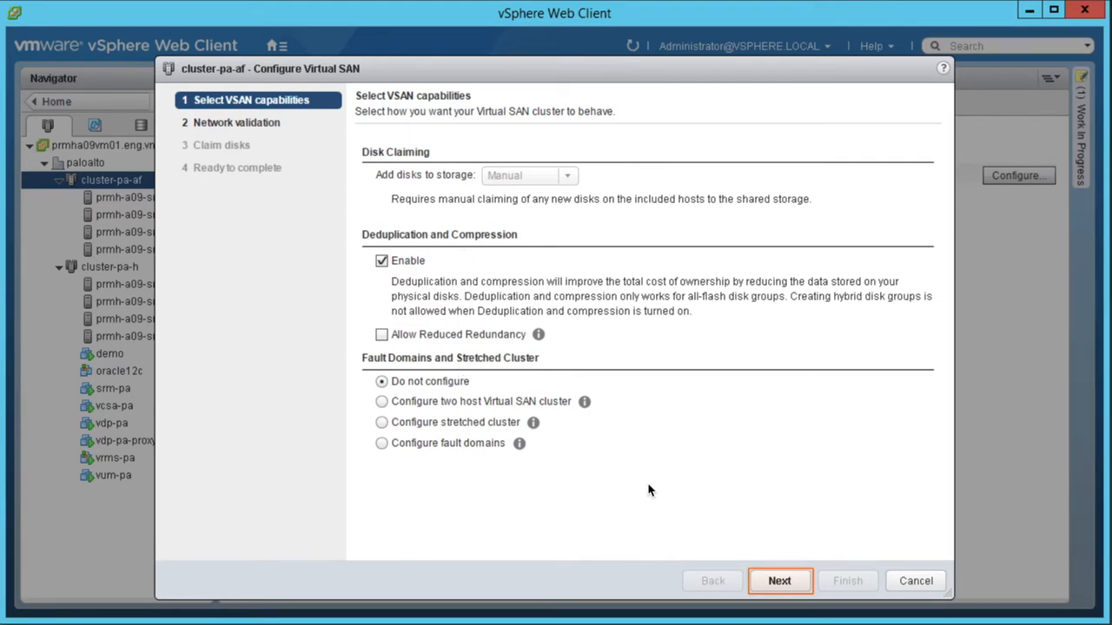
click(779, 581)
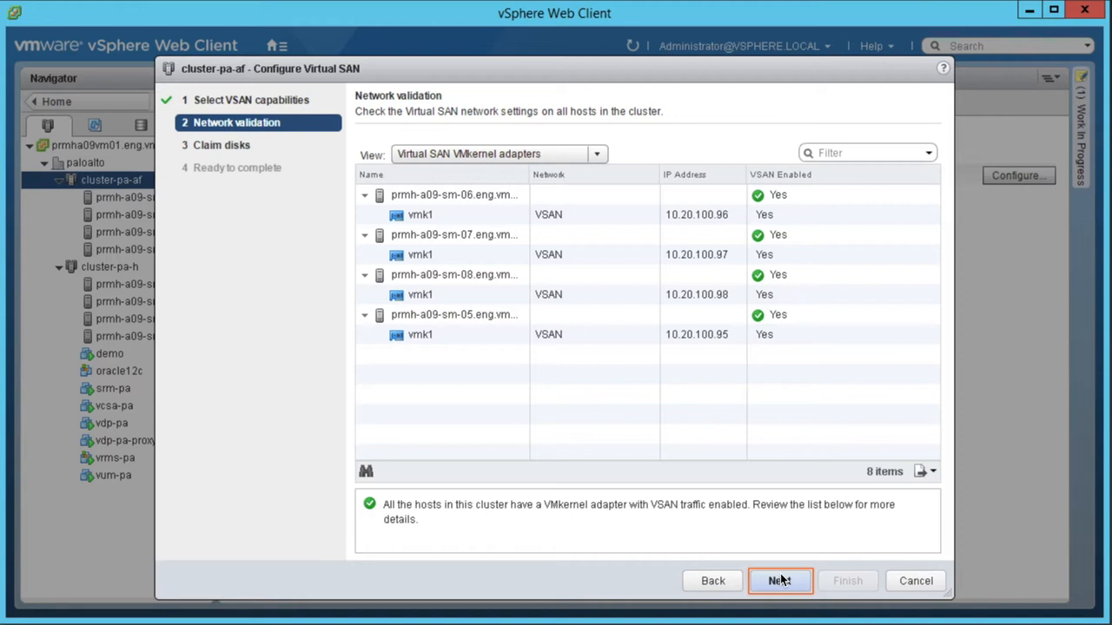
Step: Accept the recommended cache and capacity disk claims and finish the vSAN wizard
click(780, 581)
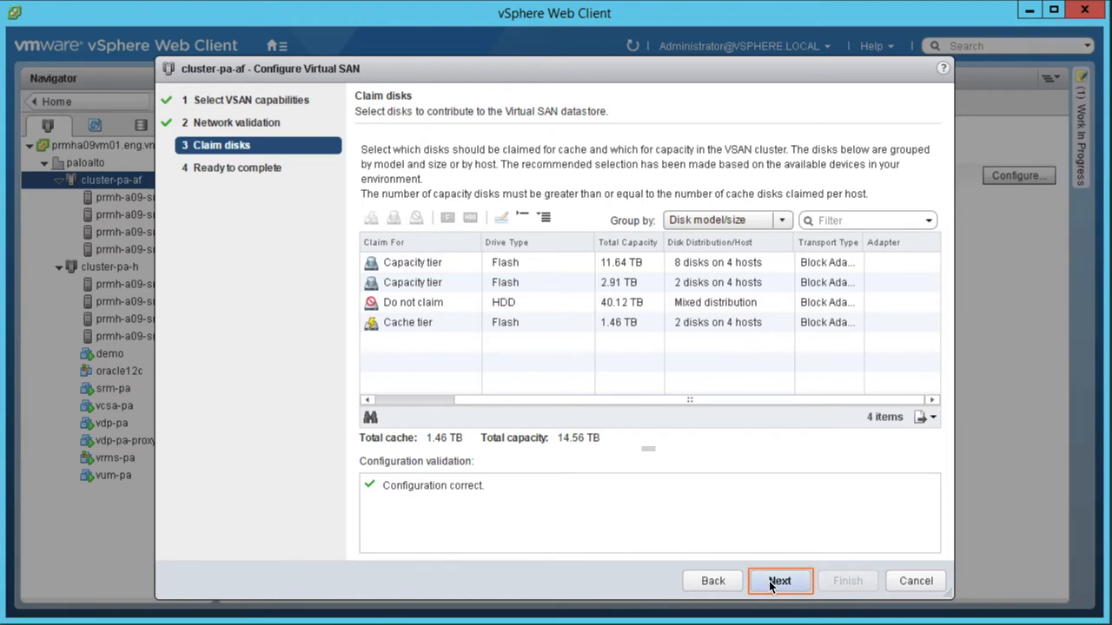
click(779, 580)
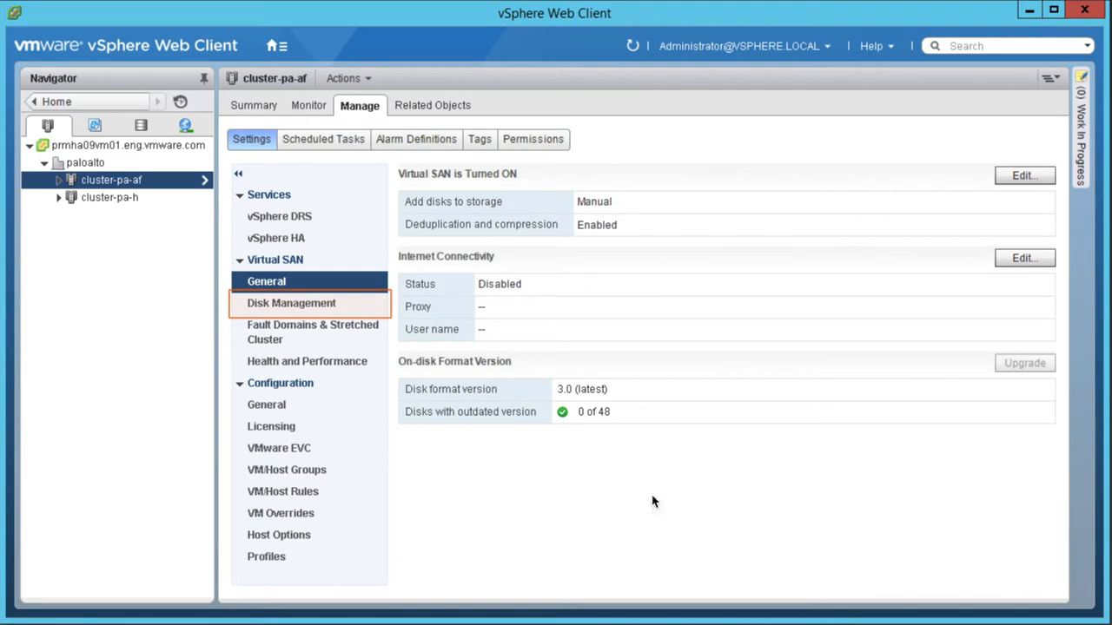
Step: Review vSAN disk groups, viewing the six flash disks in prmh-a09-sm-06's first group
click(291, 303)
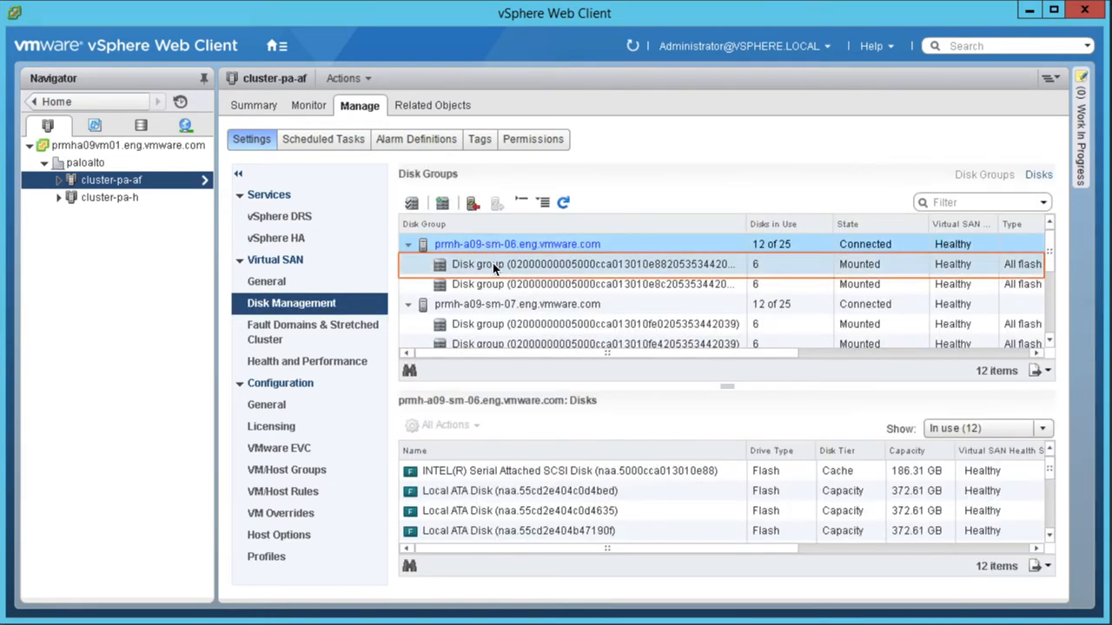
click(593, 264)
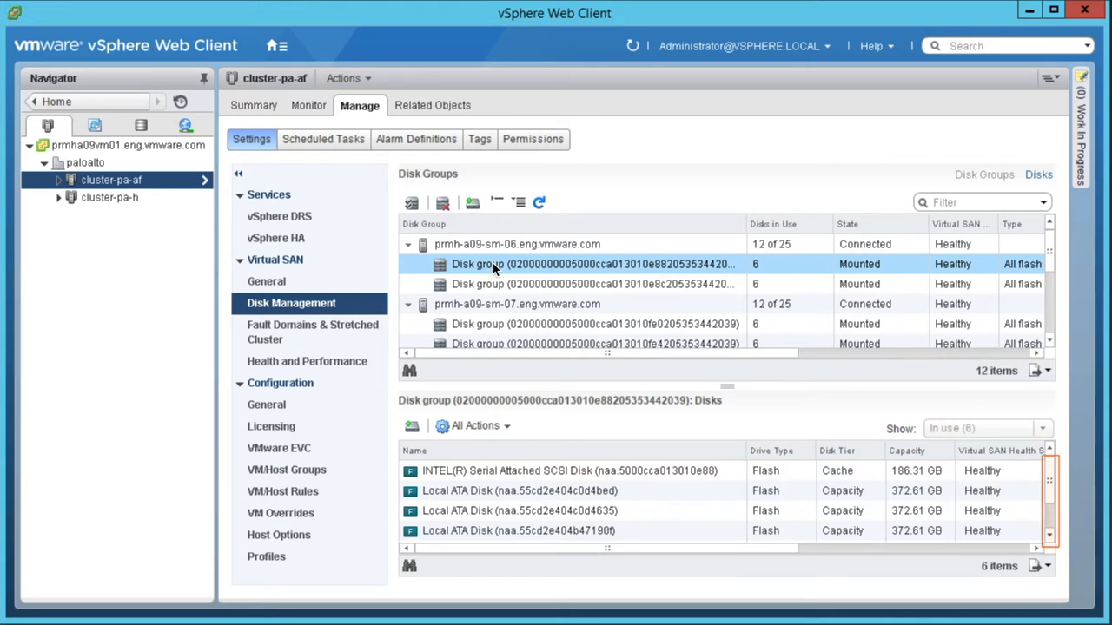
scroll(down, 3)
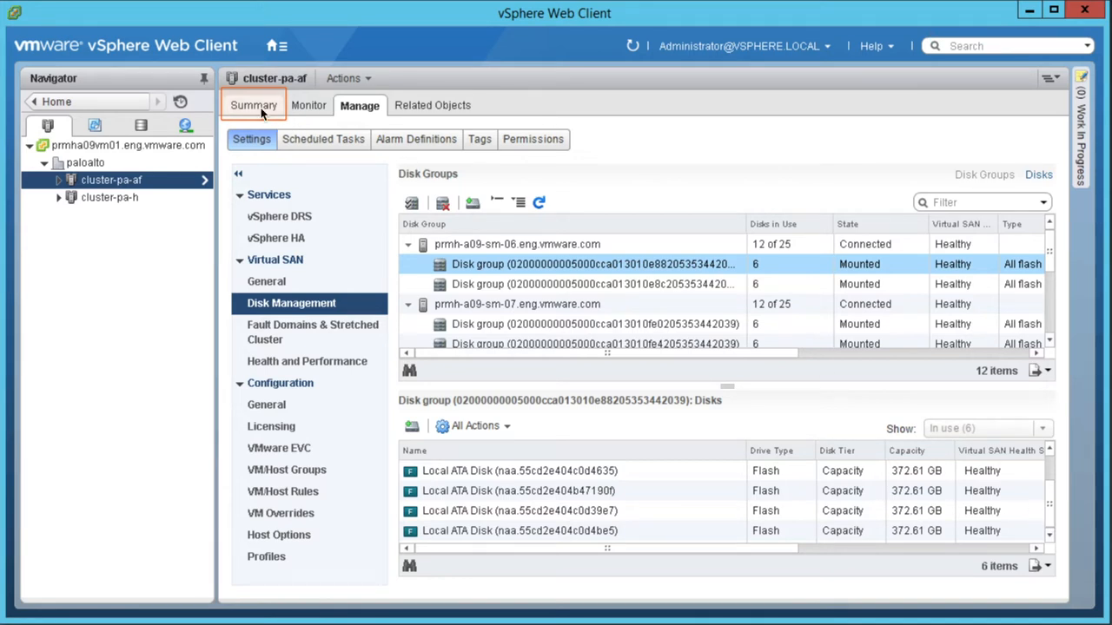
Step: Show cluster-pa-af's vSAN capacity: 14.56 TB total, 13.61 TB free, 1.00x dedup ratio
click(253, 105)
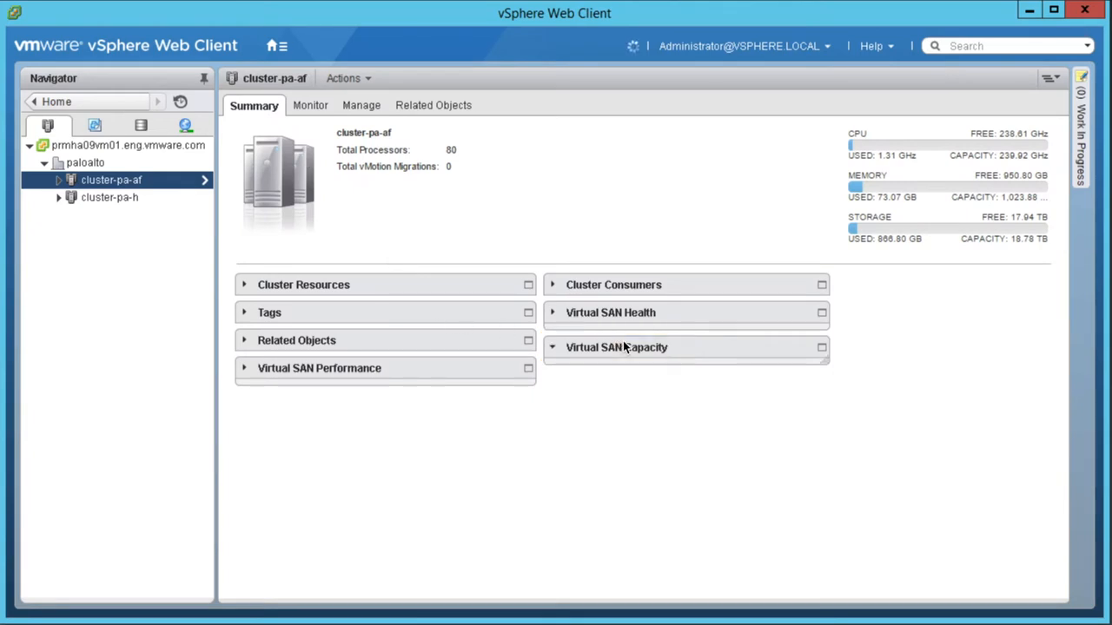
click(617, 346)
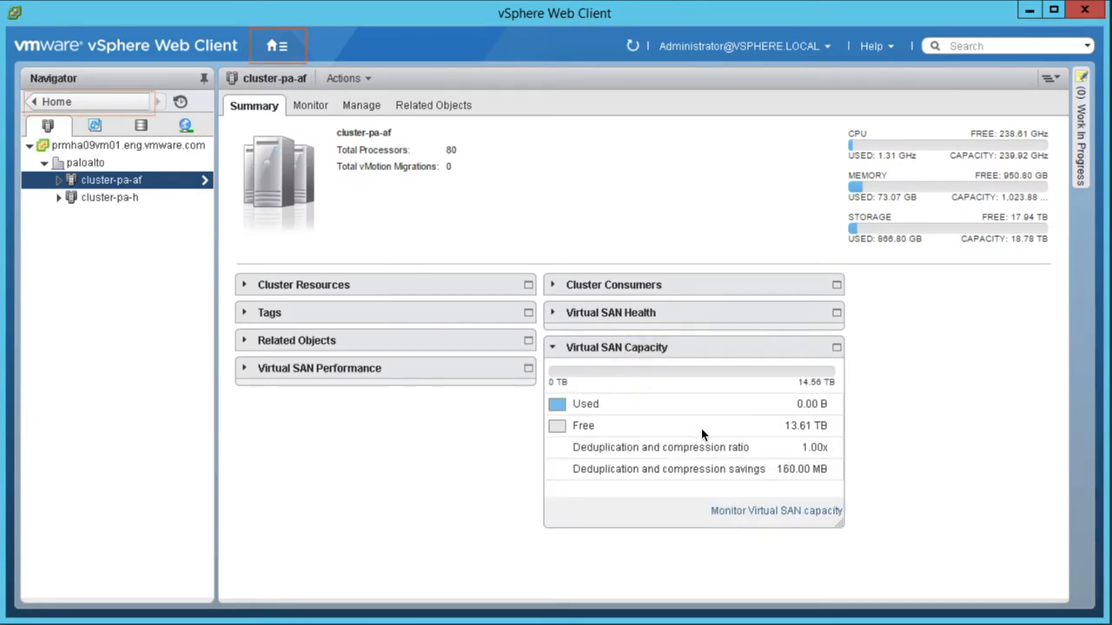
mouse_move(904, 461)
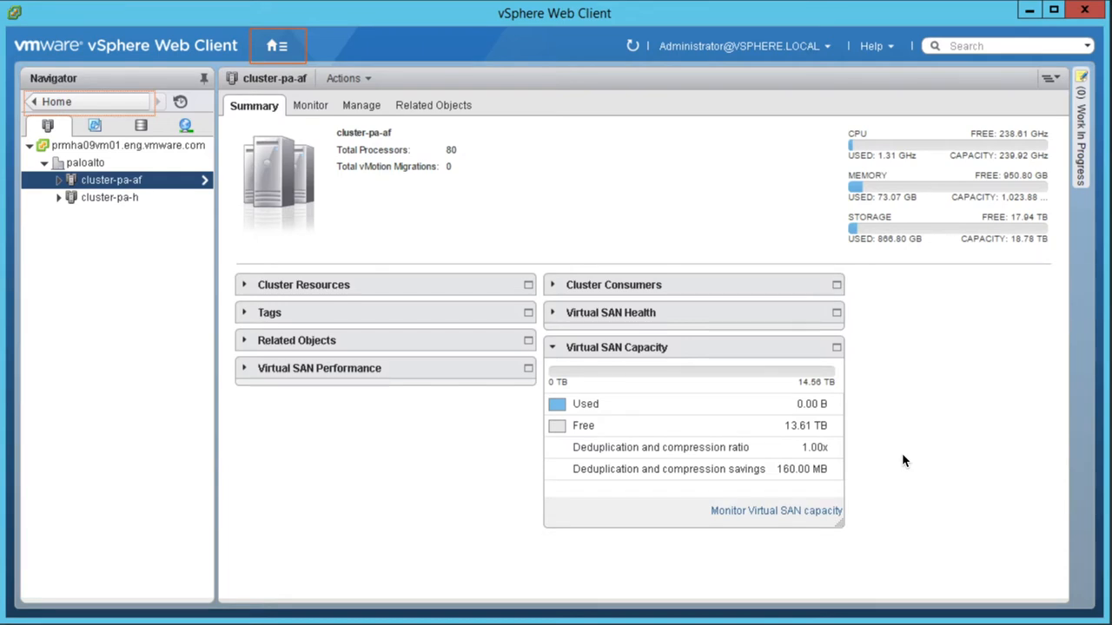
mouse_move(825, 399)
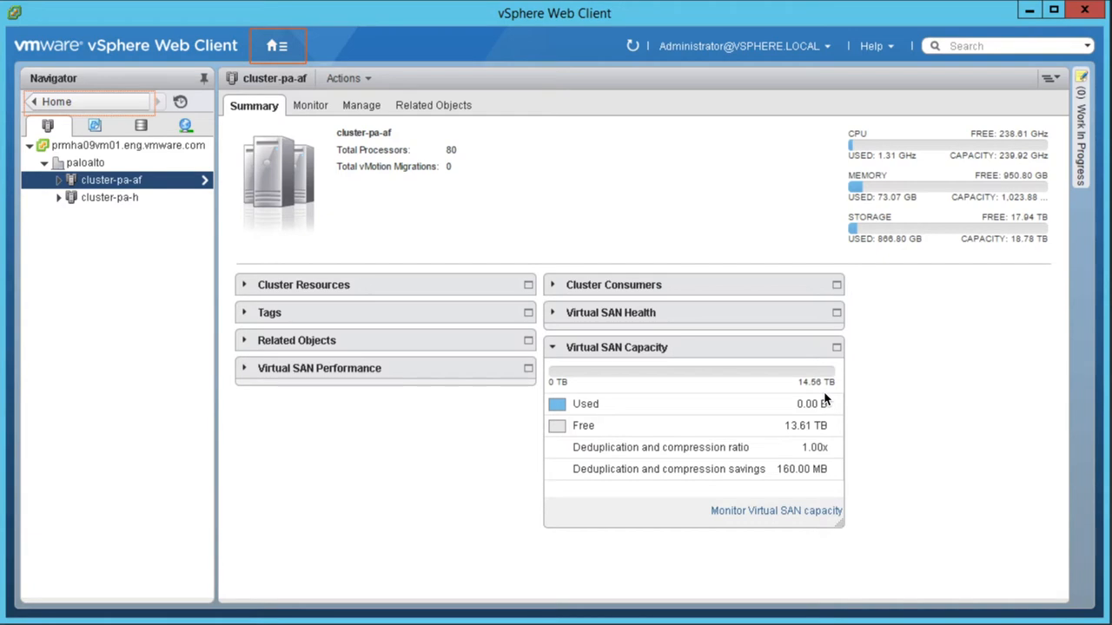
mouse_move(291, 93)
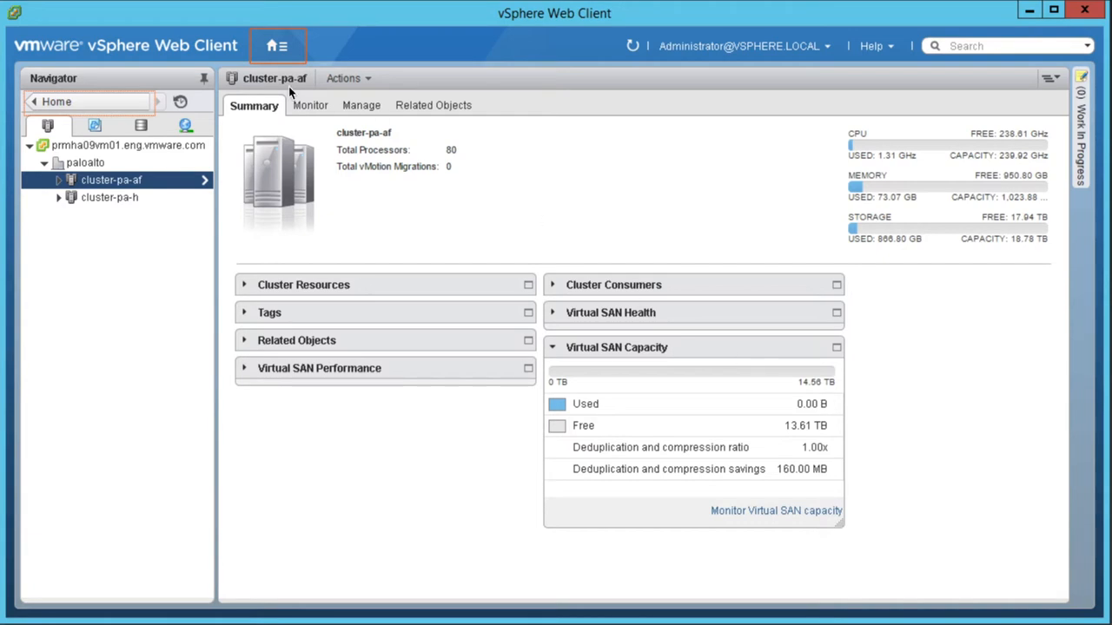
Step: Start a storage-only migration of app23, app24, db21 and dev22 from lun01
click(276, 45)
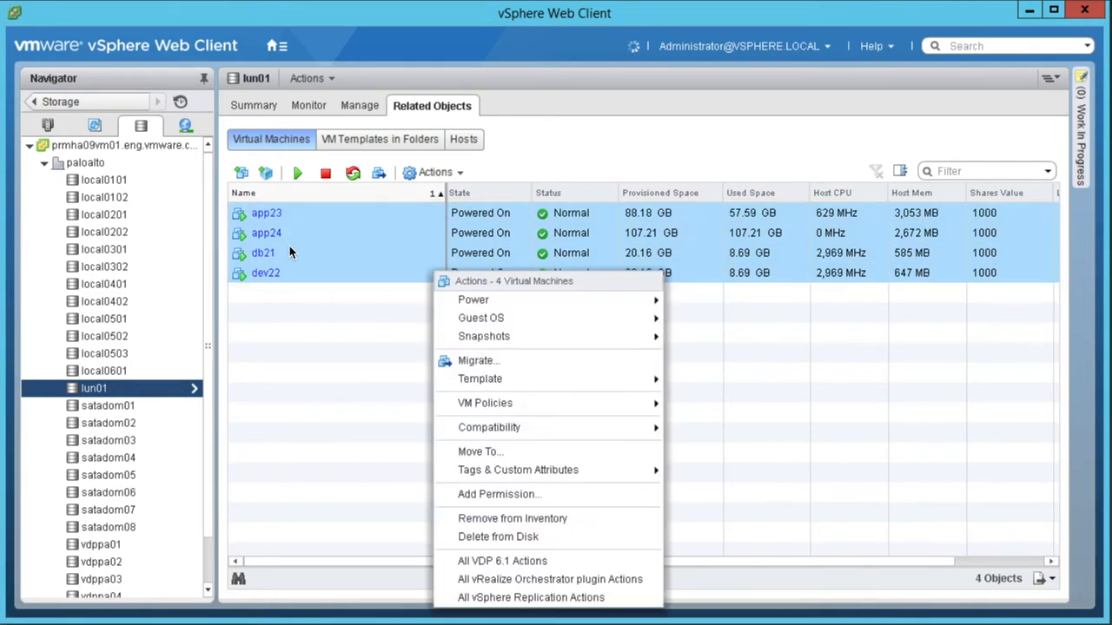
click(478, 359)
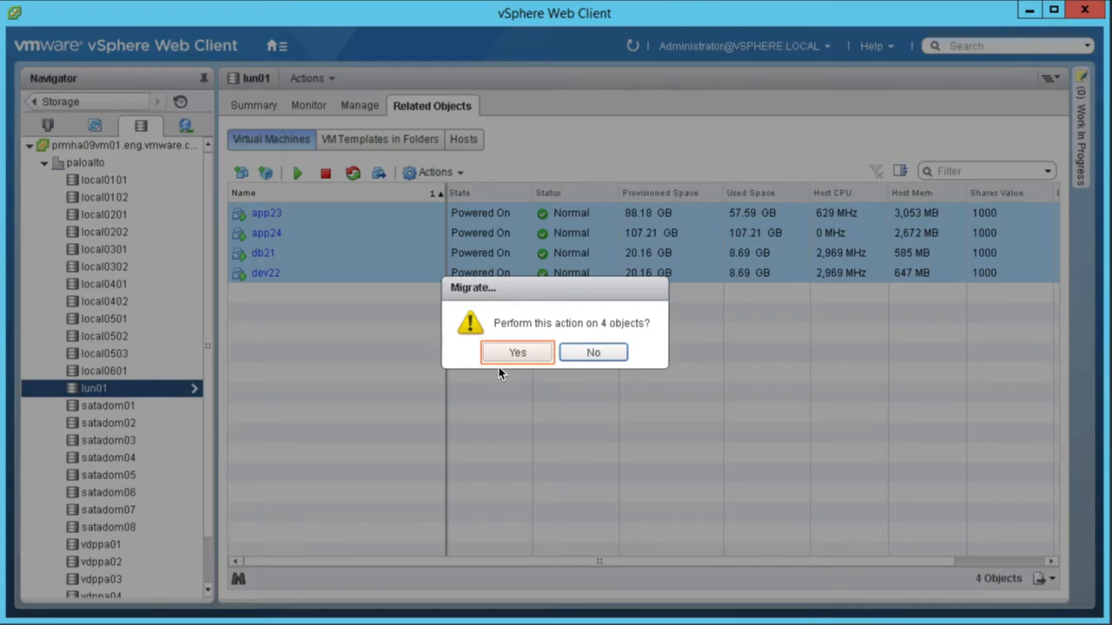
click(517, 352)
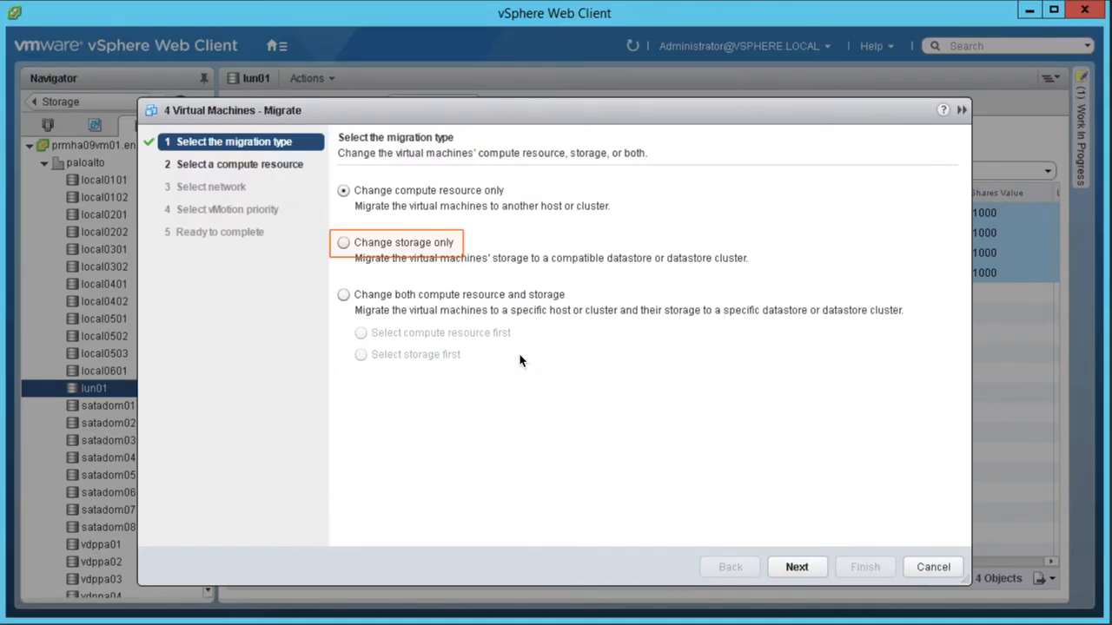
click(343, 242)
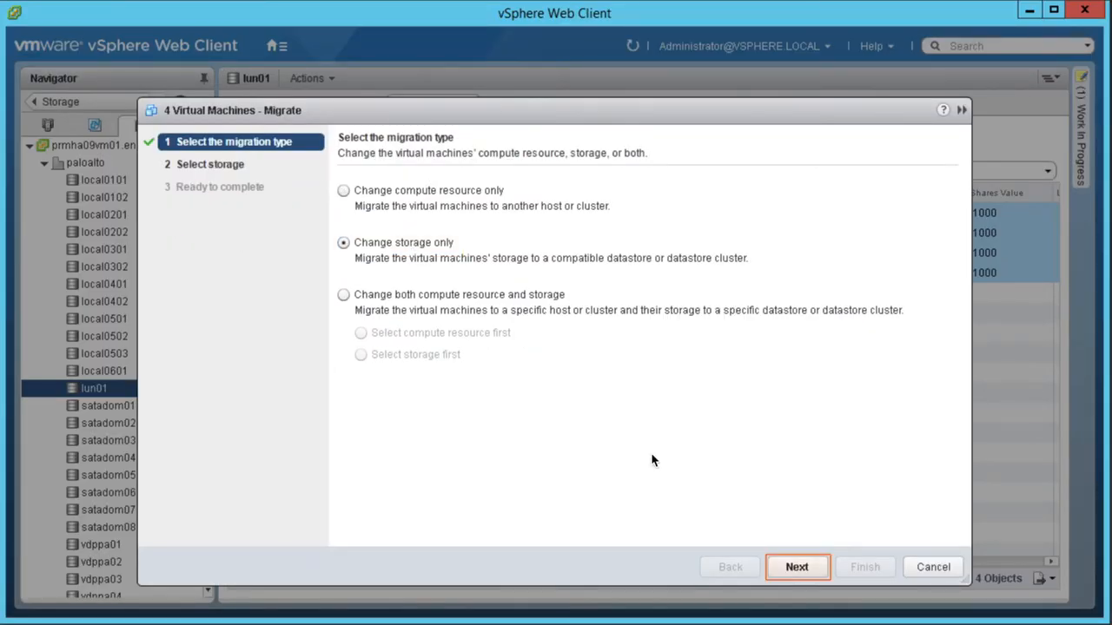
Step: Target vsanDatastore-af with Virtual SAN Default Storage Policy and submit the migration
click(797, 567)
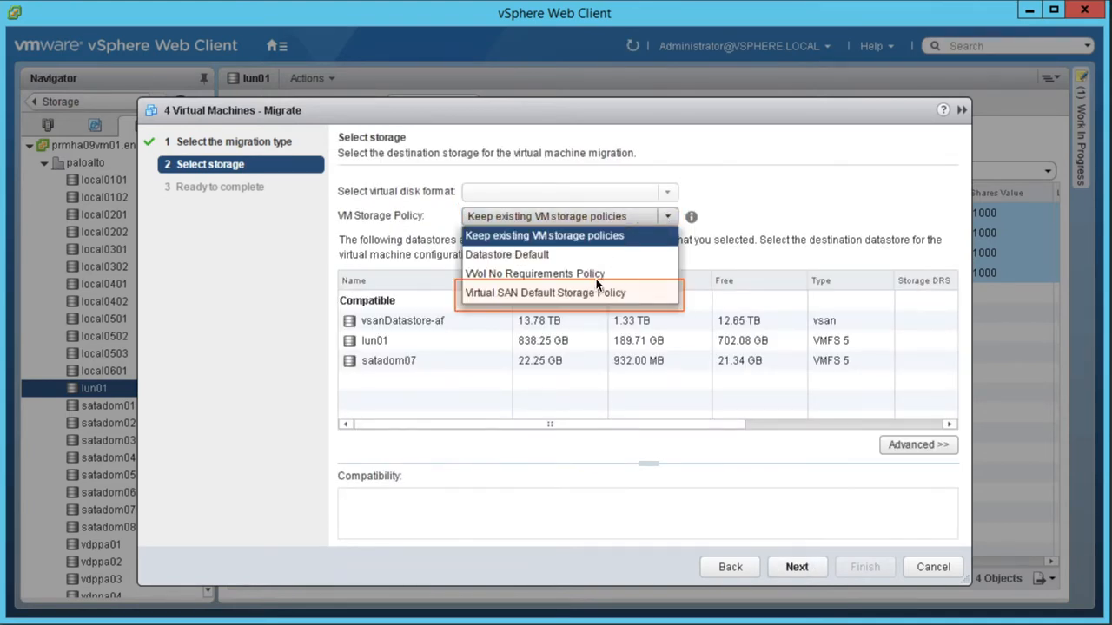
click(546, 292)
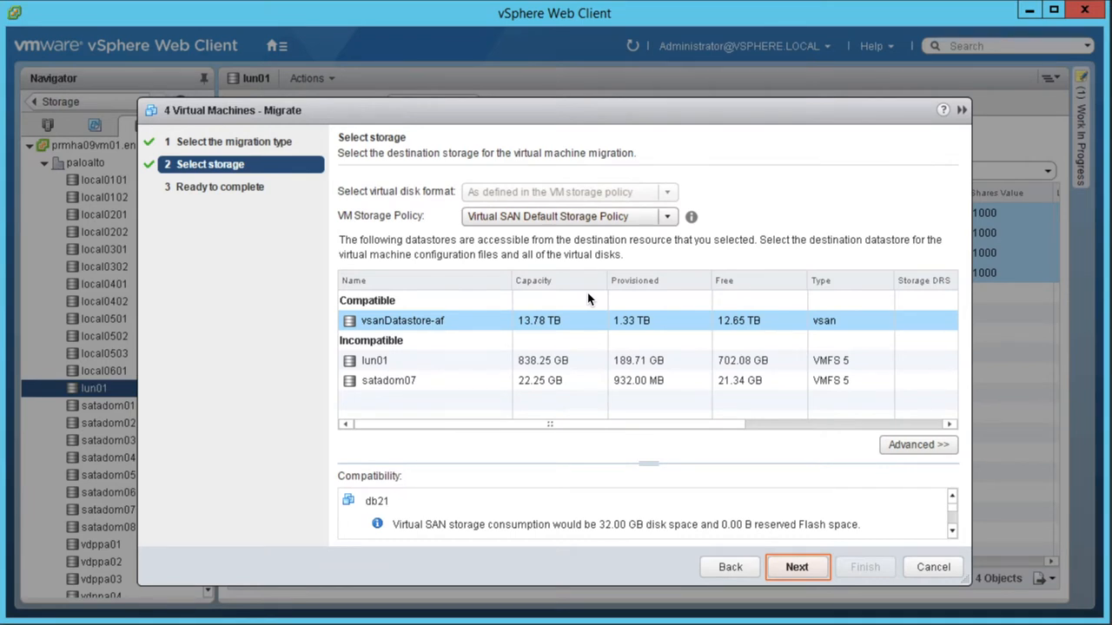
mouse_move(671, 512)
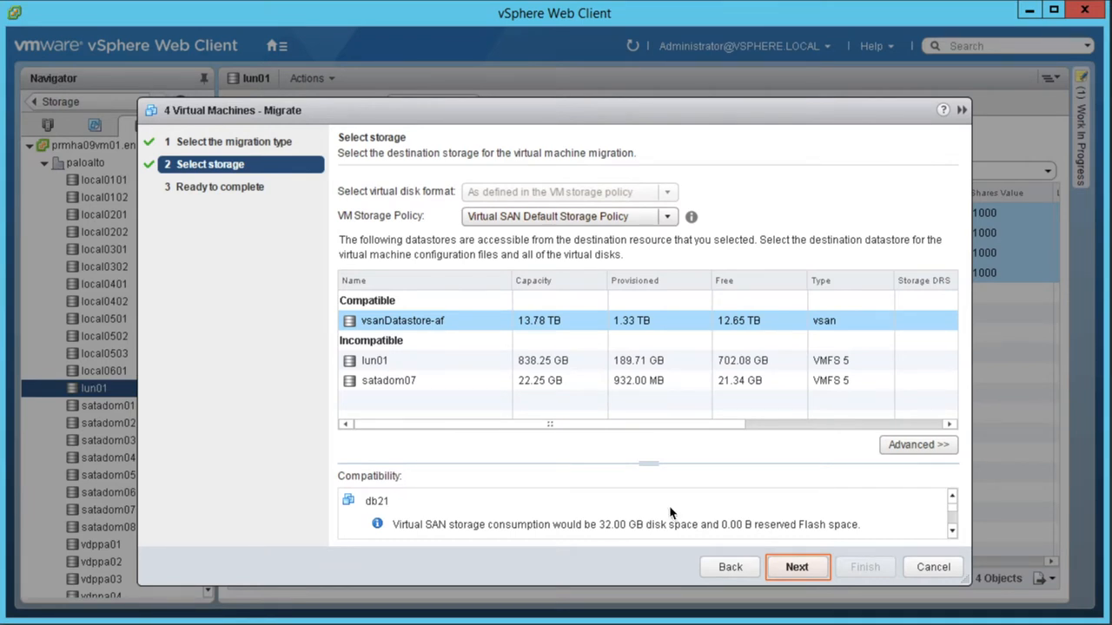
click(796, 566)
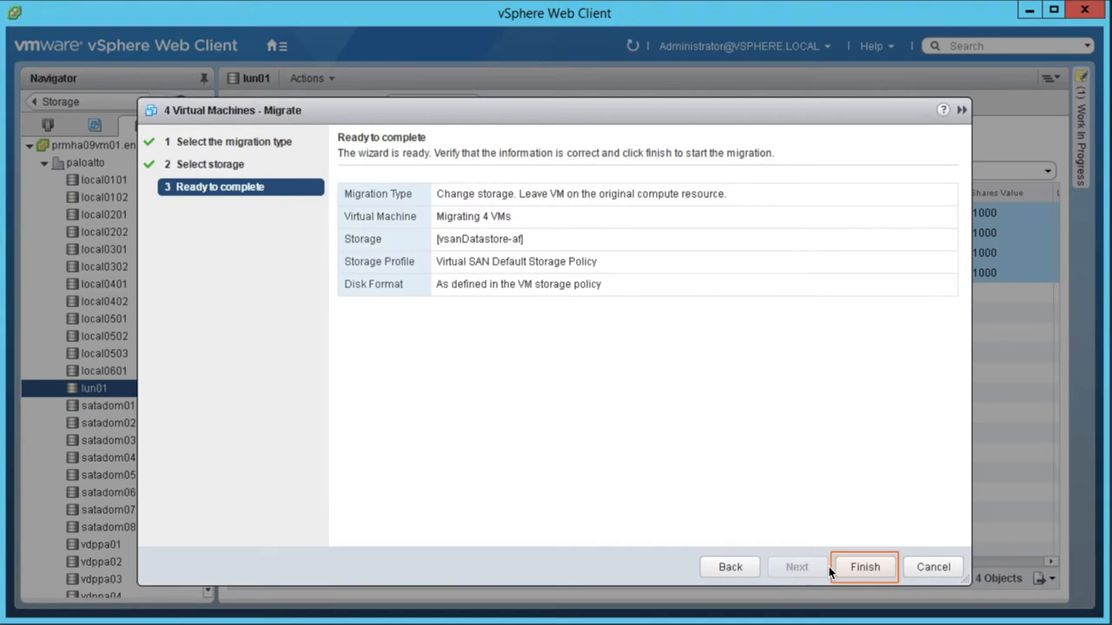
click(863, 567)
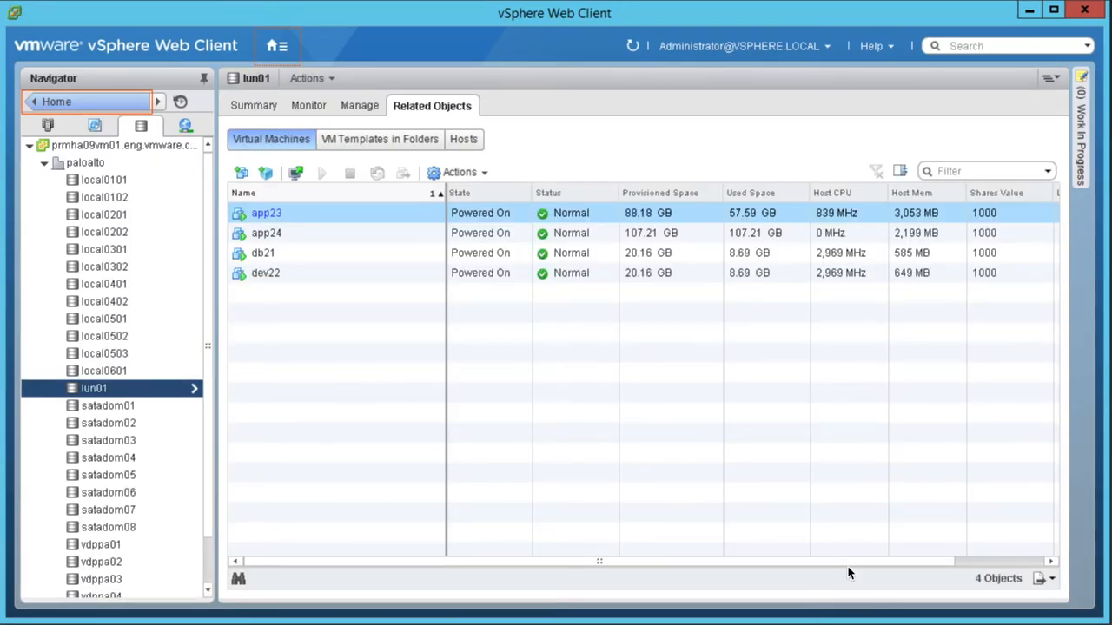
mouse_move(68, 94)
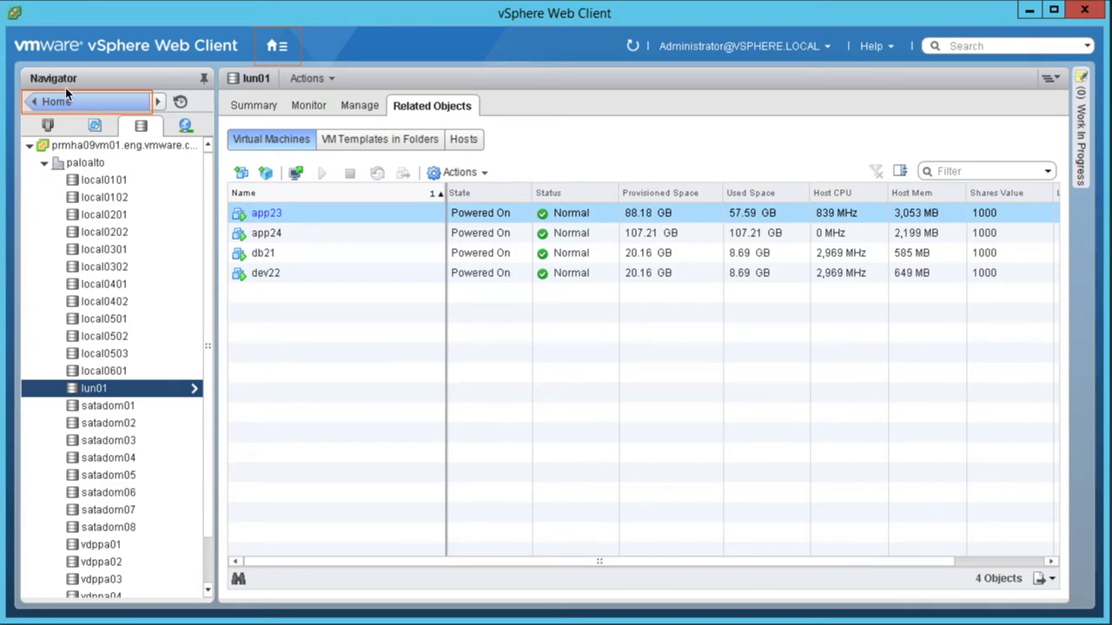
Step: Review vSAN capacity showing 2.41 TB savings at 3.09x, then return Home
click(276, 45)
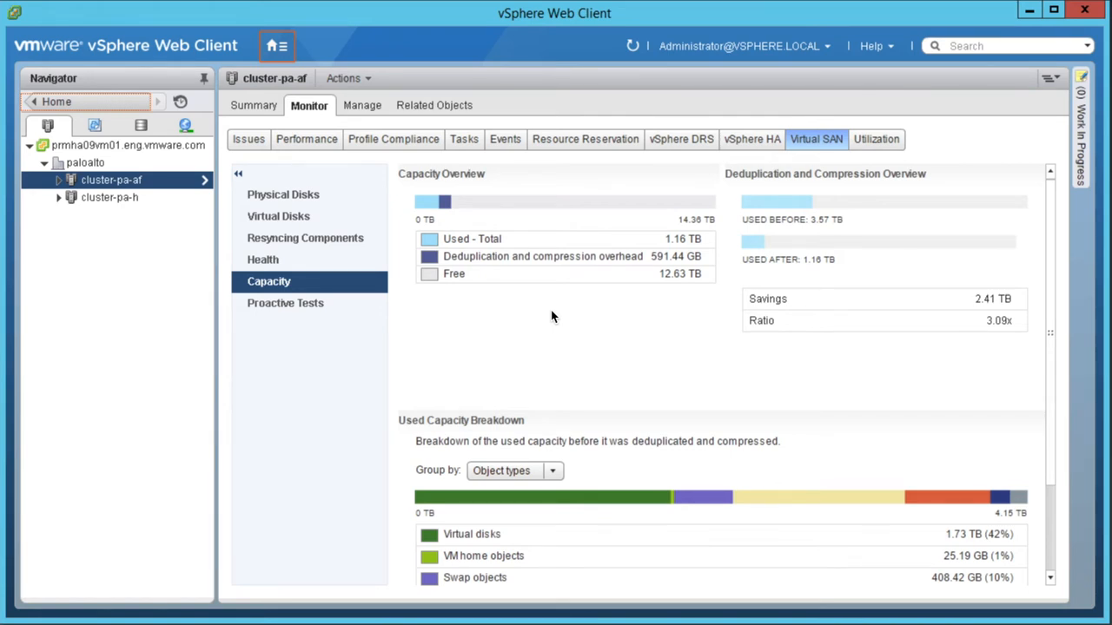
mouse_move(816, 230)
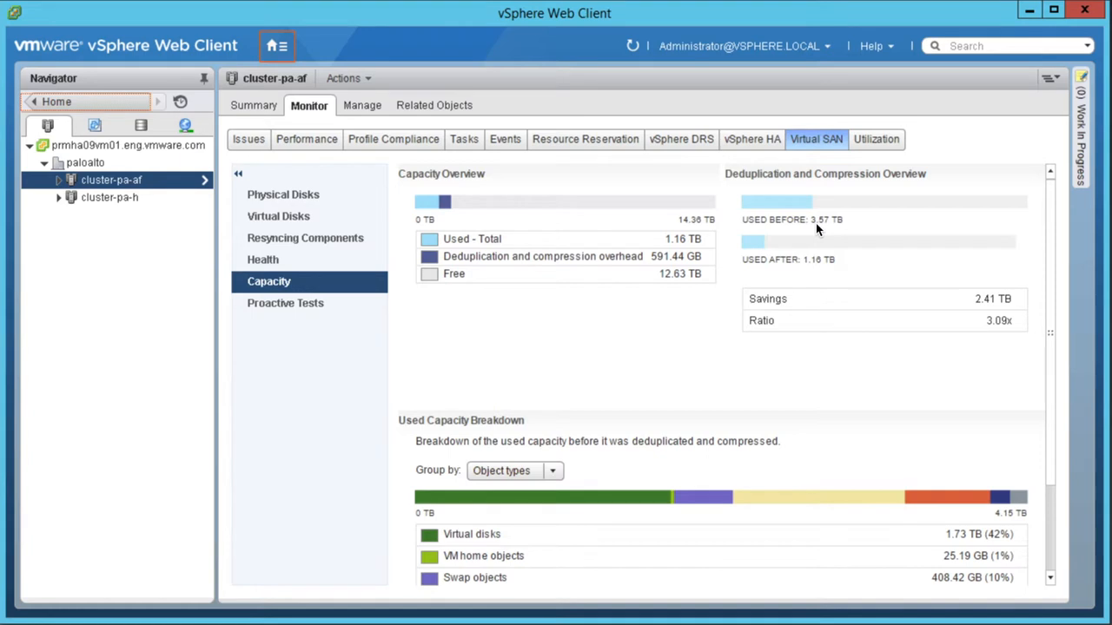
mouse_move(980, 329)
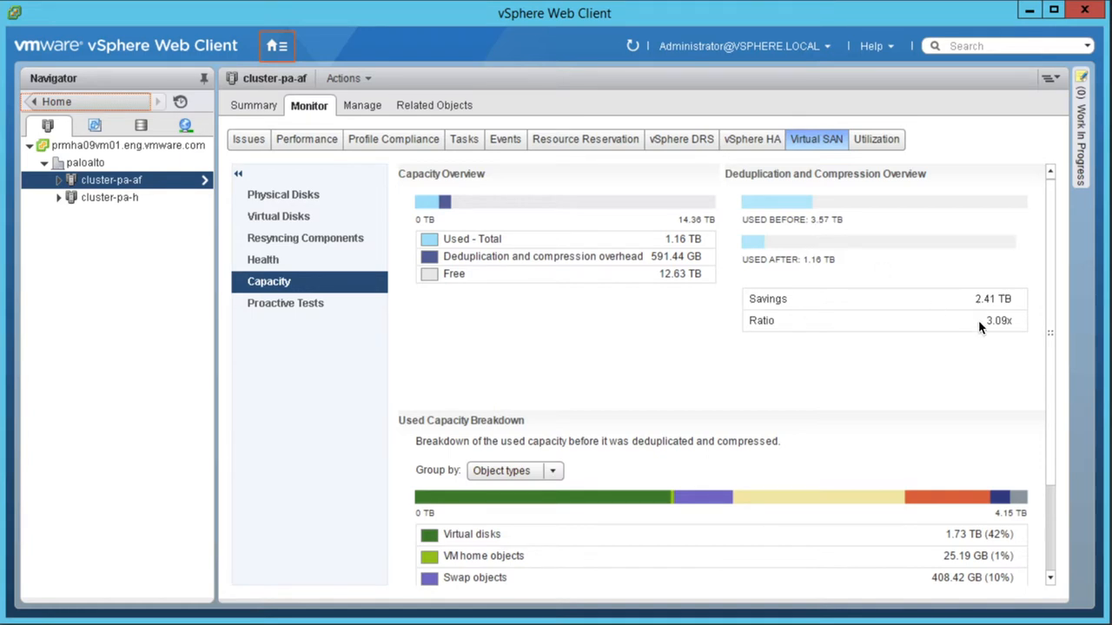
mouse_move(979, 315)
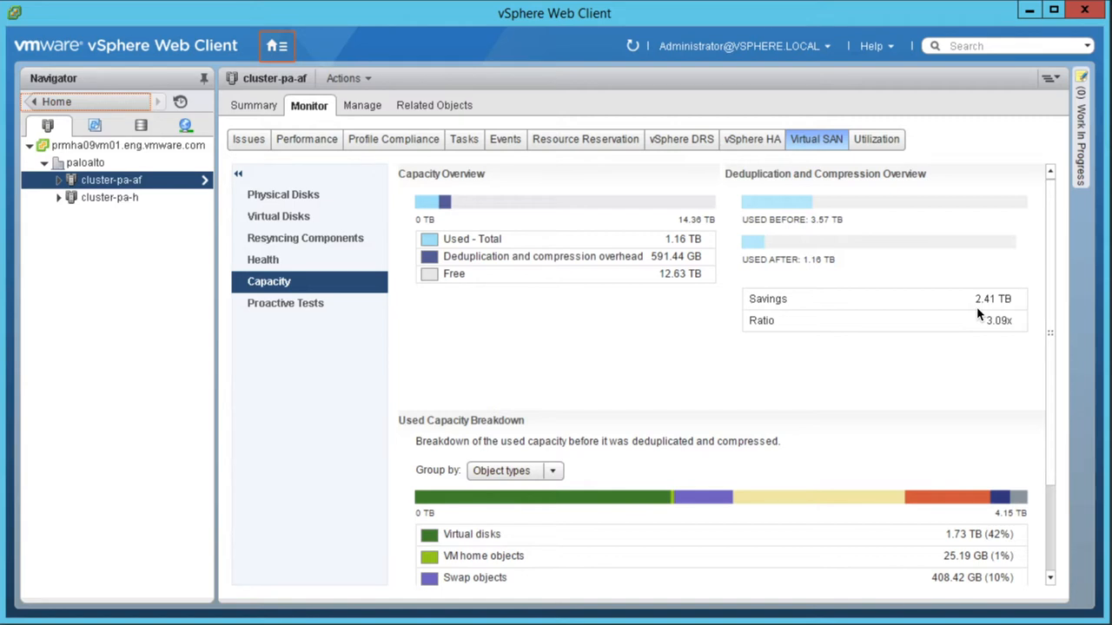
click(276, 46)
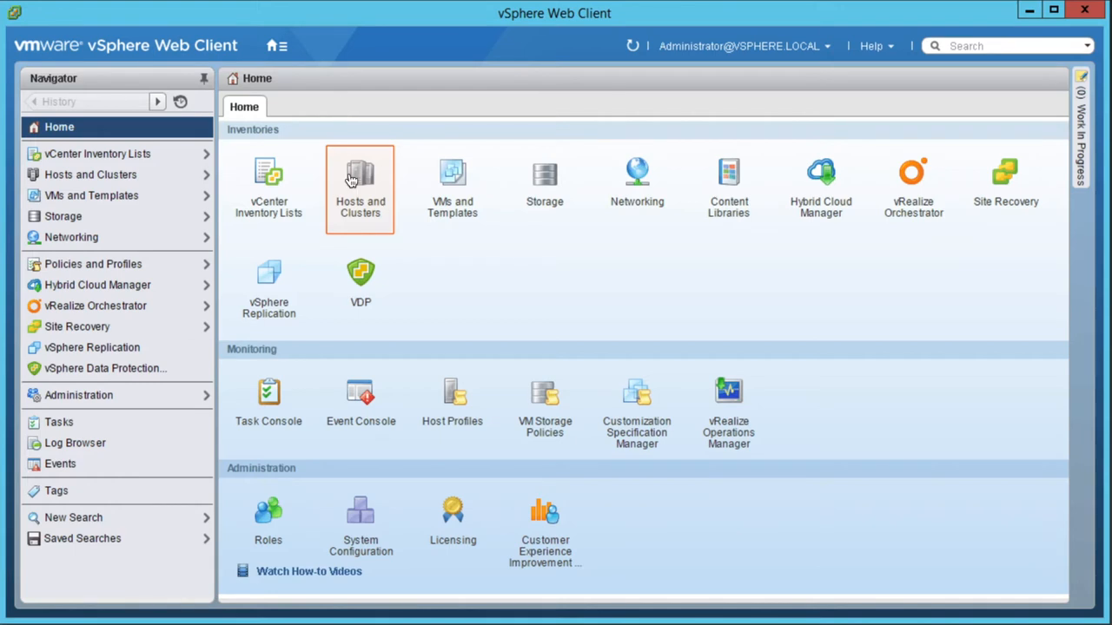
Step: Turn on the Virtual SAN performance service for cluster-pa-af
click(359, 183)
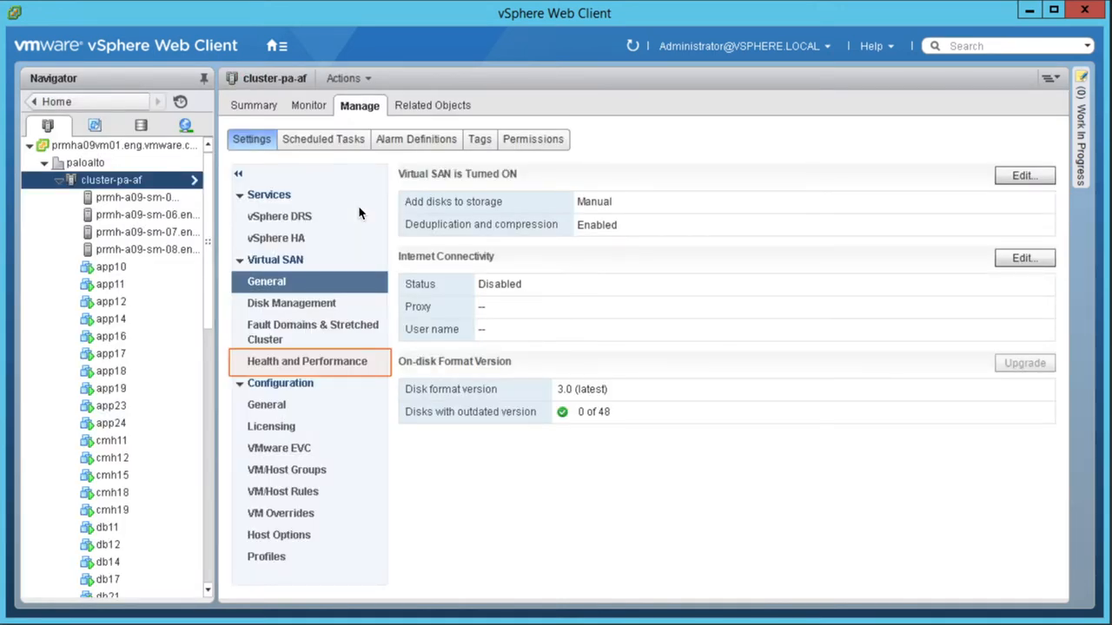
mouse_move(315, 353)
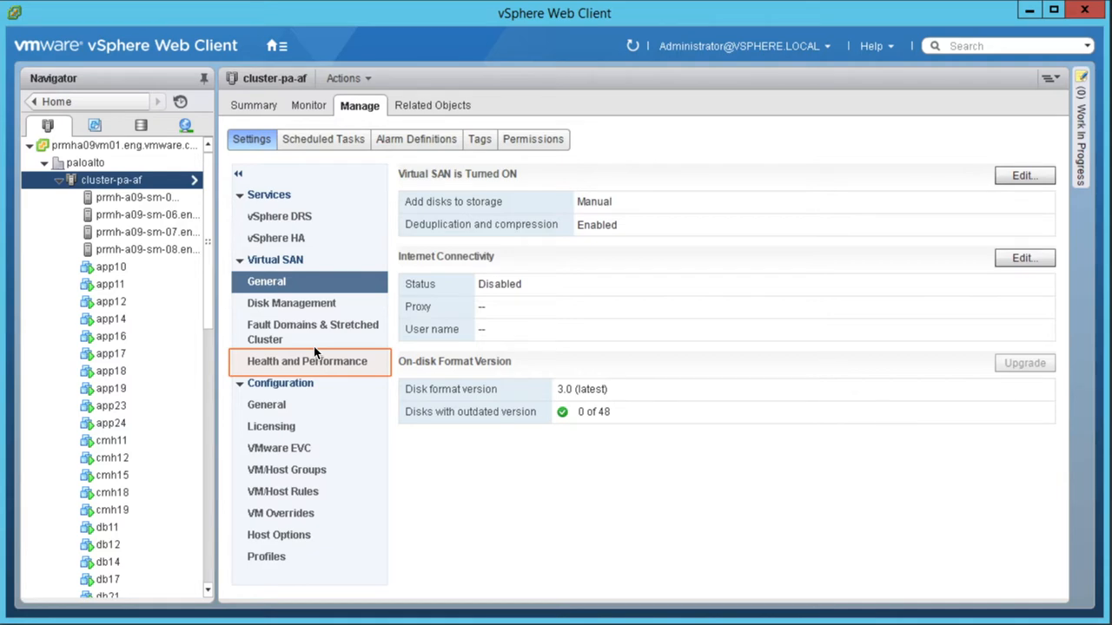
click(307, 360)
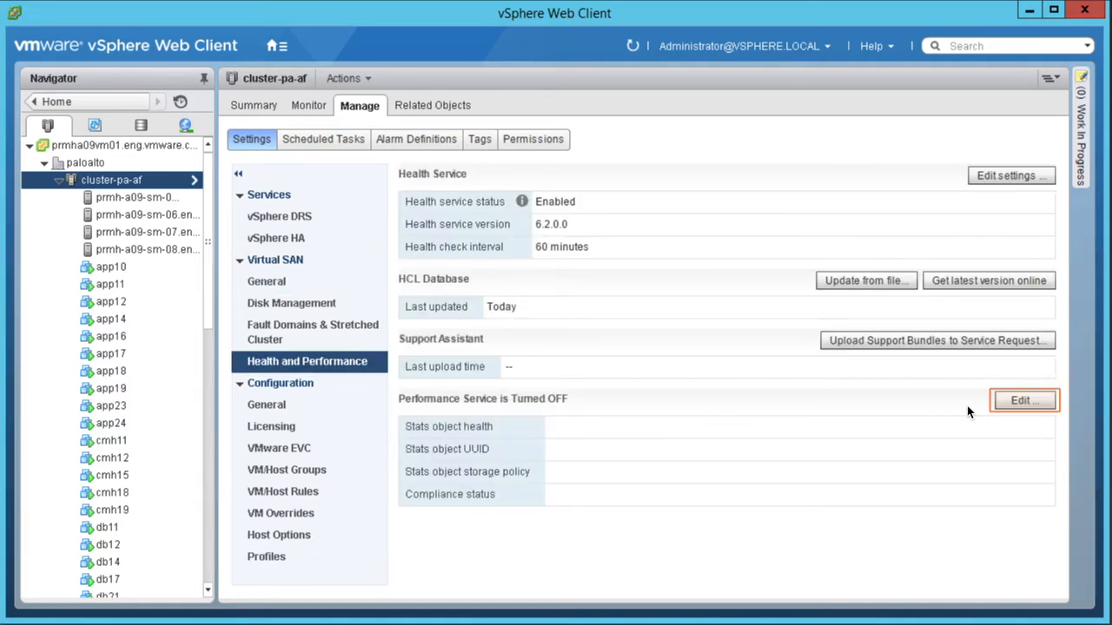
click(1023, 401)
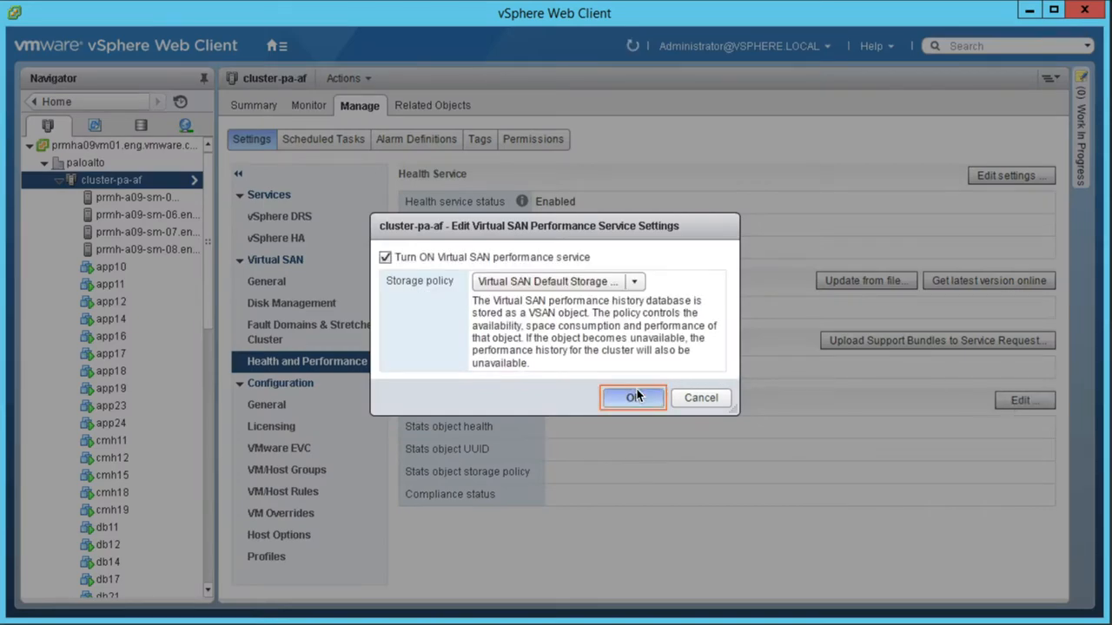
click(633, 397)
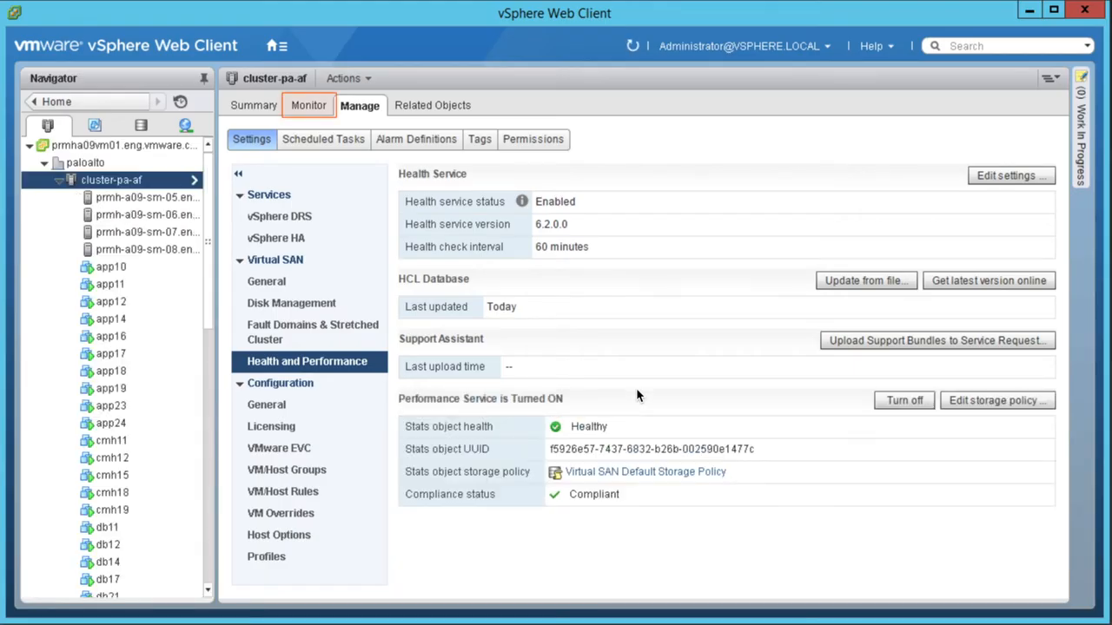
mouse_move(486, 503)
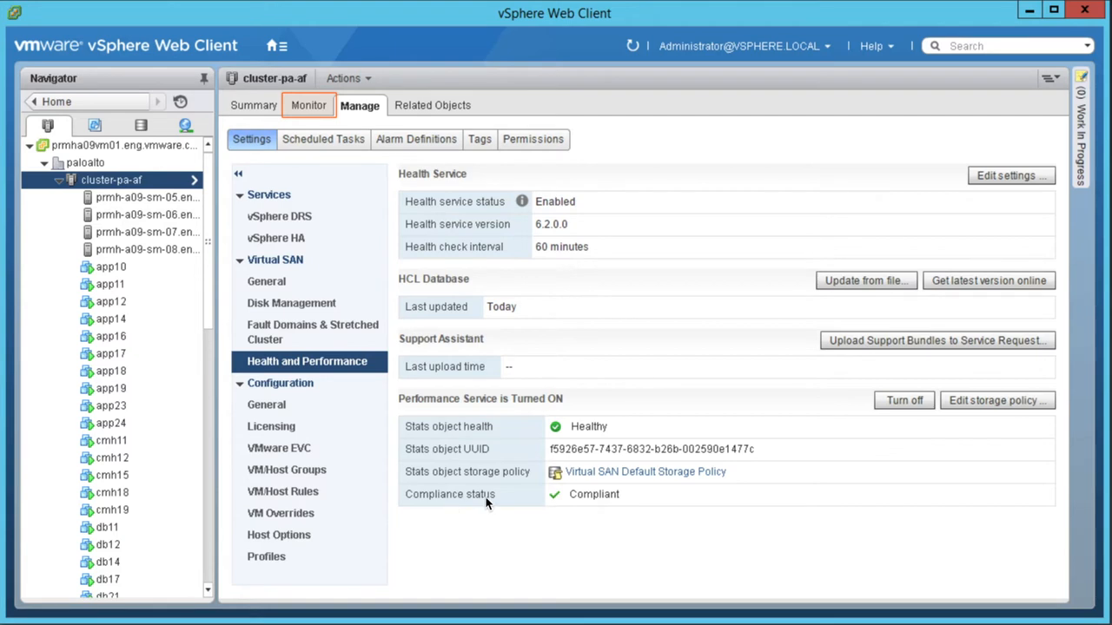
mouse_move(585, 507)
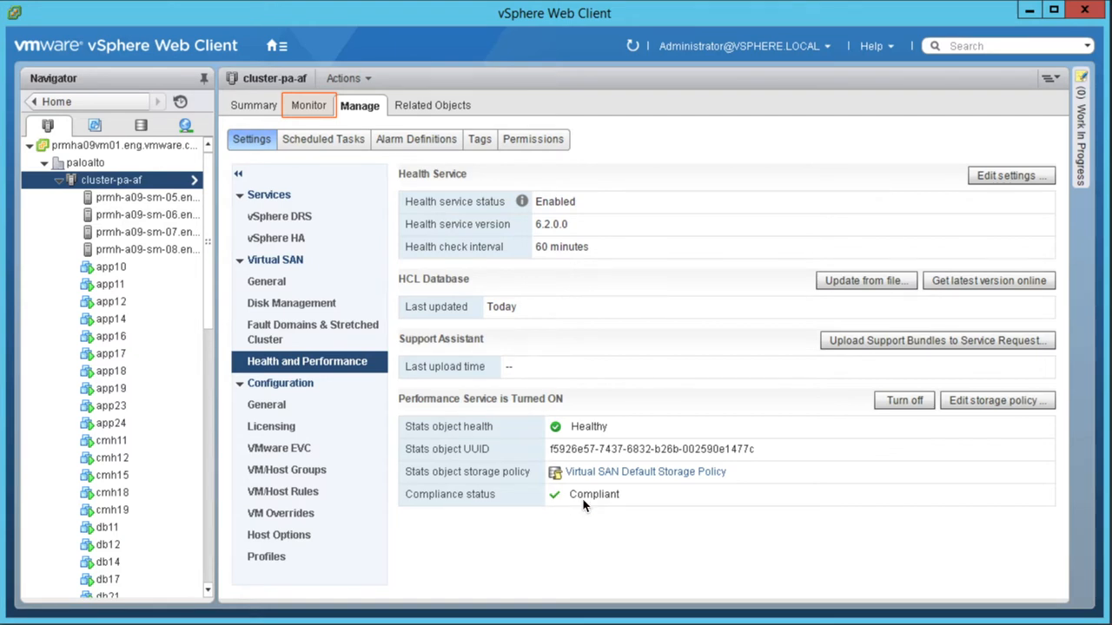
Step: View Virtual SAN VM consumption charts for IOPS, throughput, latency, congestion and outstanding IO
click(309, 106)
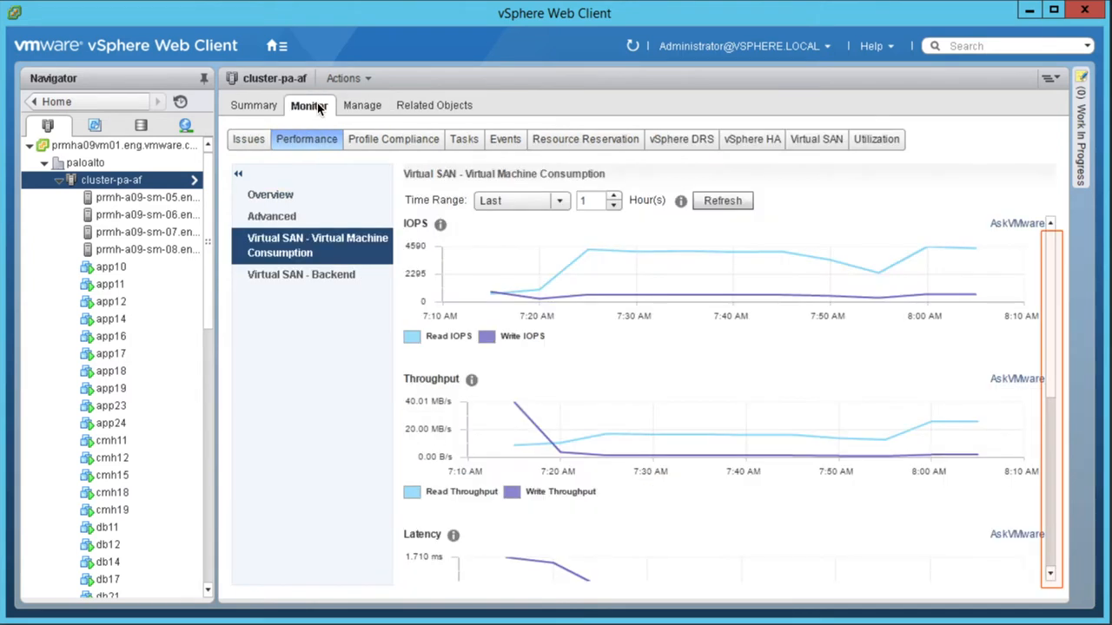
mouse_move(434, 241)
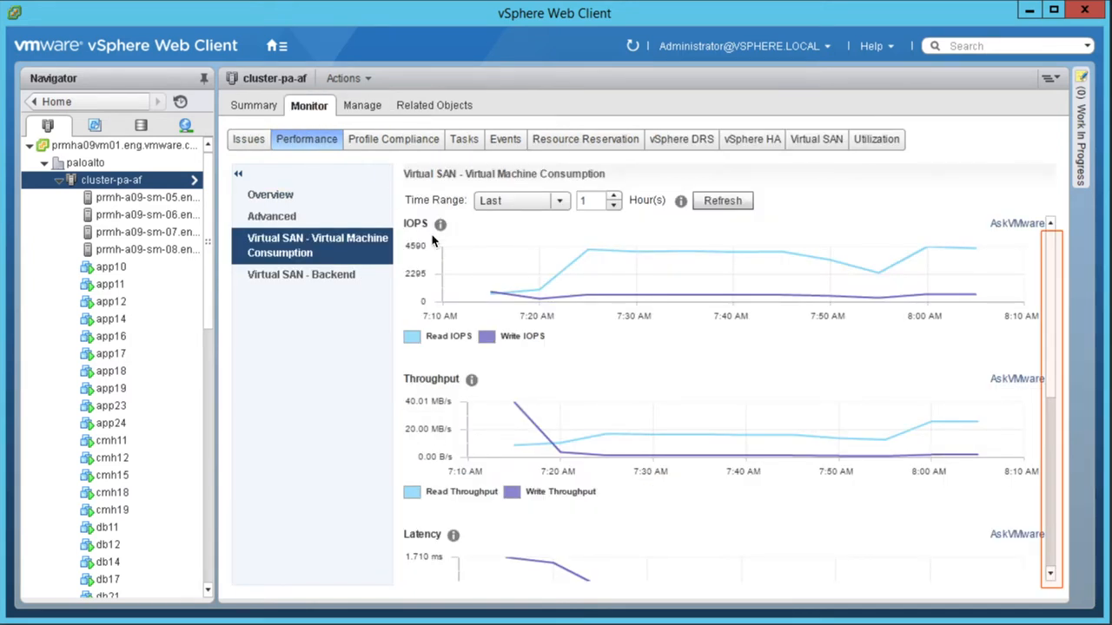
mouse_move(1029, 317)
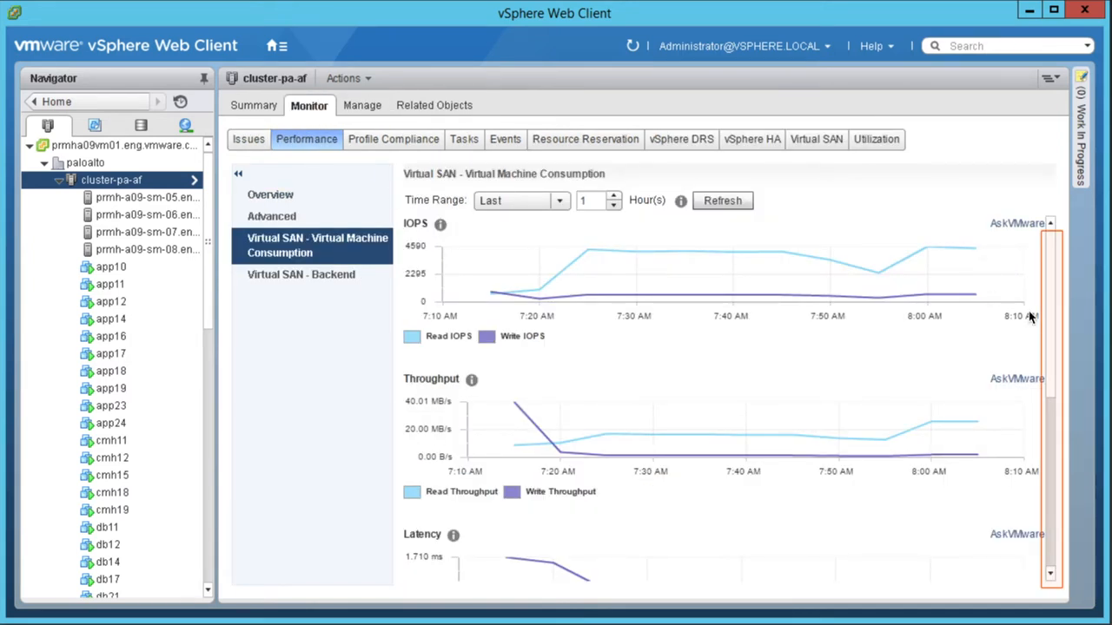
click(301, 275)
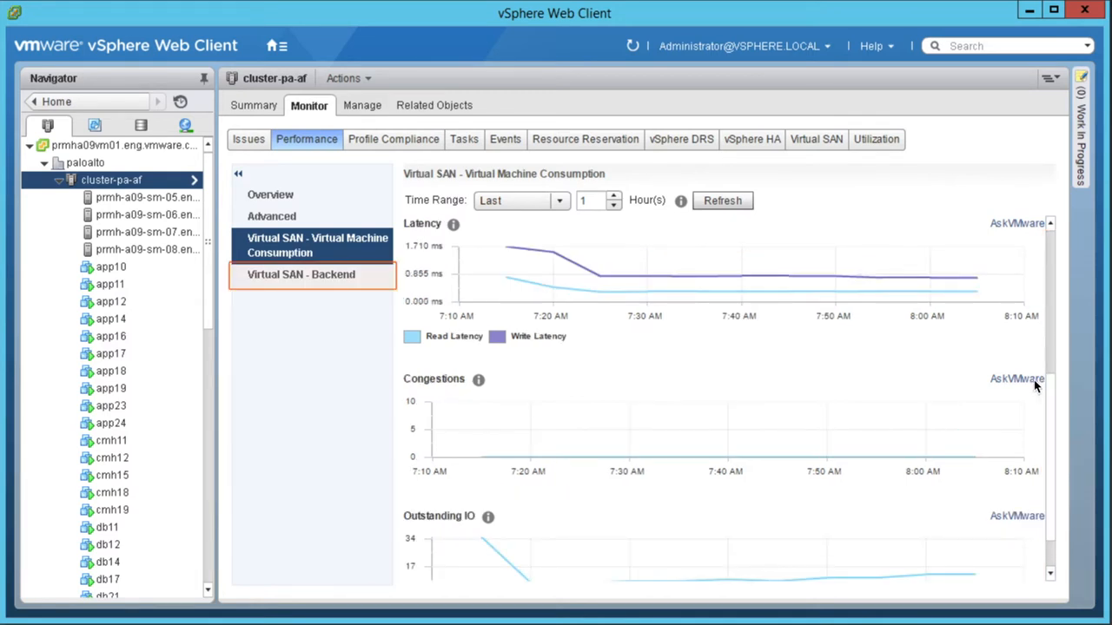
mouse_move(485, 542)
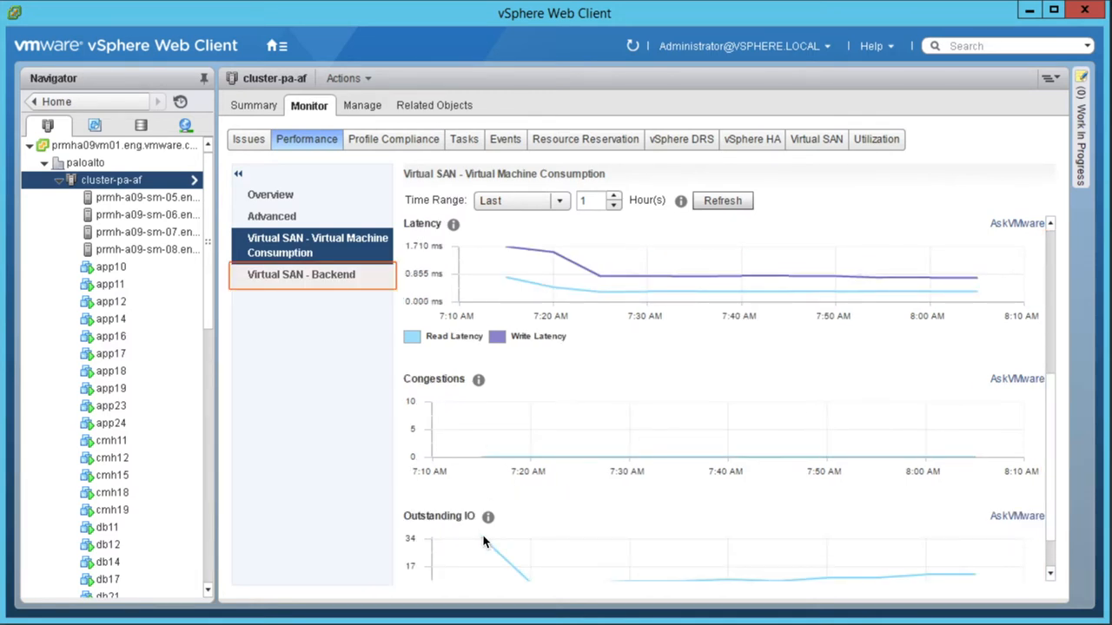
mouse_move(193, 348)
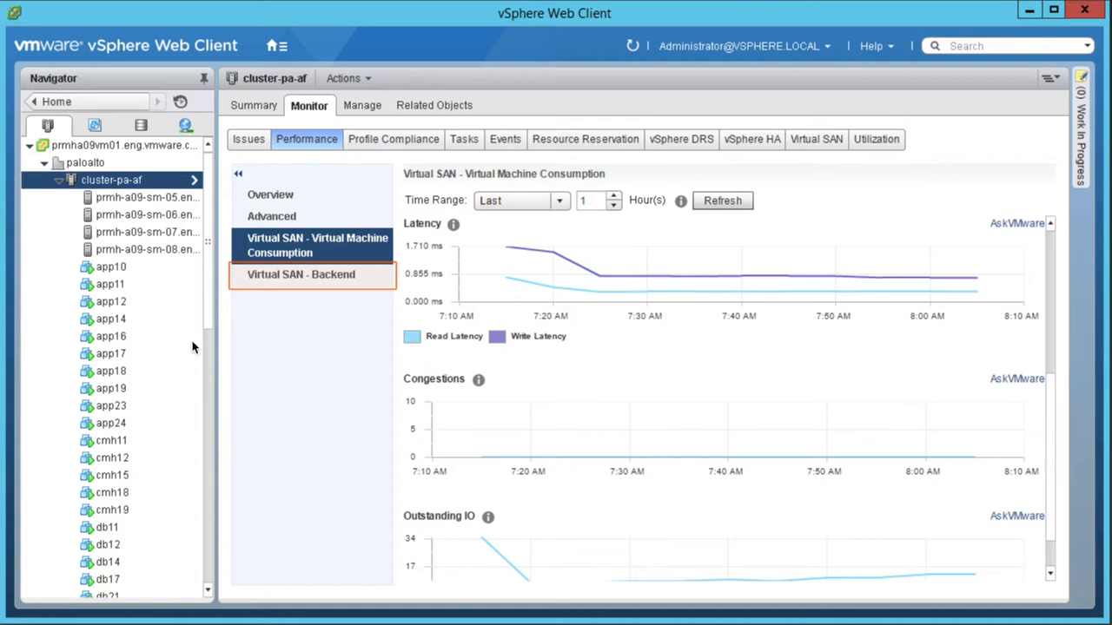
Step: Show backend, disk group and per-disk vSAN performance for host prmh-a09-sm-05
click(301, 275)
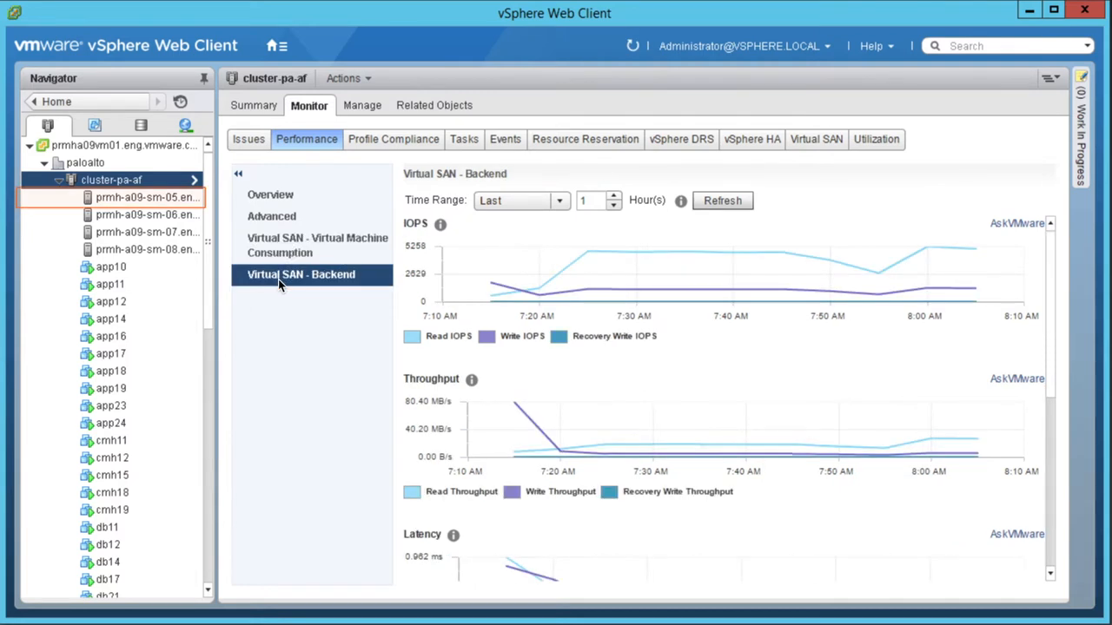
mouse_move(1043, 370)
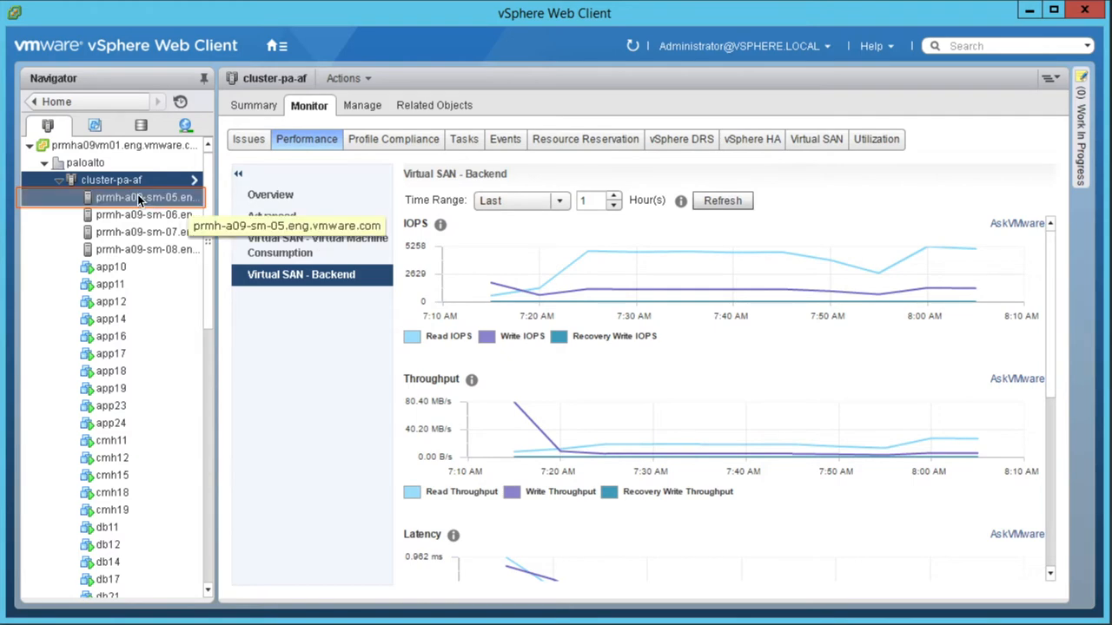
click(139, 197)
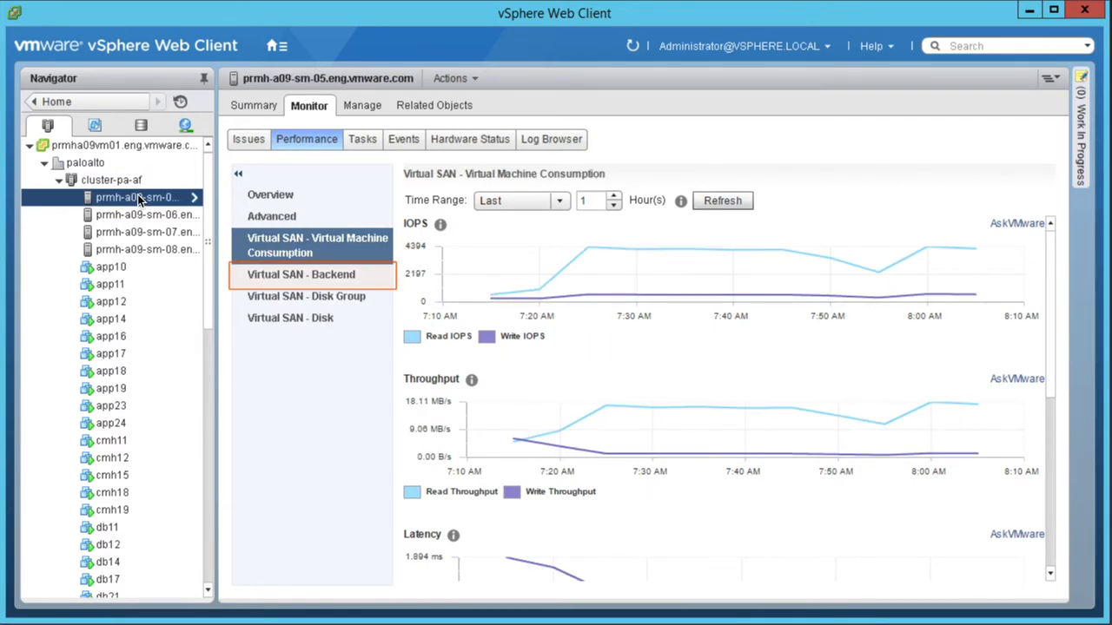
click(302, 275)
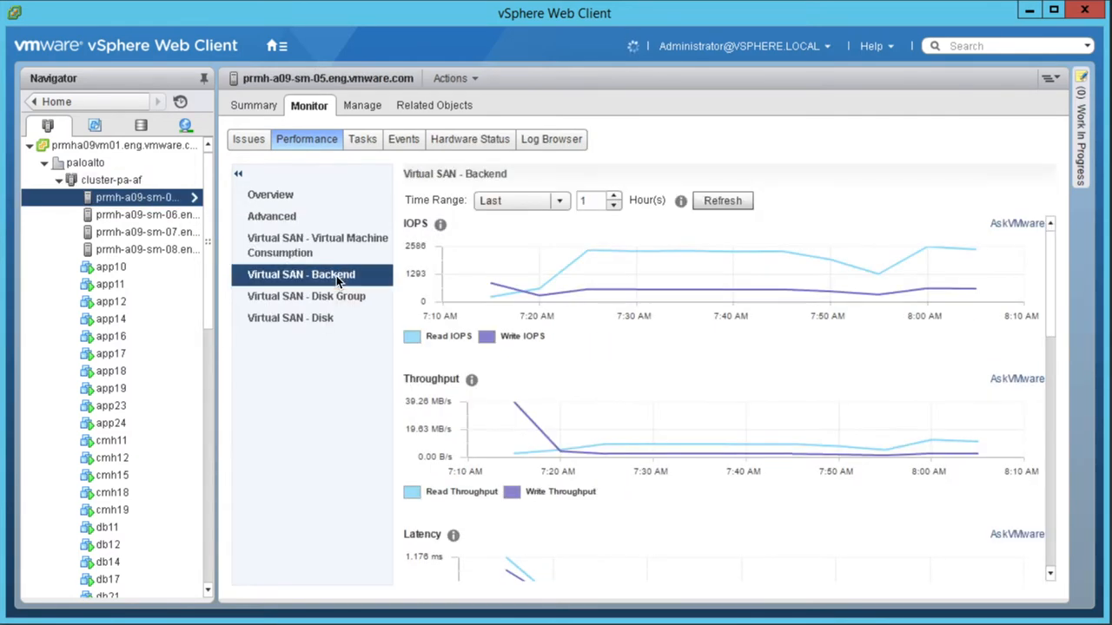
click(306, 296)
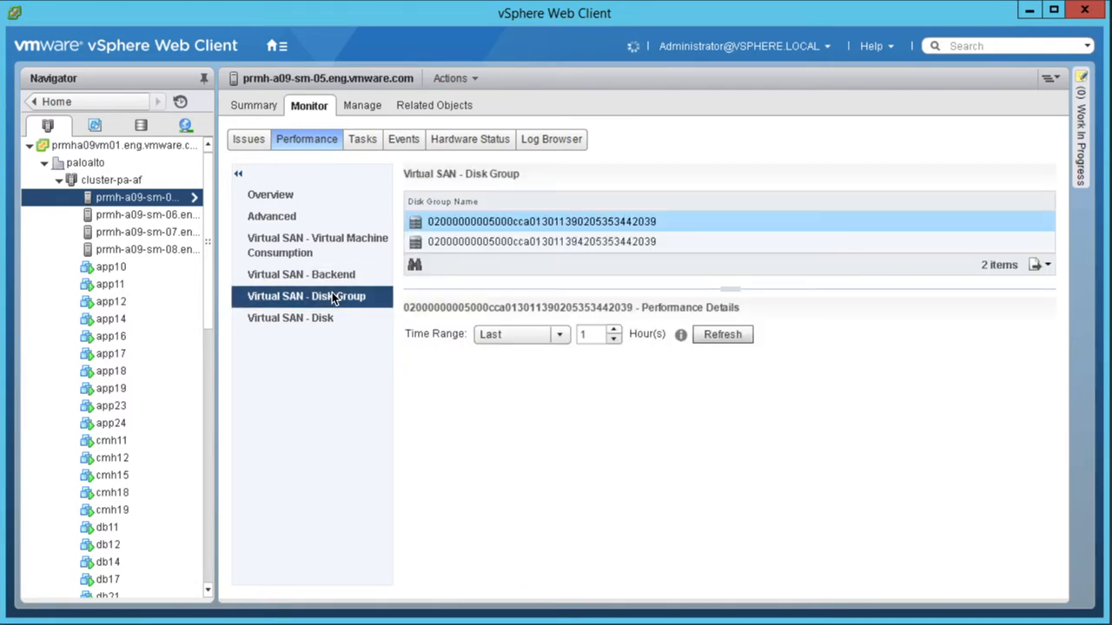
click(290, 317)
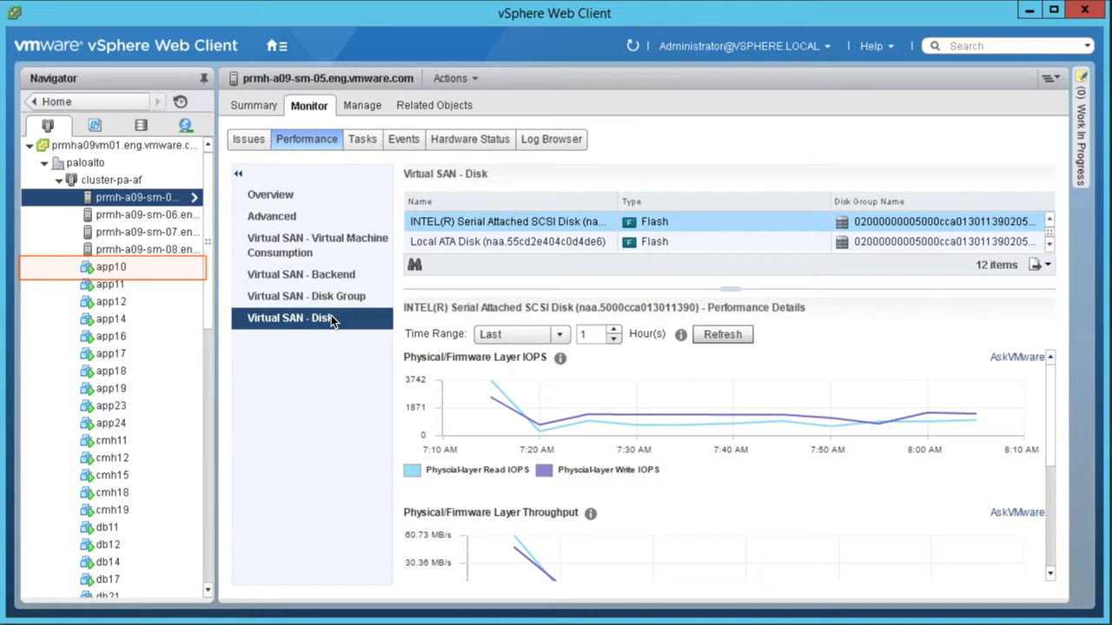
Step: Show app10's Hard disk 2 virtual SCSI throughput and latency charts
click(110, 267)
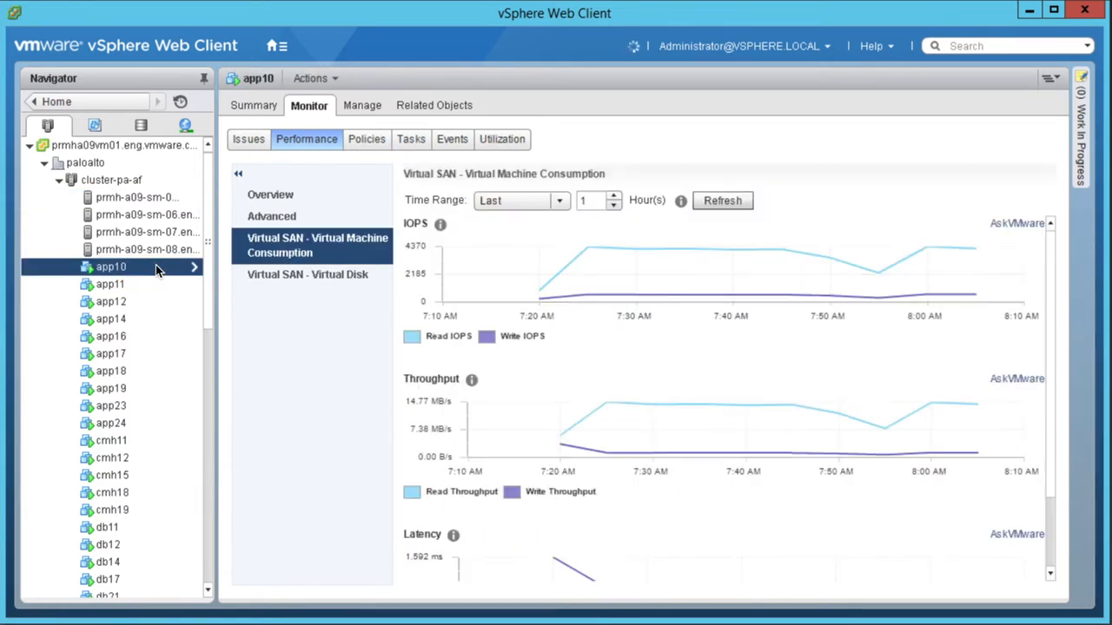
click(307, 274)
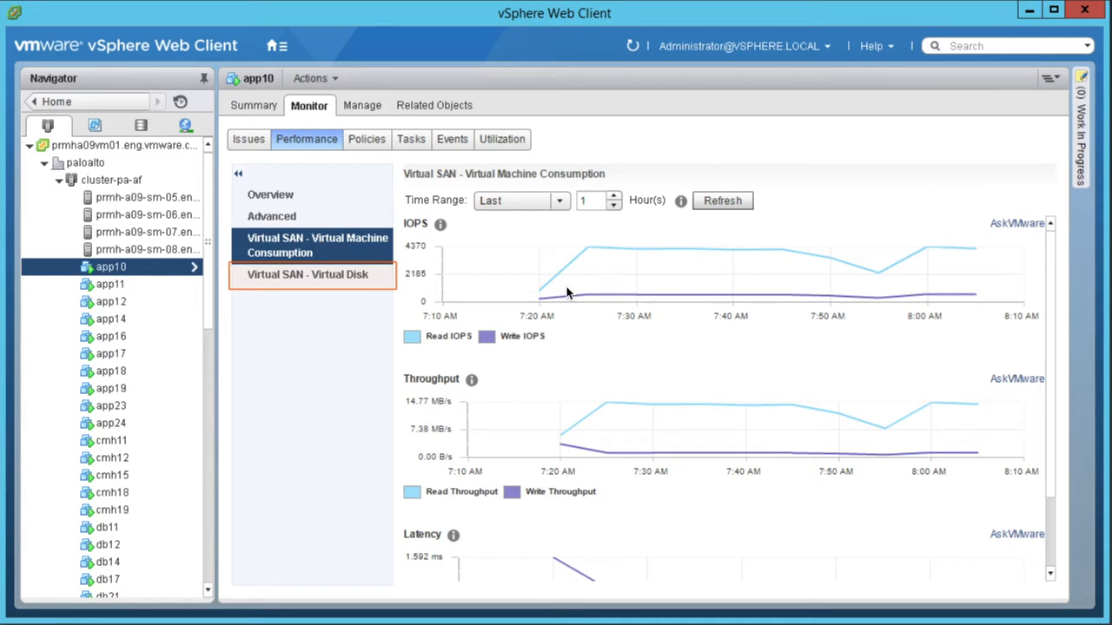
click(308, 275)
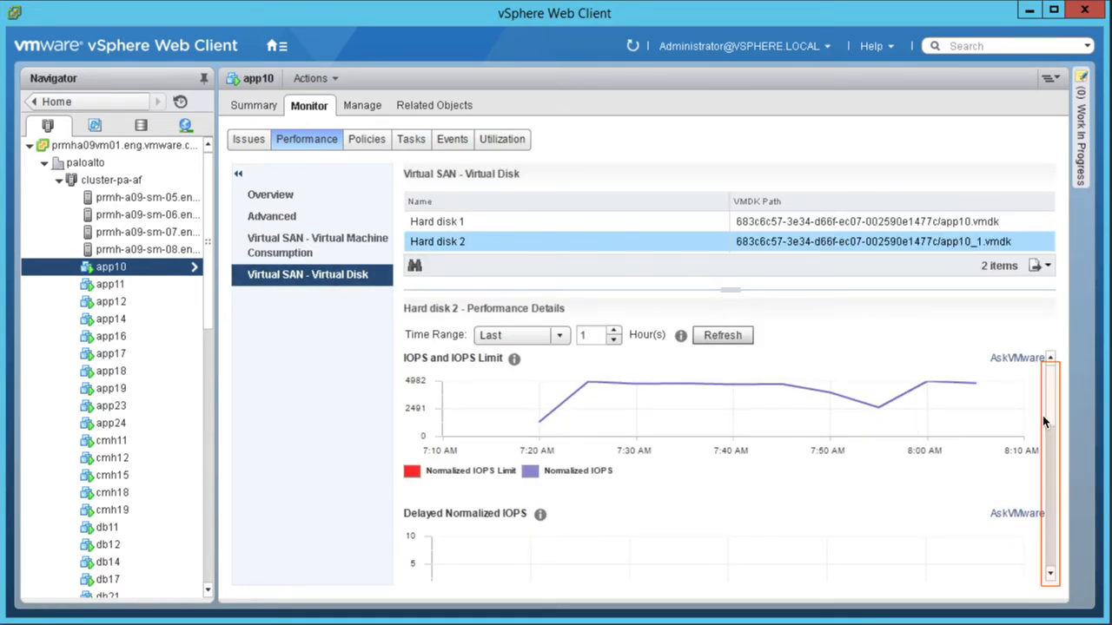
scroll(down, 3)
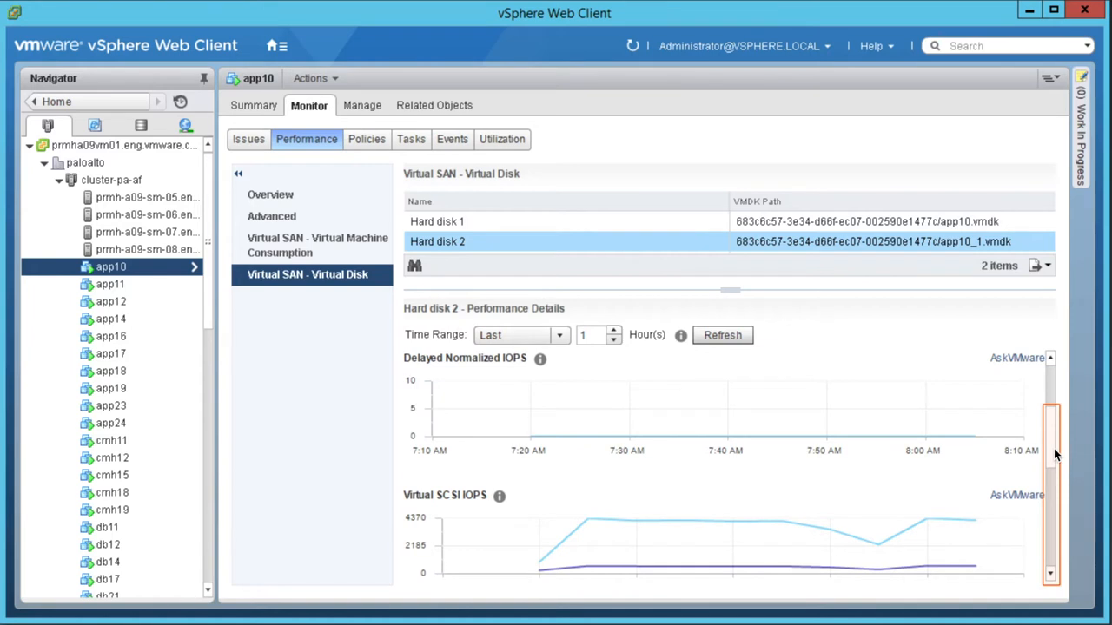
mouse_move(1055, 563)
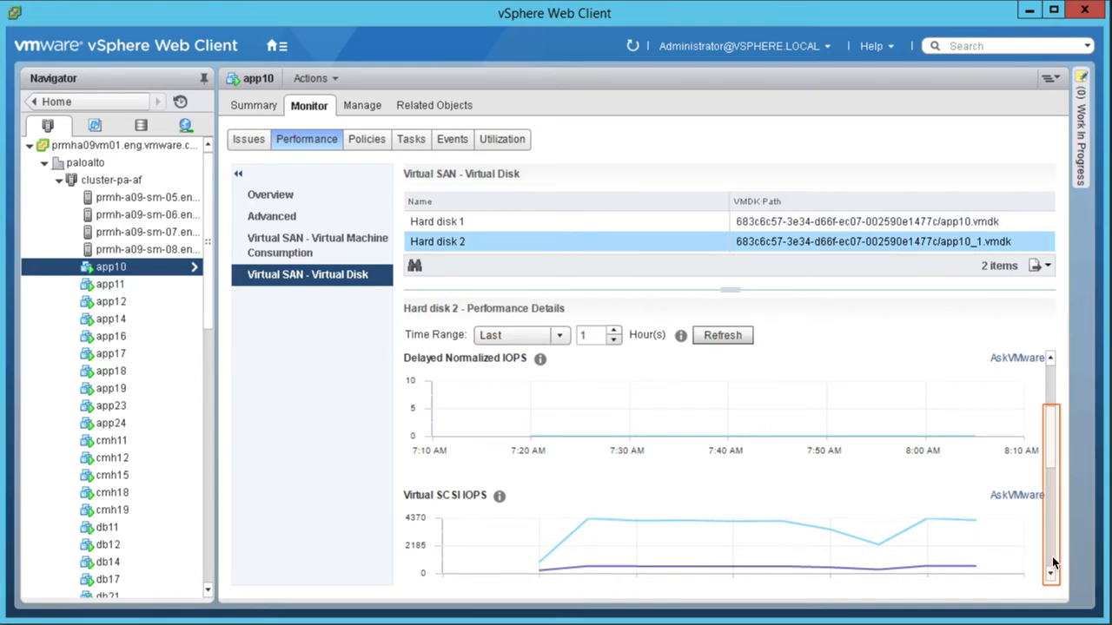
scroll(down, 3)
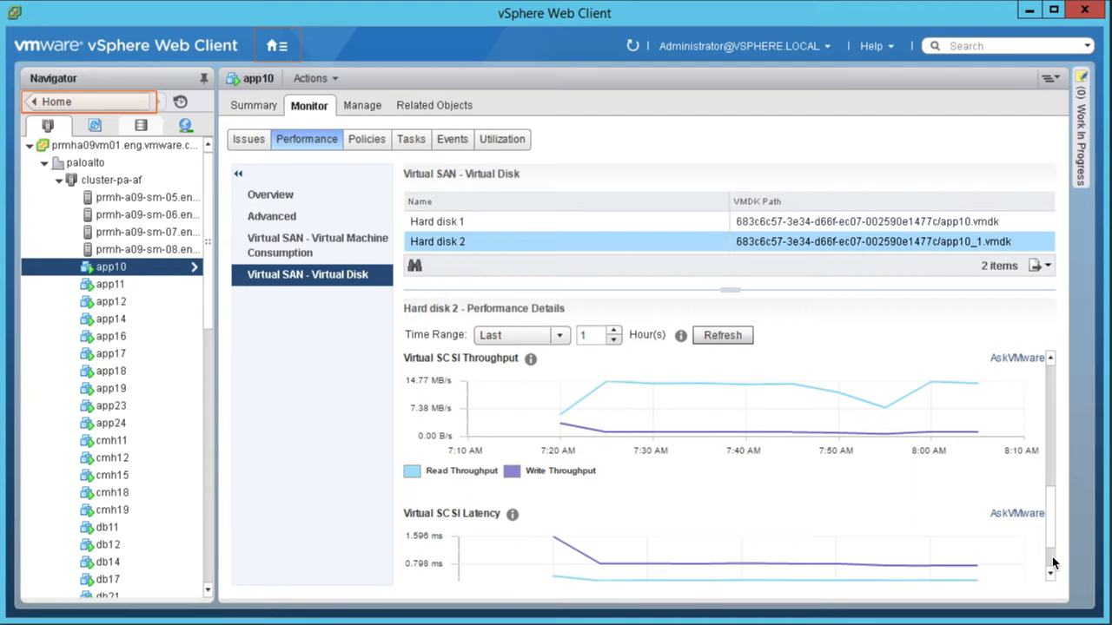
mouse_move(912, 491)
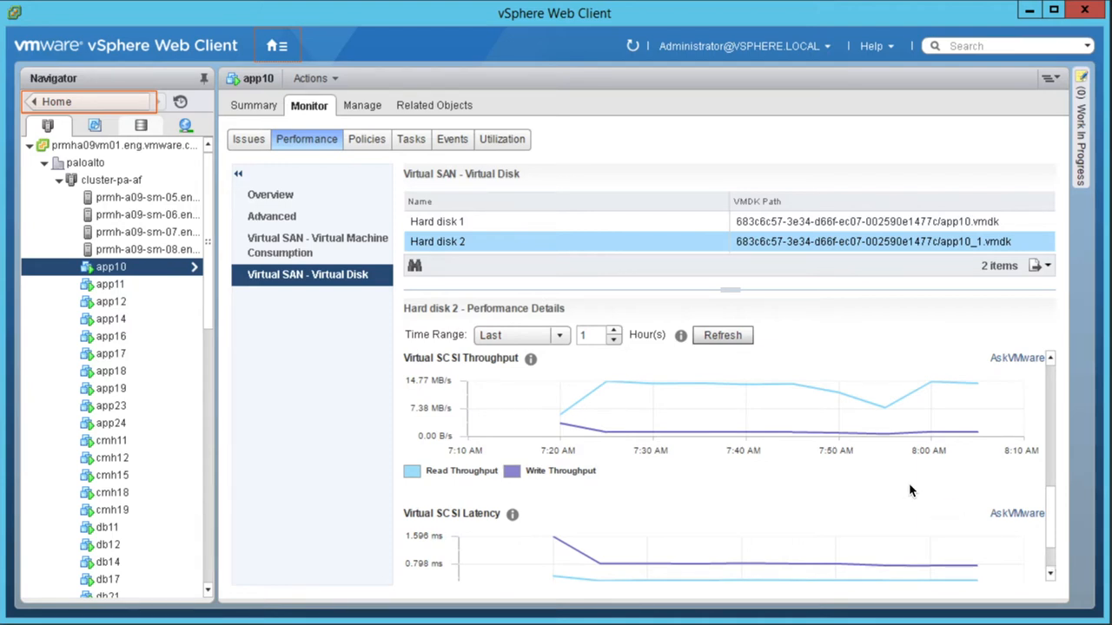
mouse_move(145, 183)
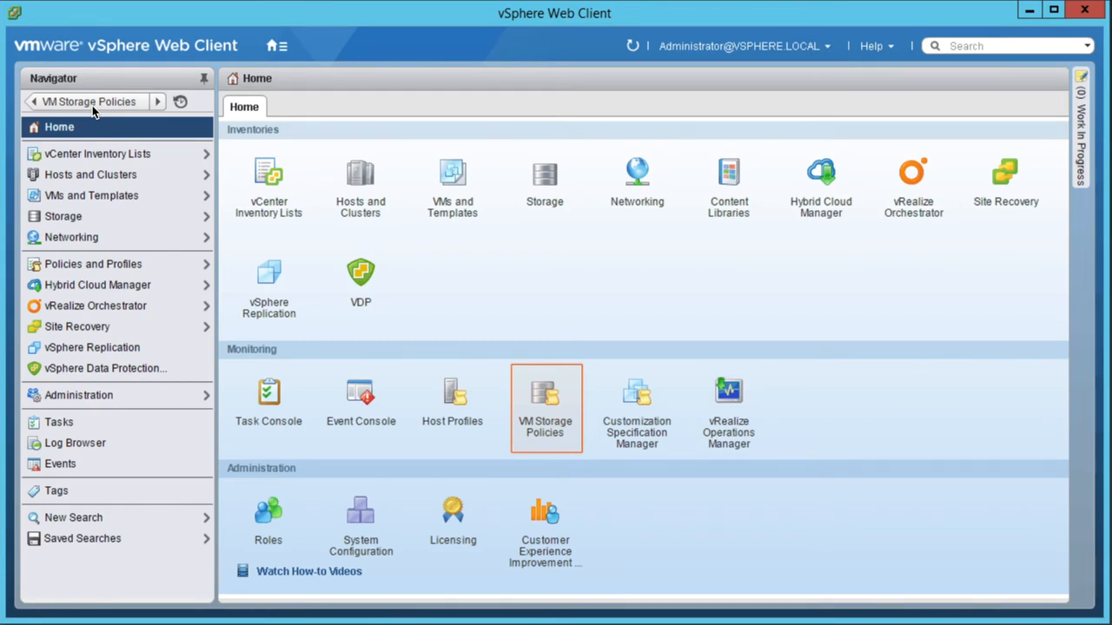
mouse_move(346, 363)
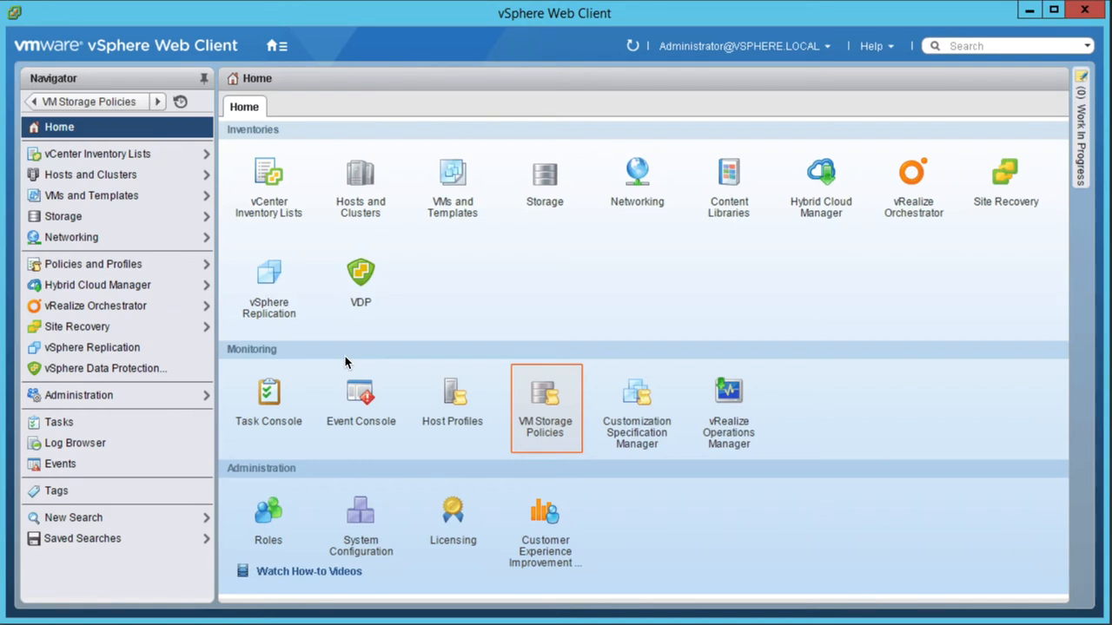
mouse_move(385, 370)
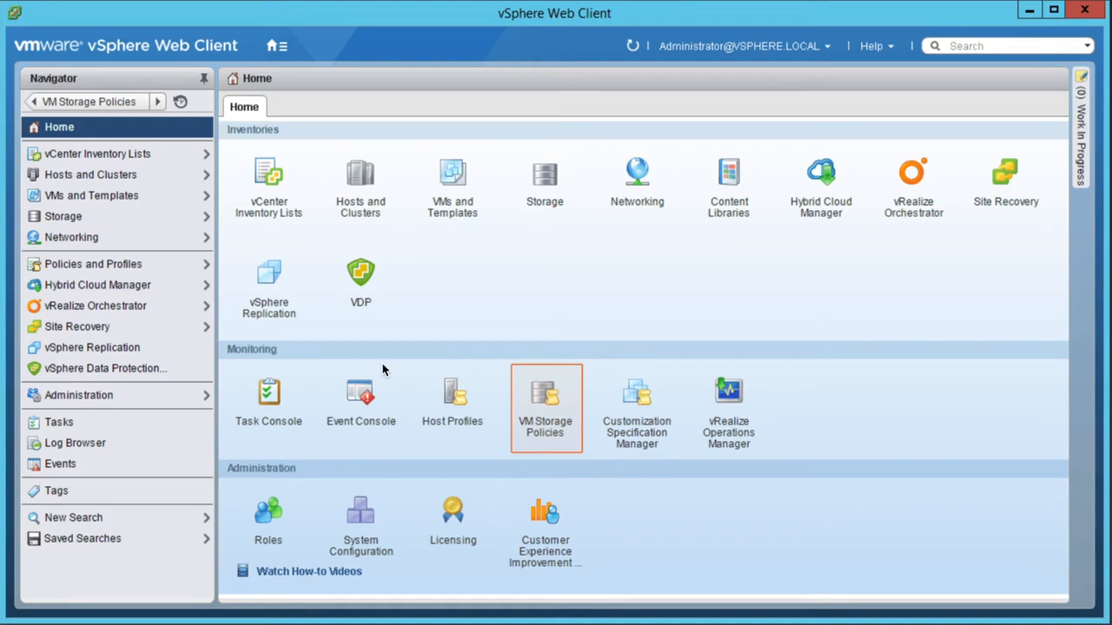
Step: Show the VM Storage Policies list with the Virtual SAN Default and VVol No Requirements policies
click(545, 395)
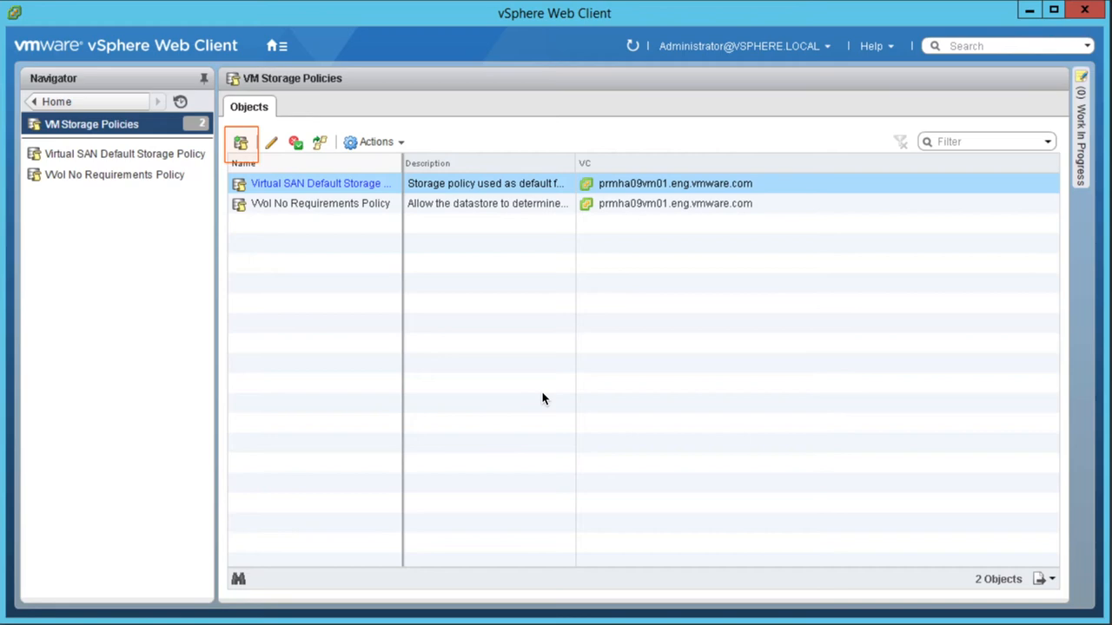
mouse_move(242, 142)
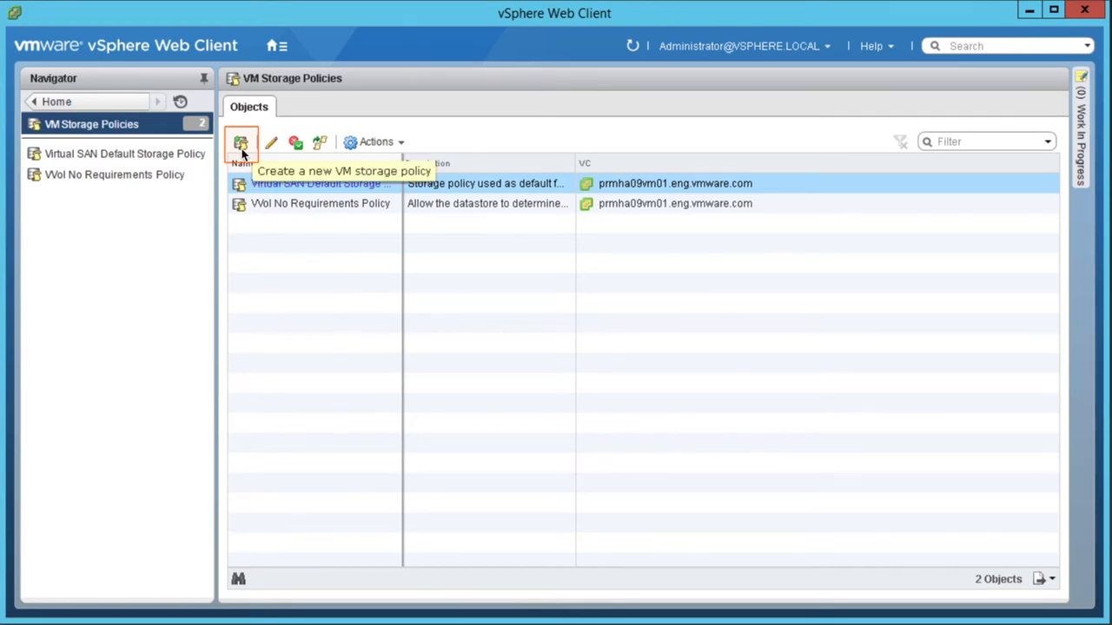
Step: Start a new VM storage policy named Gold, described 'FTT=1, RAID-5, Stripes=2'
click(241, 141)
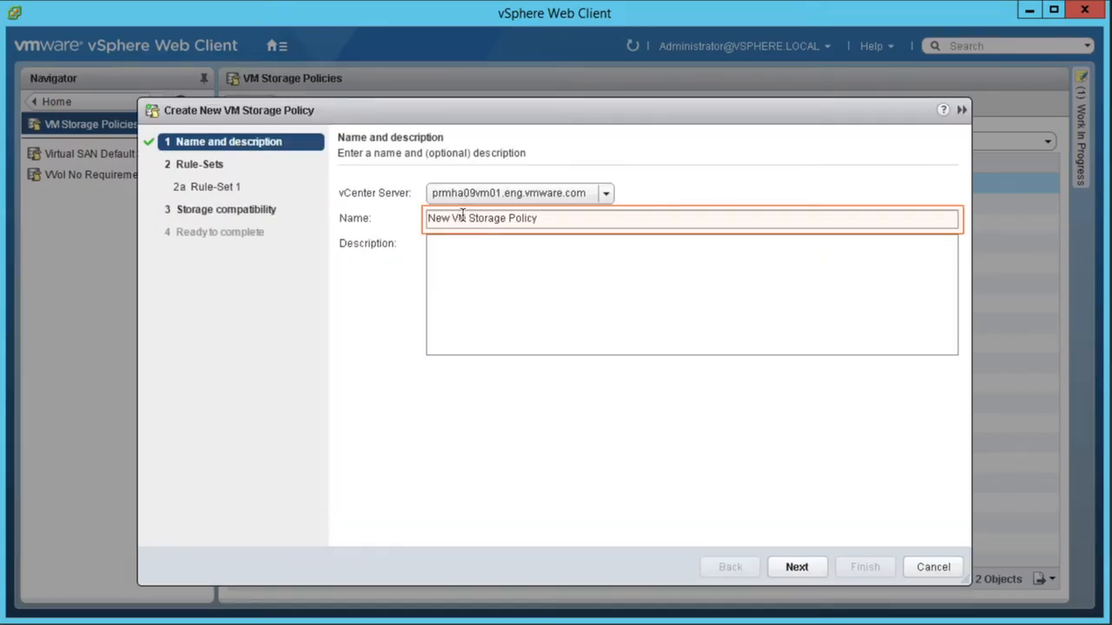
text(Gold)
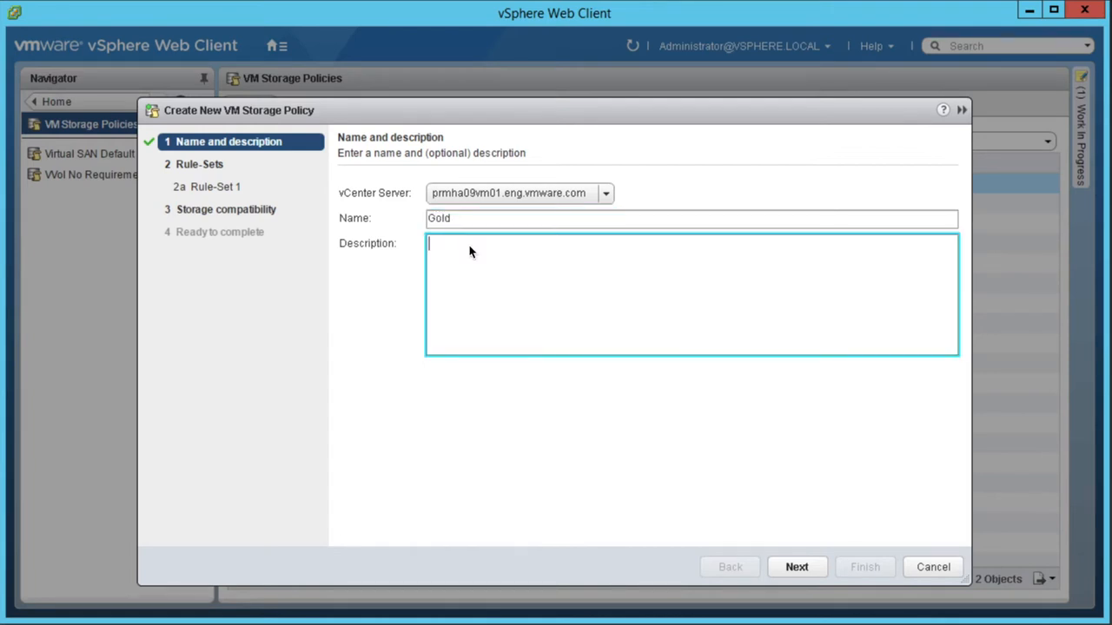
text(FTT=1)
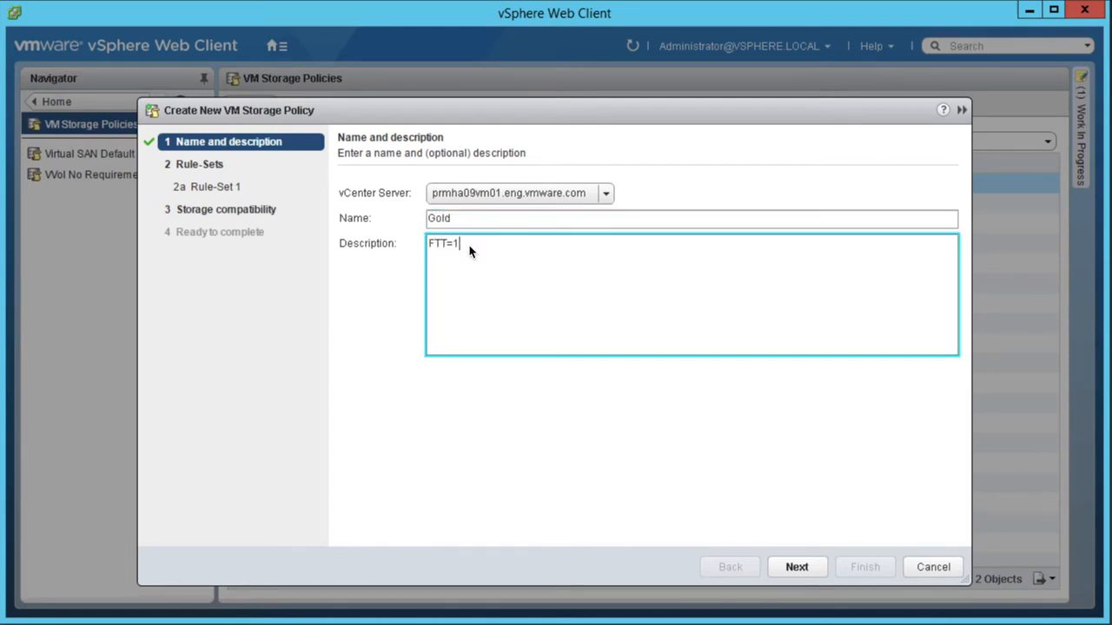
text(, RA)
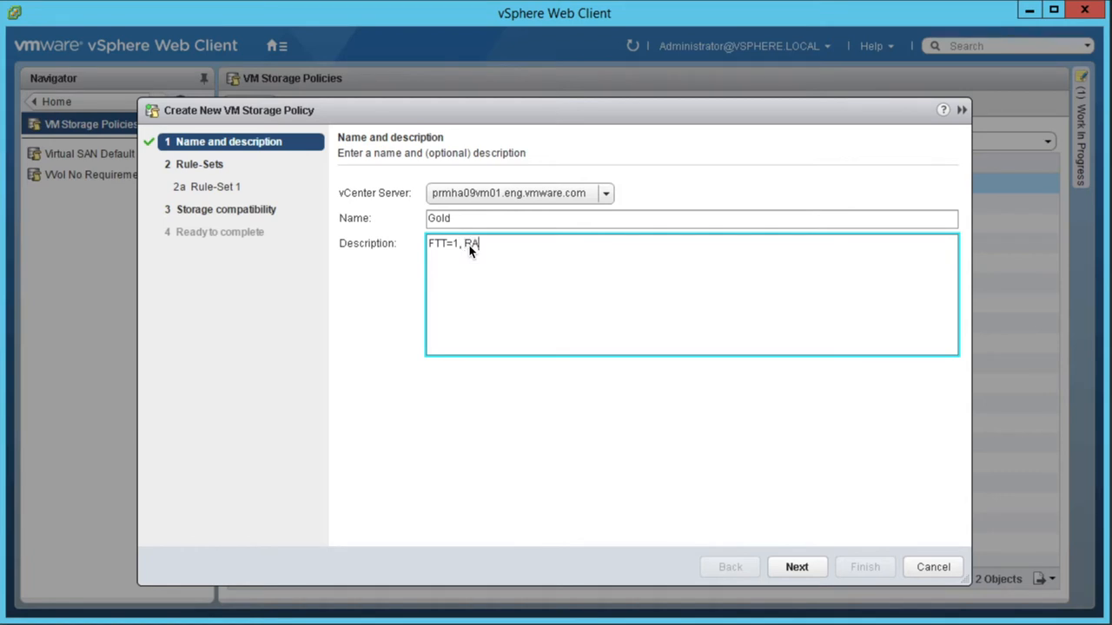
text(ID-5,)
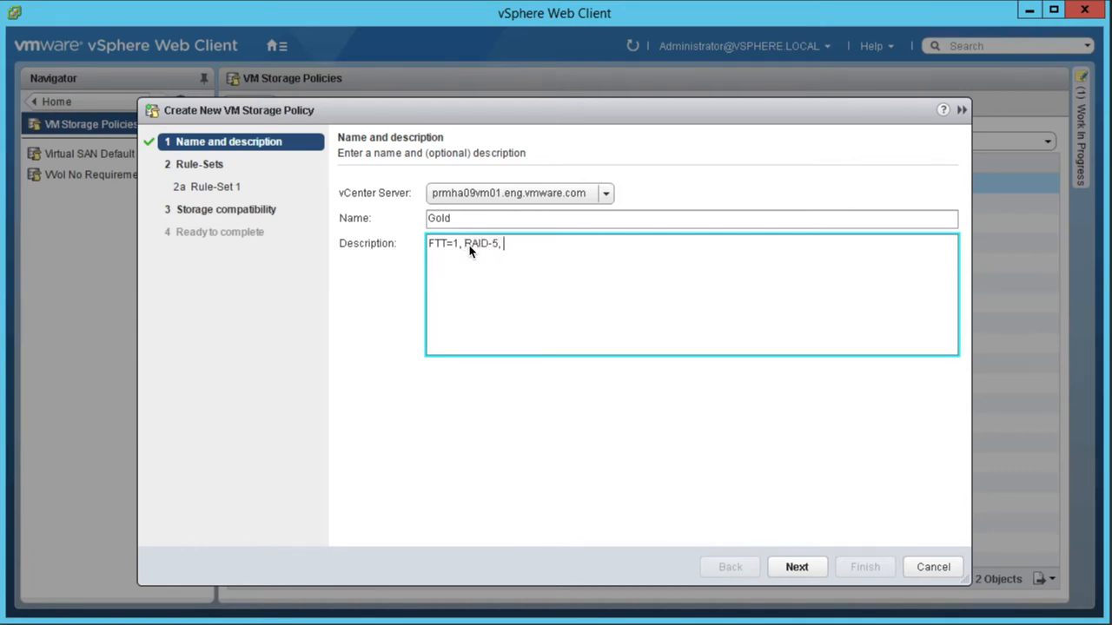
text(Stripes=2)
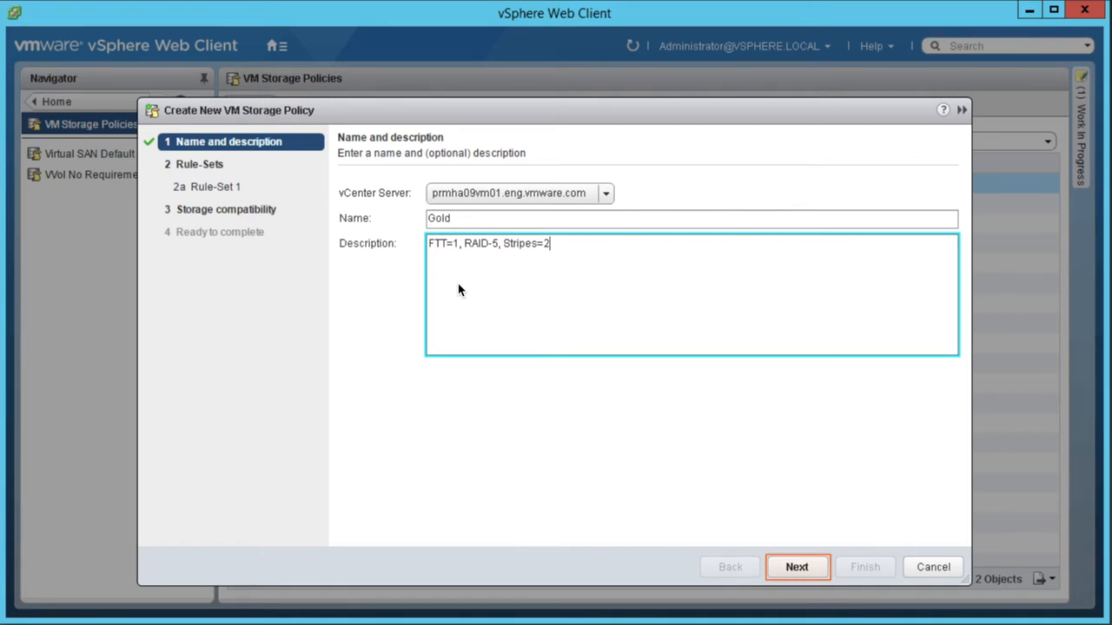
mouse_move(690, 426)
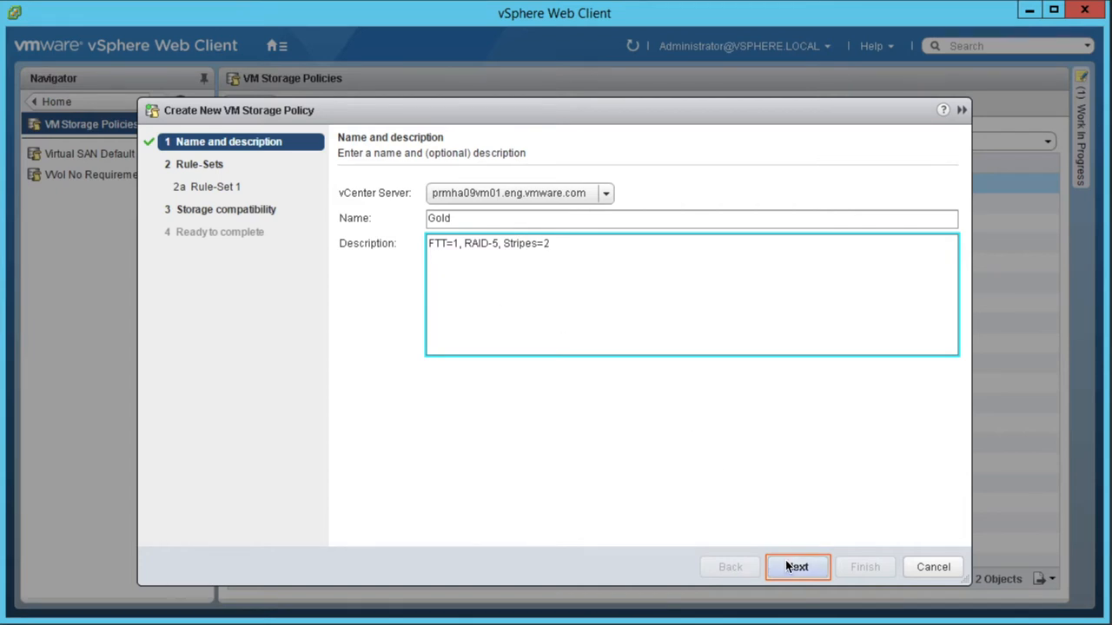
Step: Add Gold's rules: failures to tolerate 1, RAID-5/6 erasure coding, 2 disk stripes per object
click(796, 567)
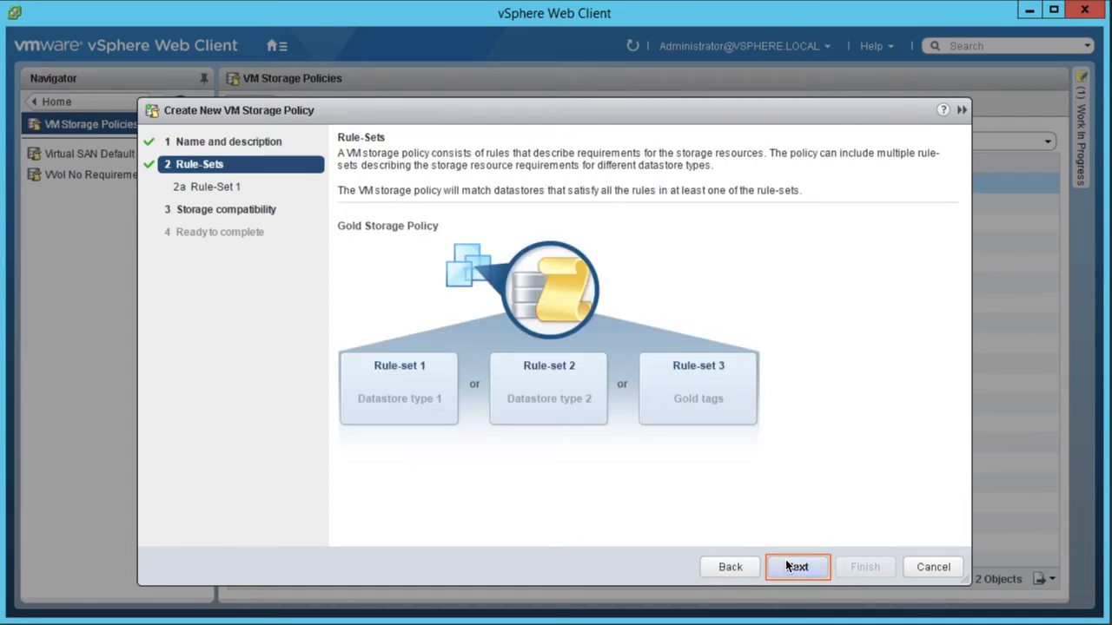
click(795, 567)
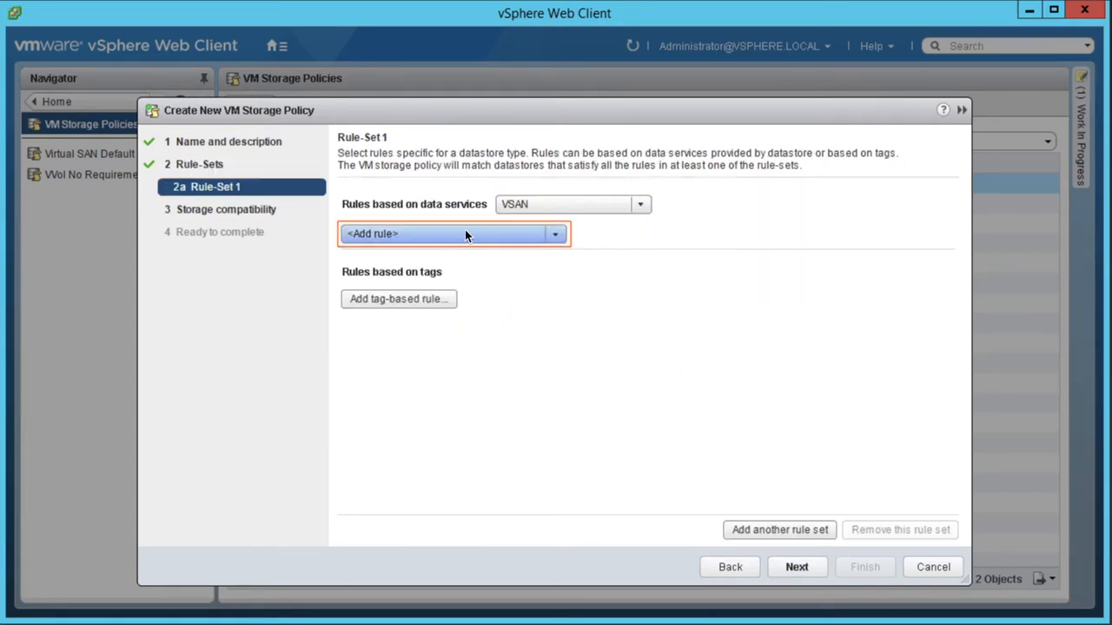
click(452, 233)
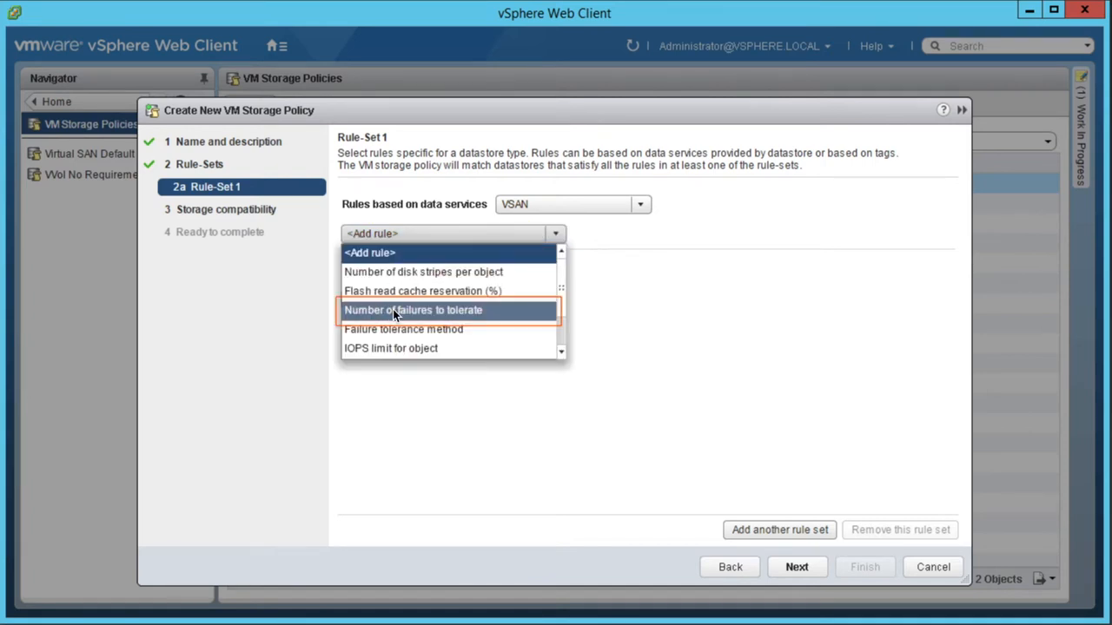
click(413, 310)
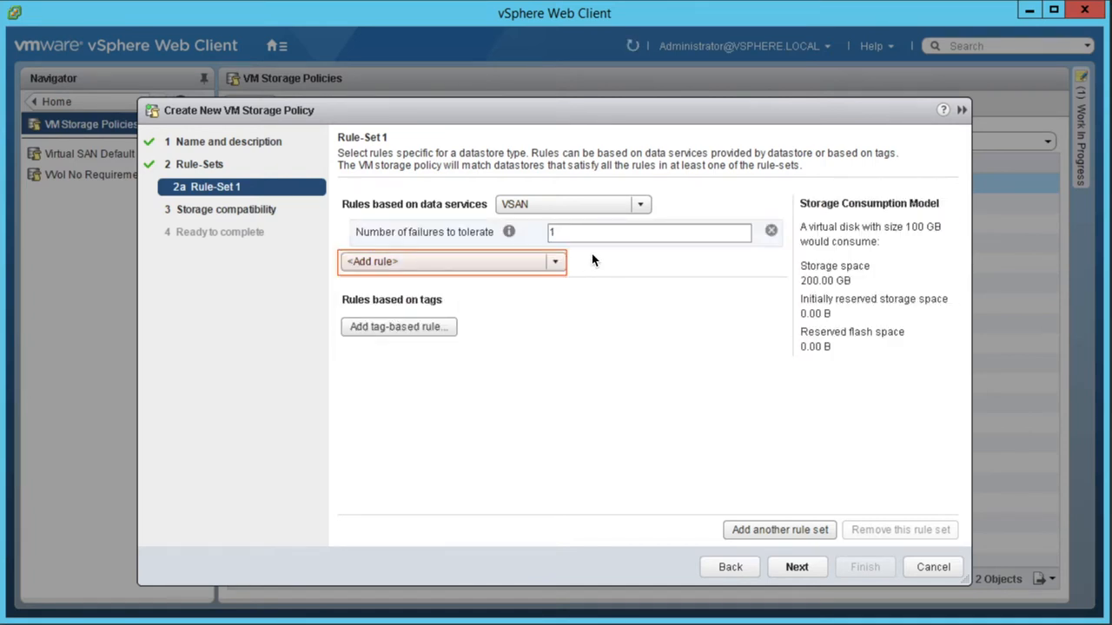
click(555, 262)
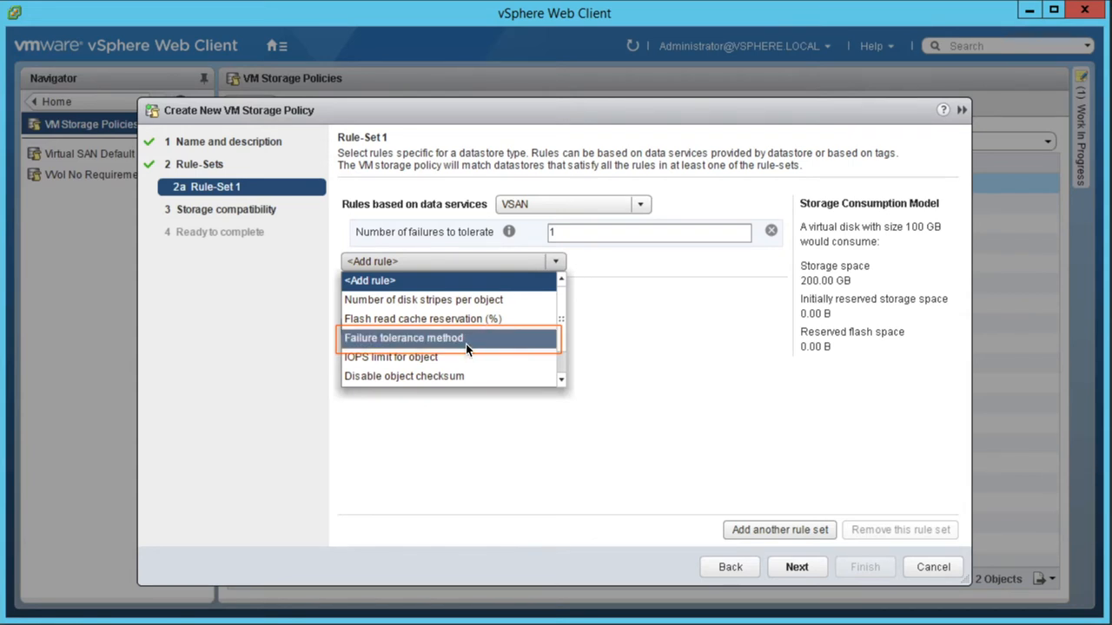
click(403, 338)
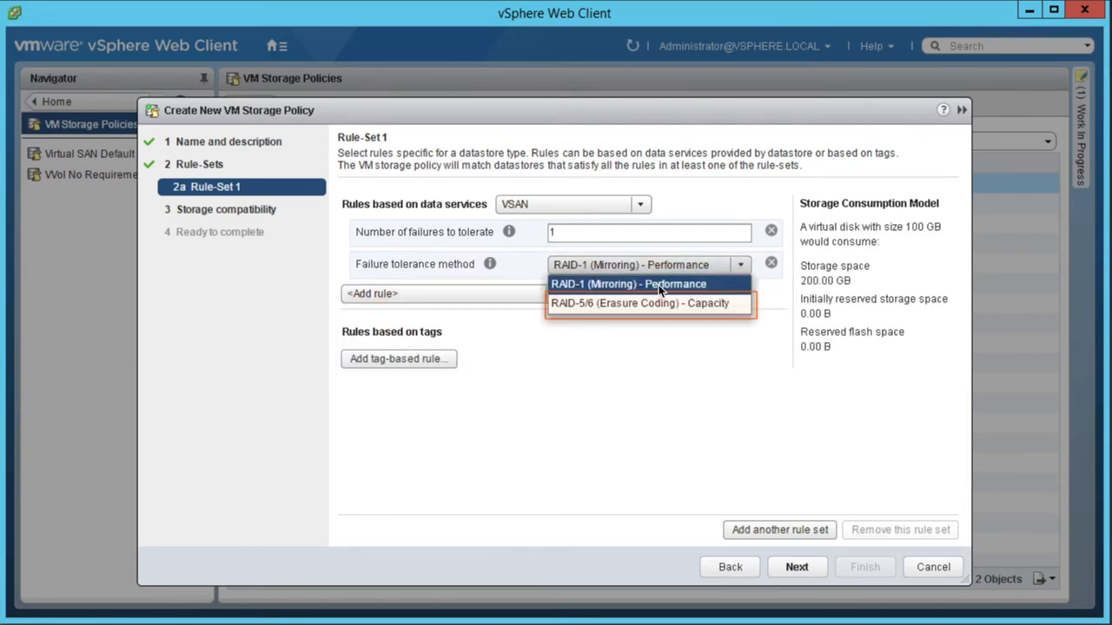
click(640, 303)
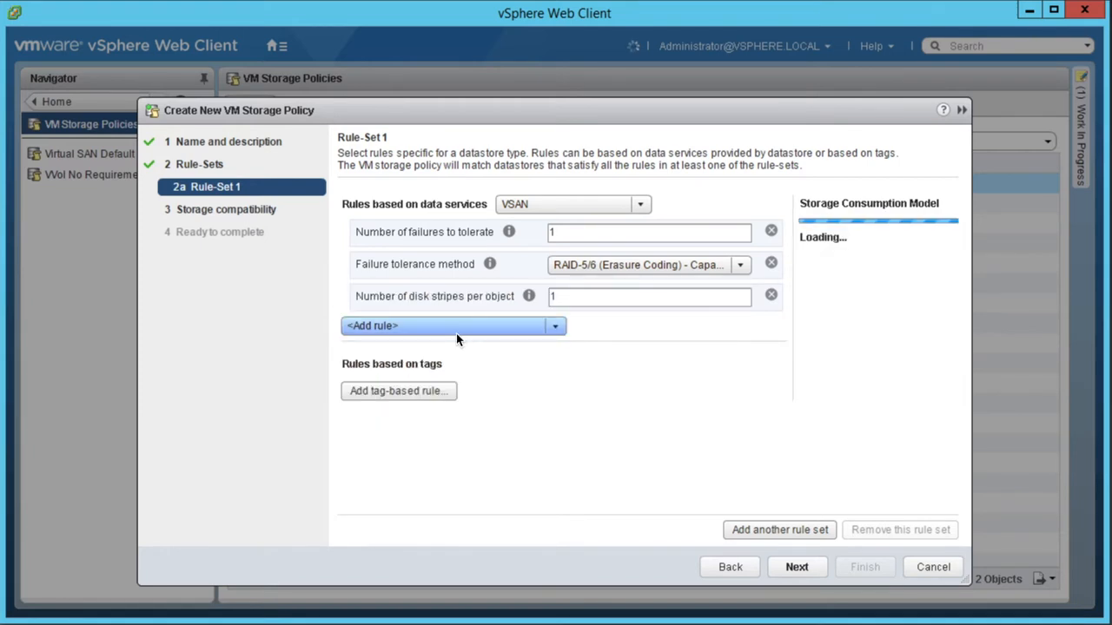
click(649, 296)
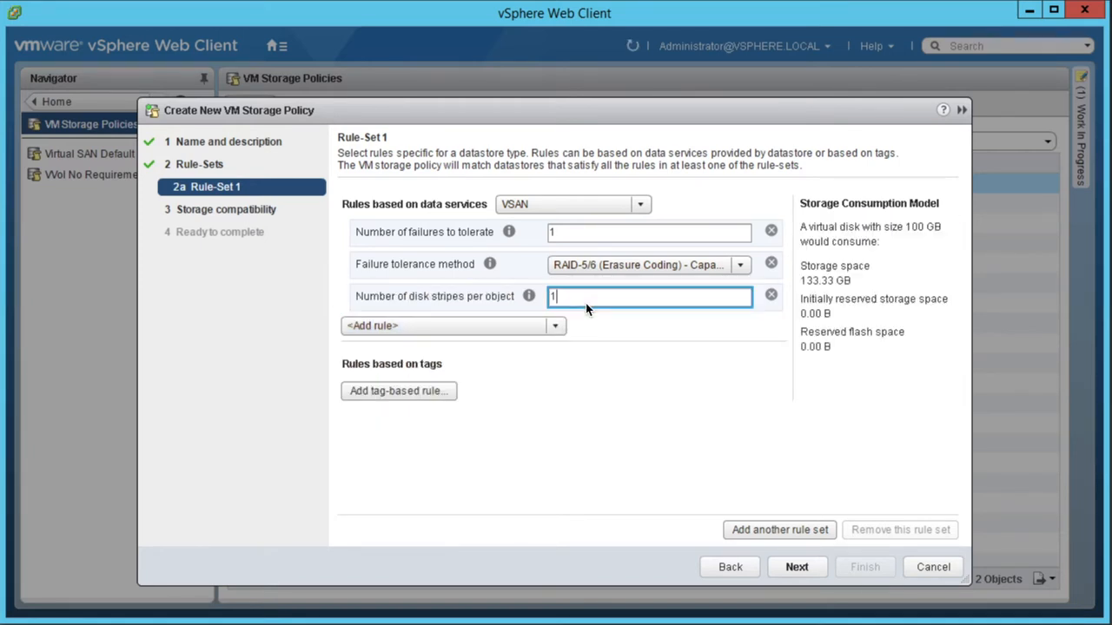
text(2)
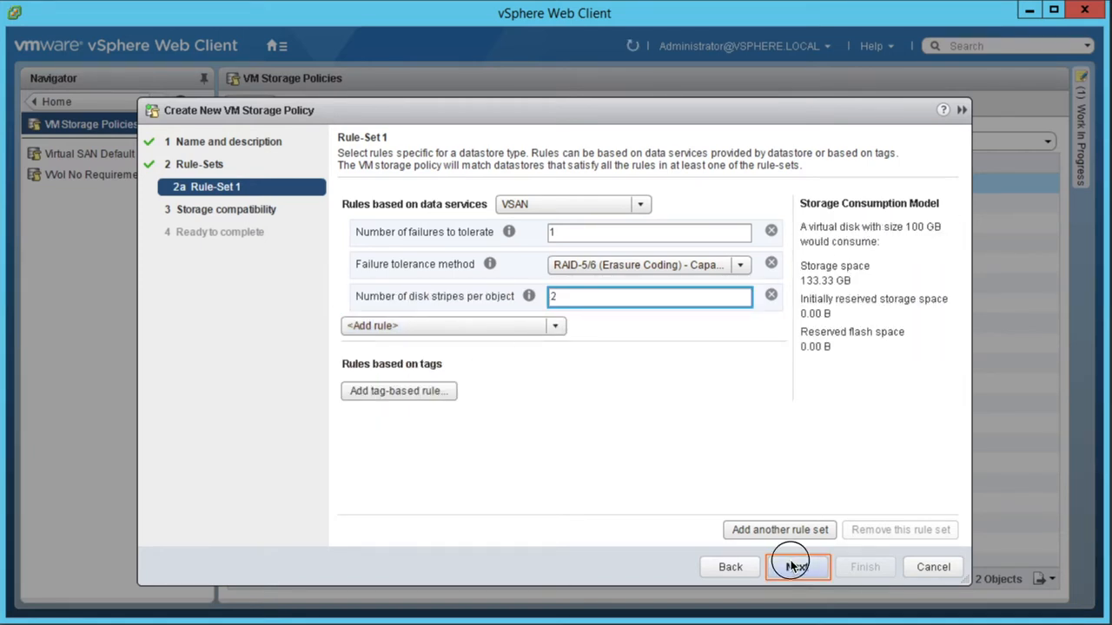
Step: Review storage compatibility and the summary, then create the Gold policy
click(797, 567)
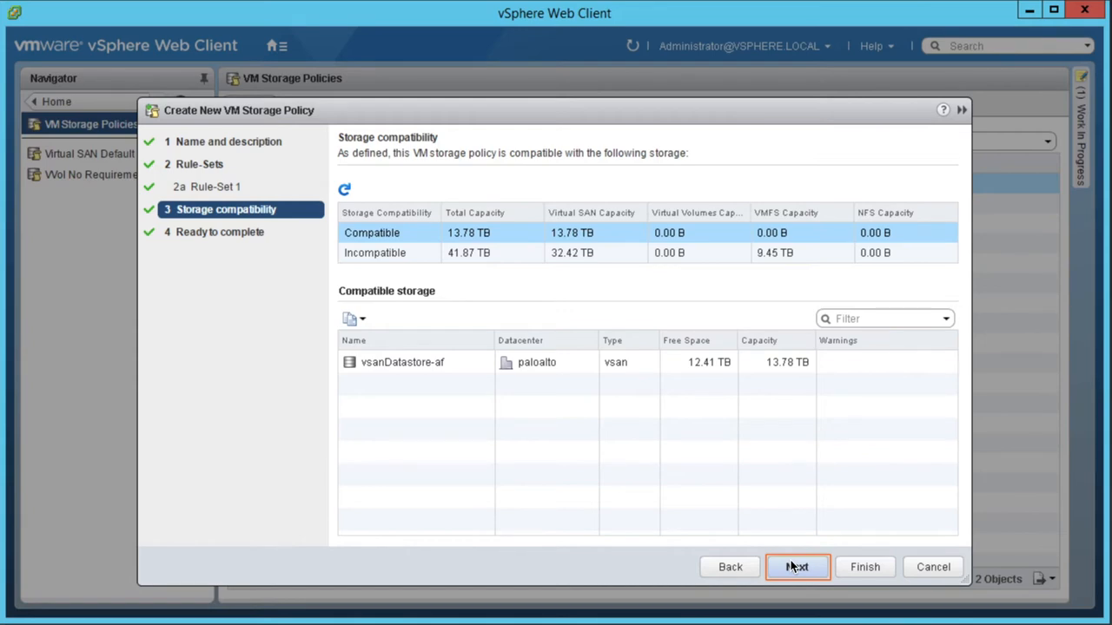
click(796, 567)
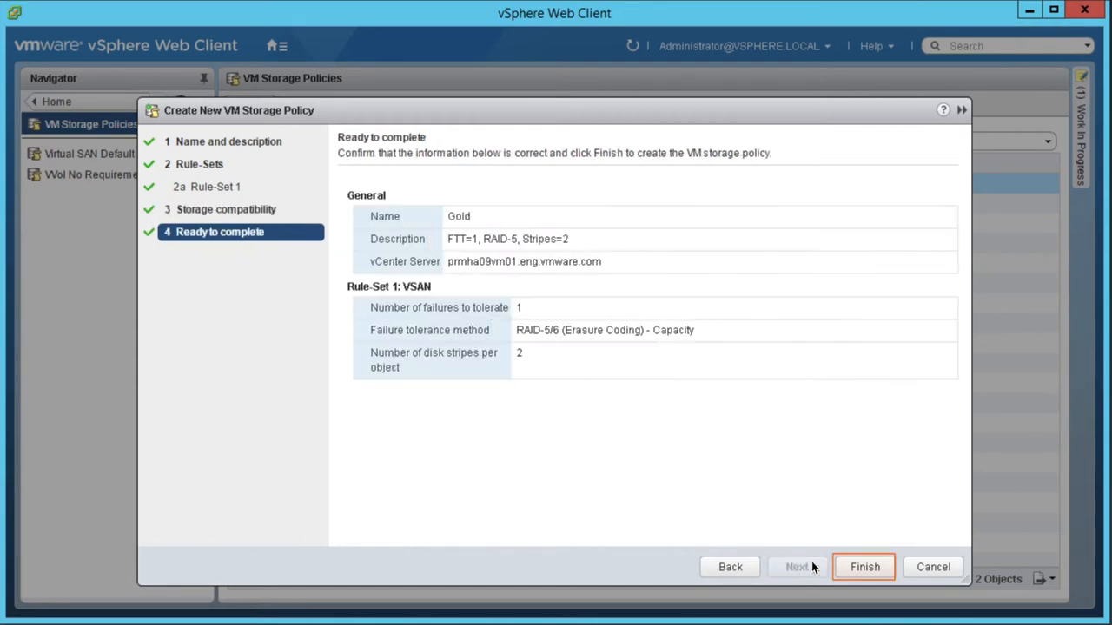
click(864, 566)
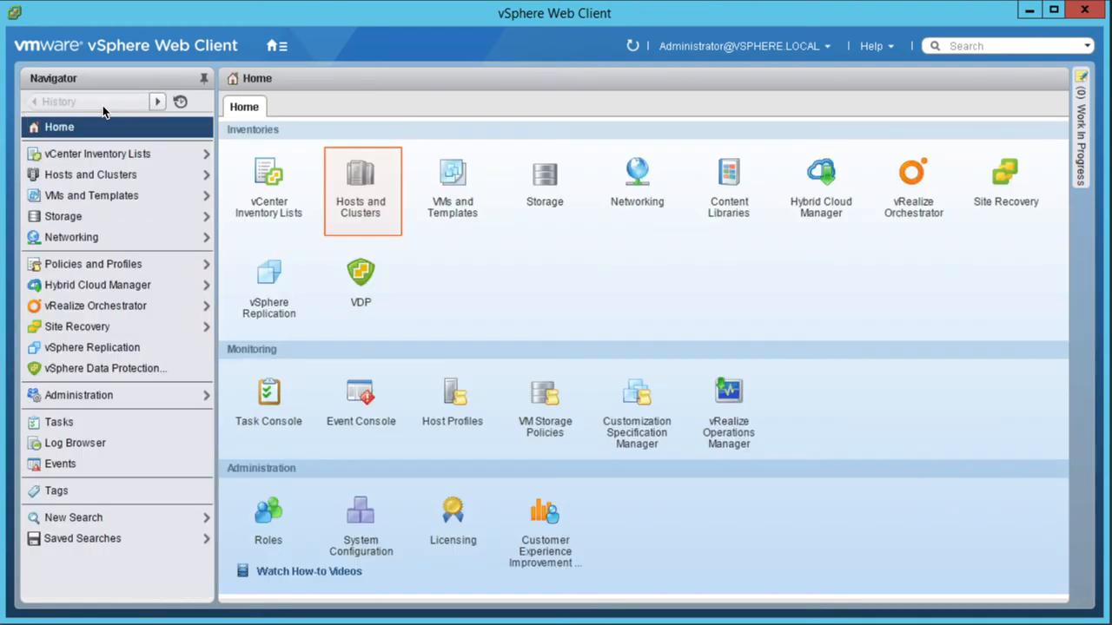
Step: Assign the Gold storage policy to app10's VM home and both hard disks
click(360, 182)
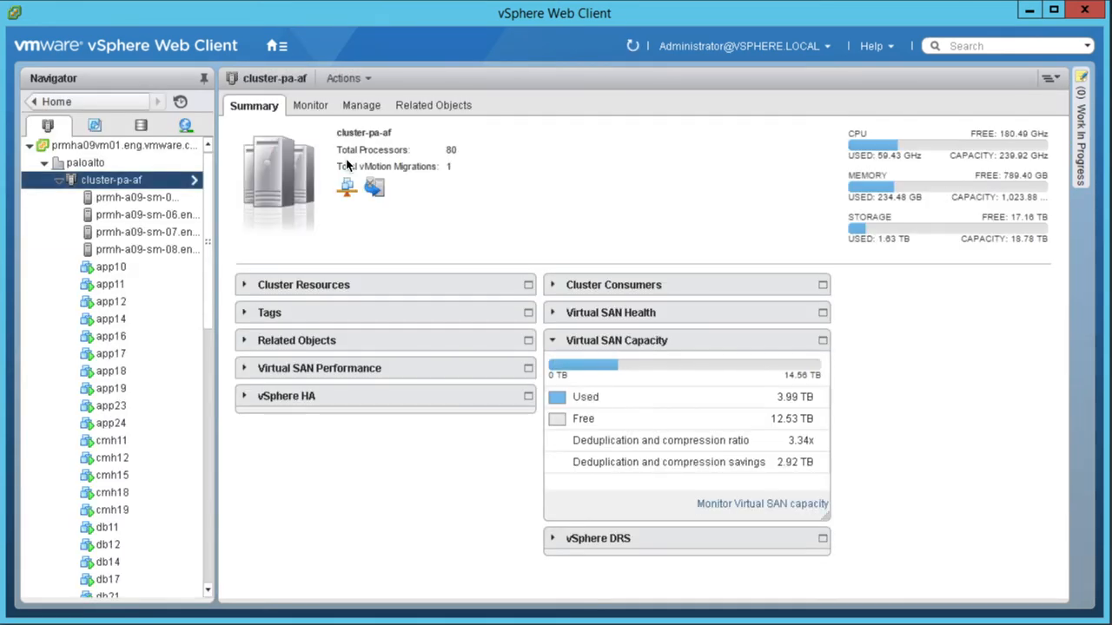
right_click(110, 266)
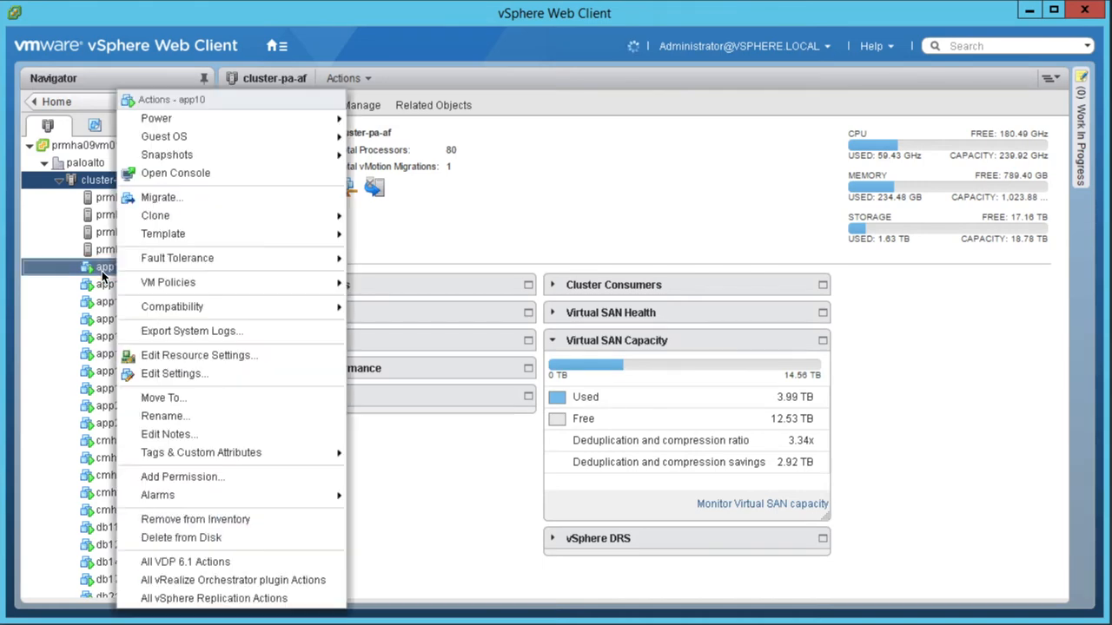
mouse_move(168, 283)
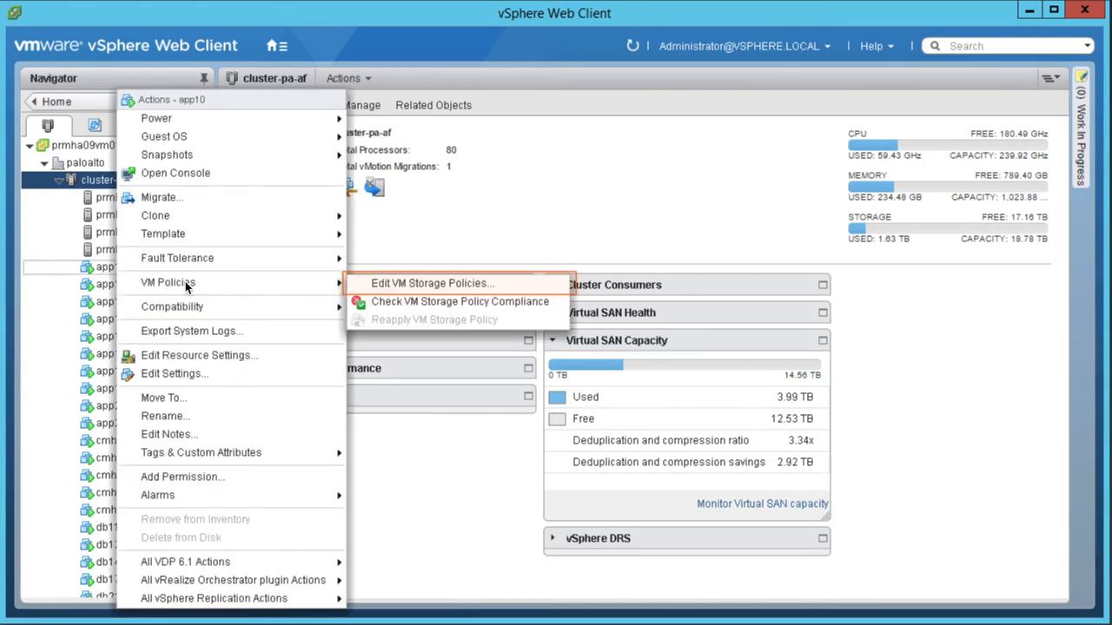
click(432, 283)
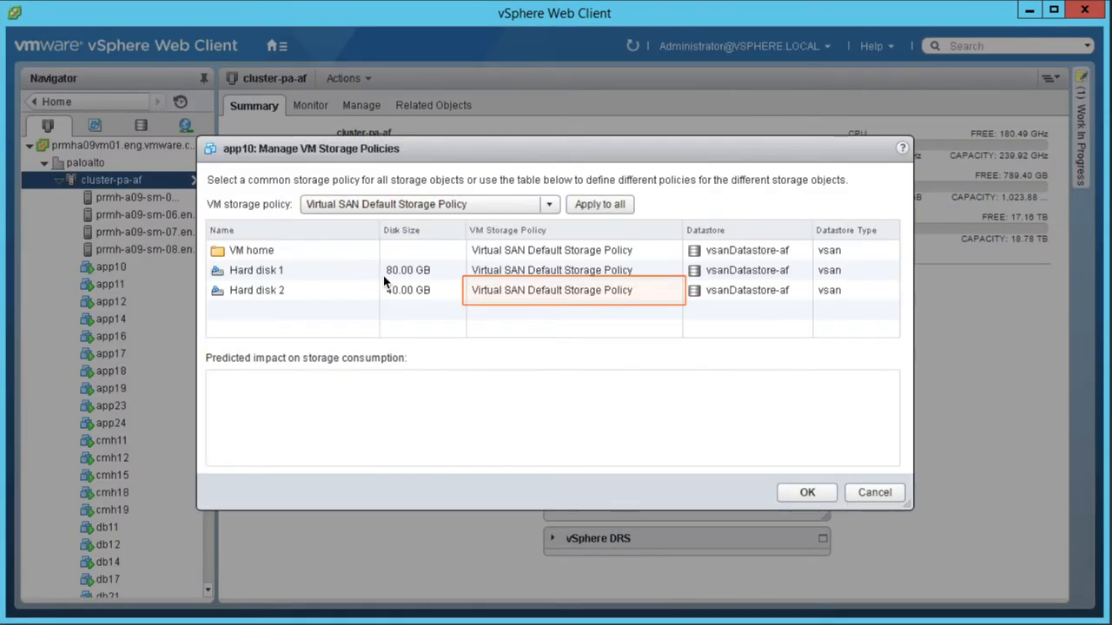
click(668, 289)
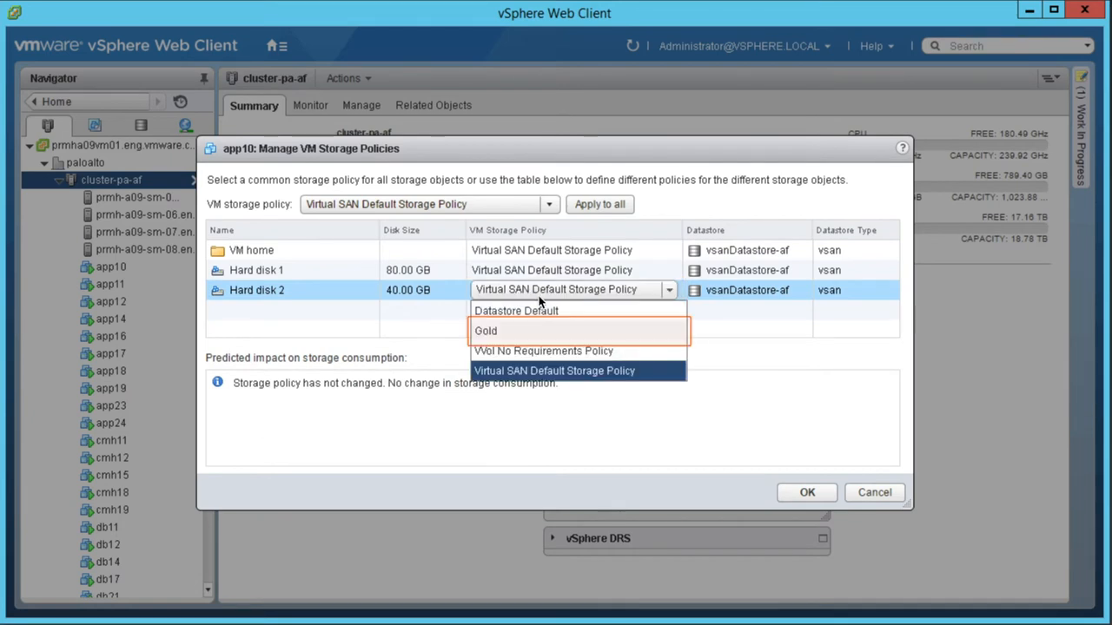
click(485, 331)
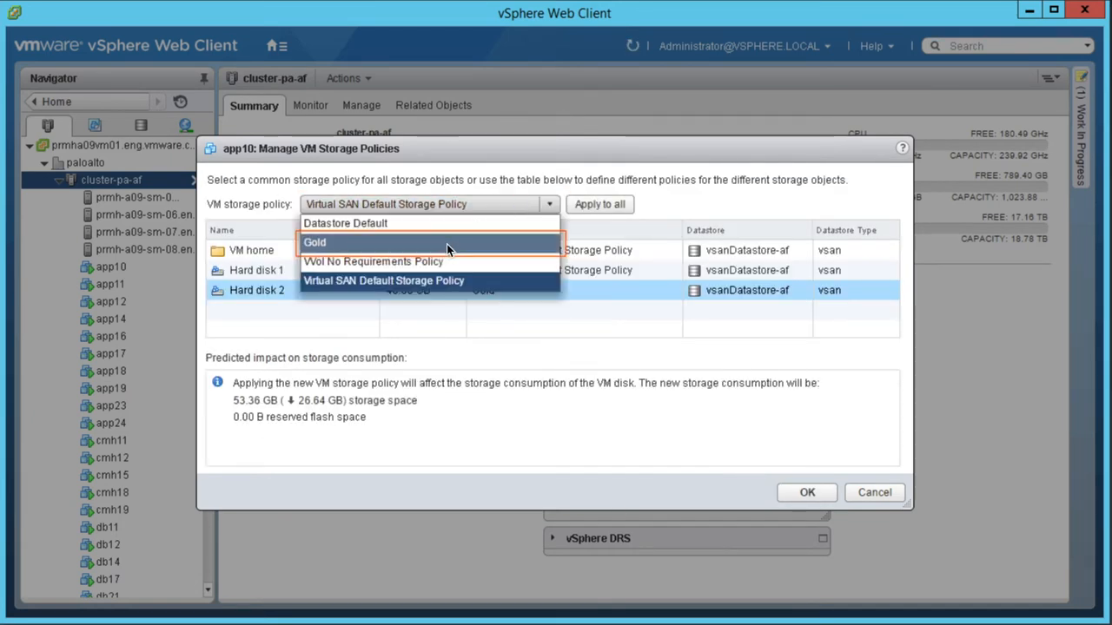
click(315, 243)
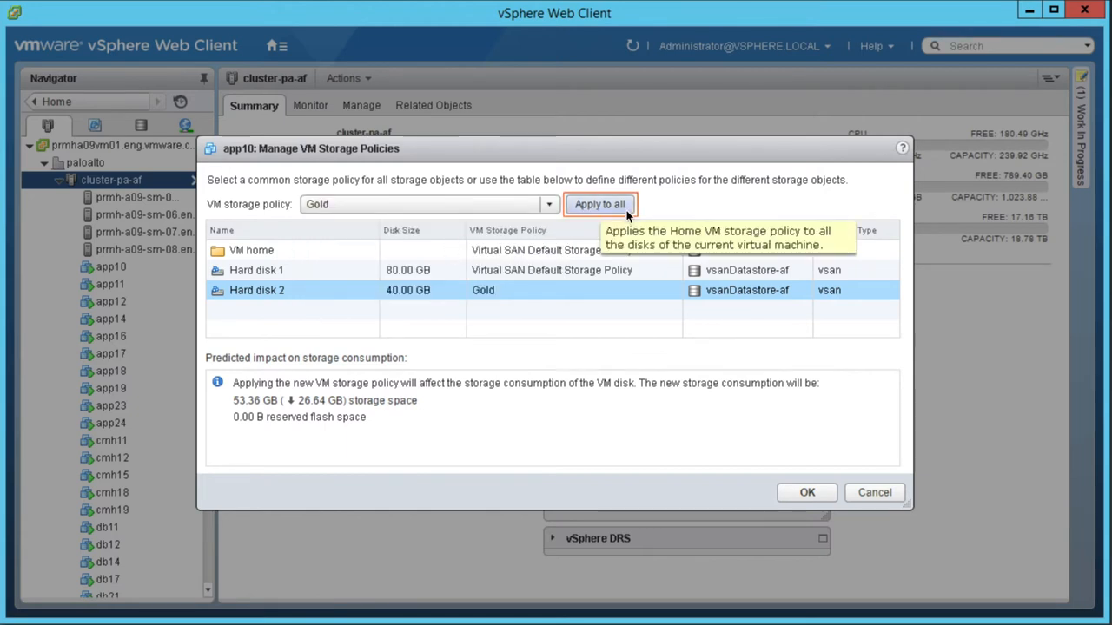
click(600, 204)
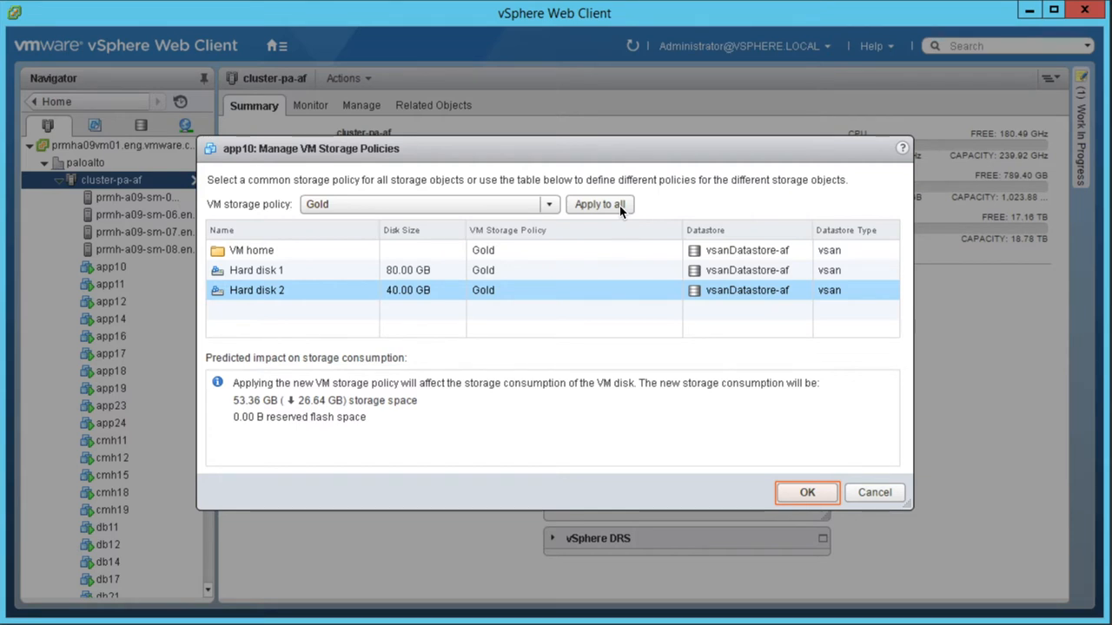
mouse_move(480, 283)
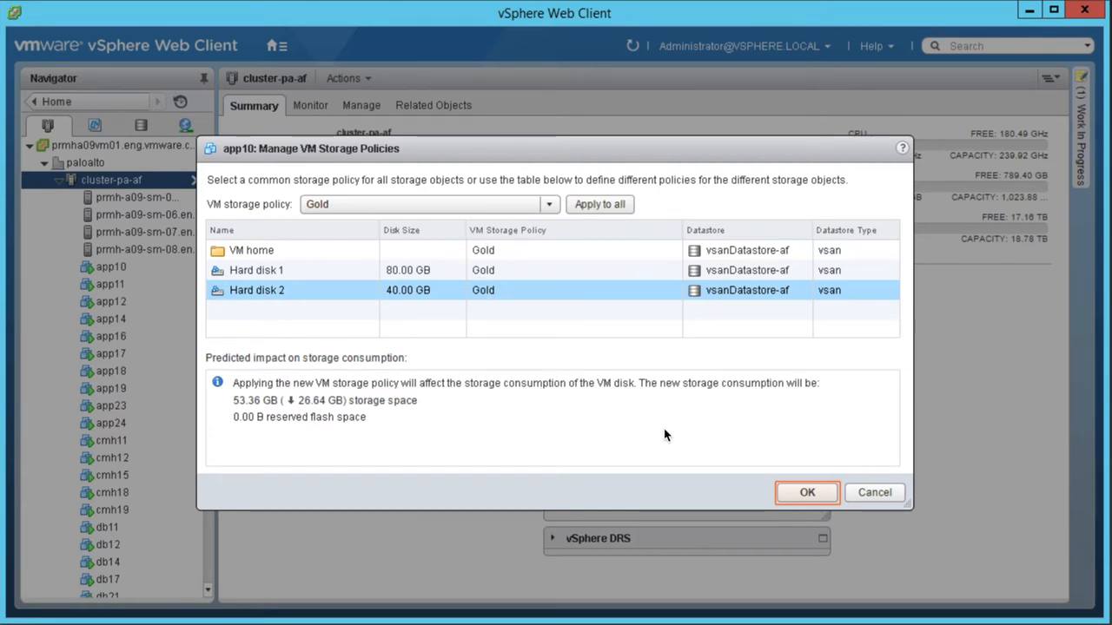
click(805, 492)
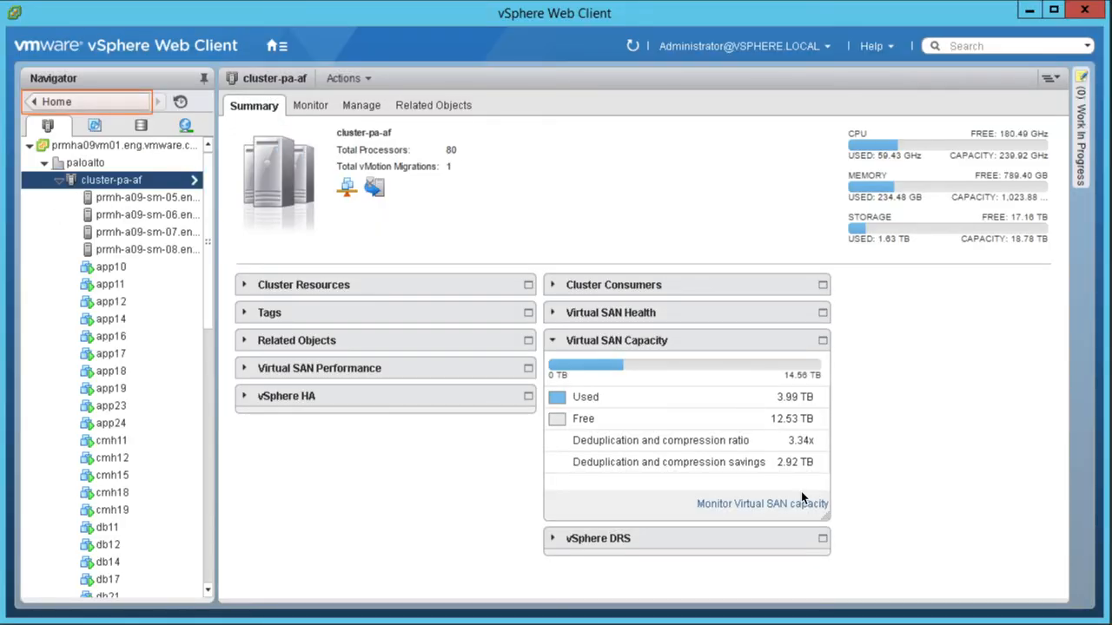
Step: Briefly view the storage policies list, now including Gold, then return to Home
click(56, 101)
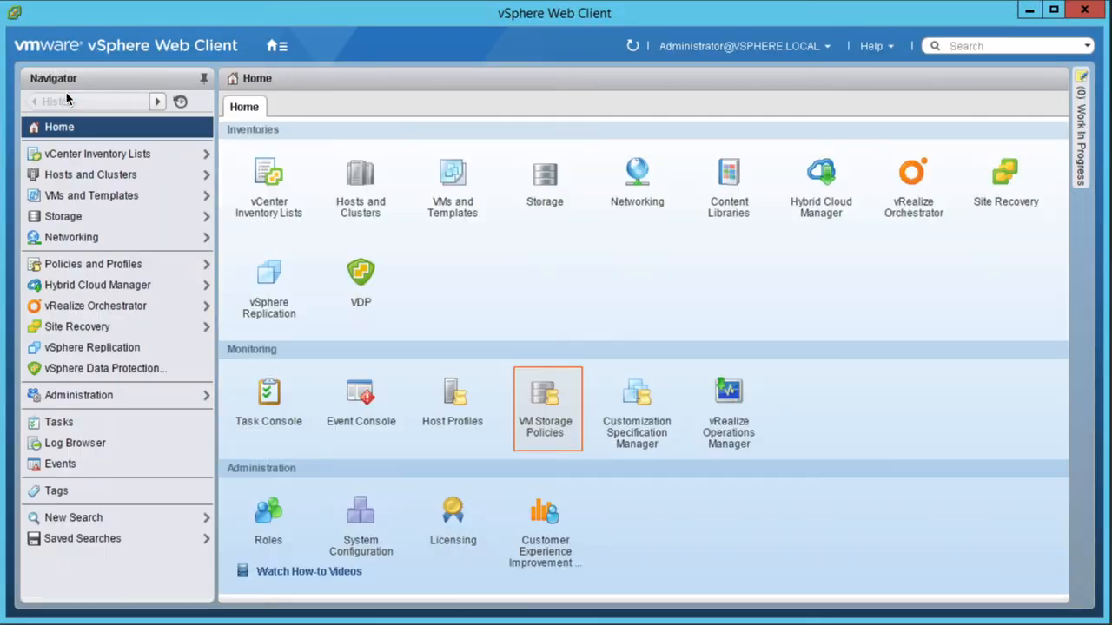
mouse_move(579, 365)
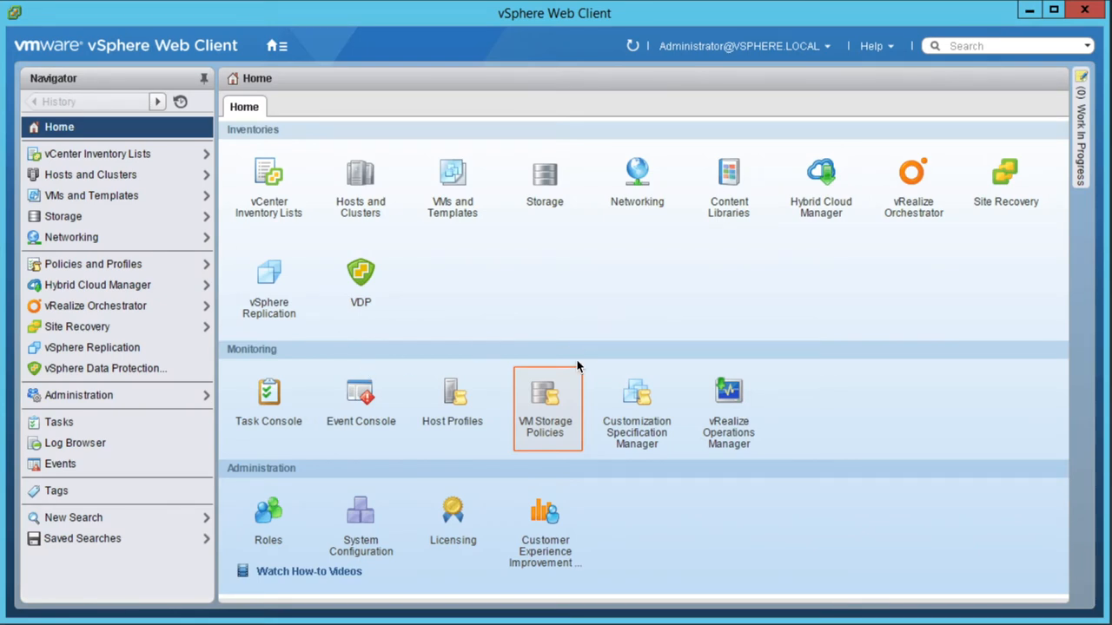
mouse_move(554, 409)
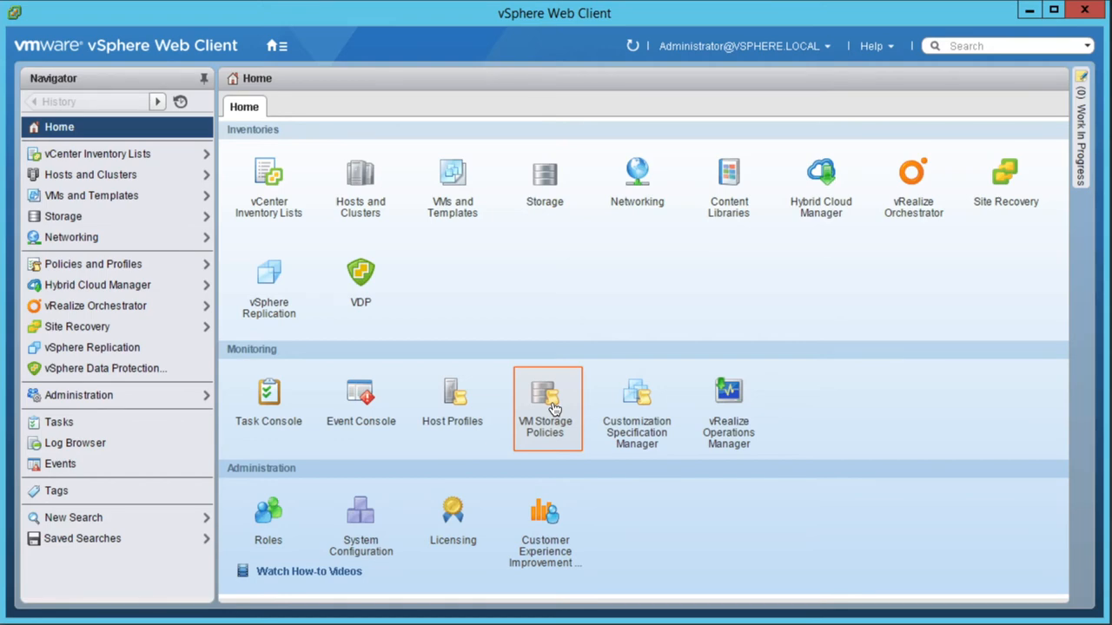
click(545, 408)
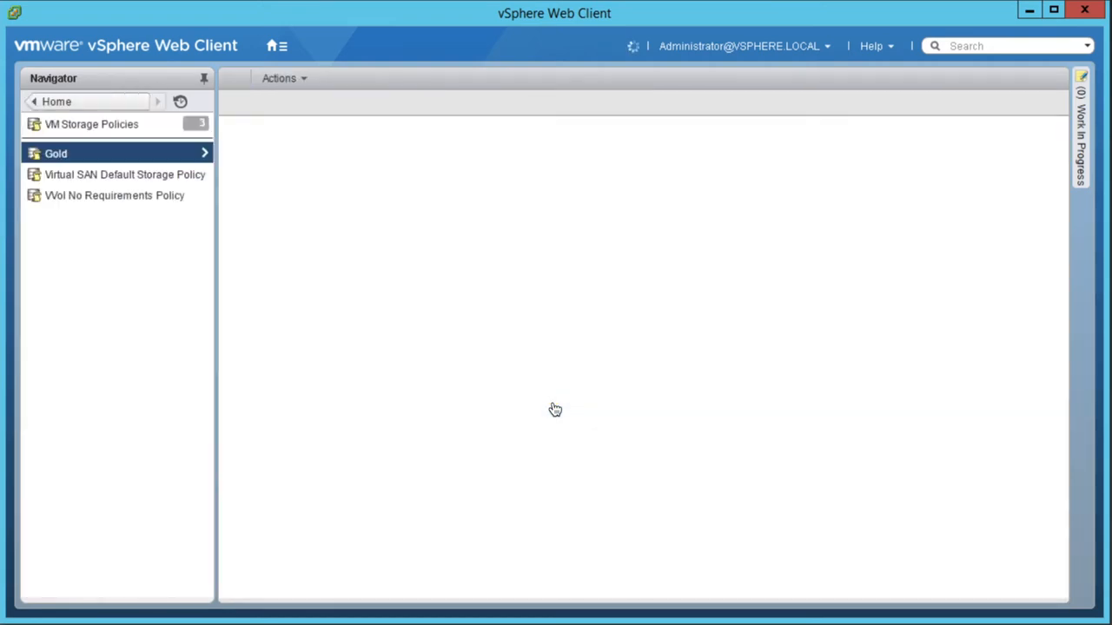
click(55, 102)
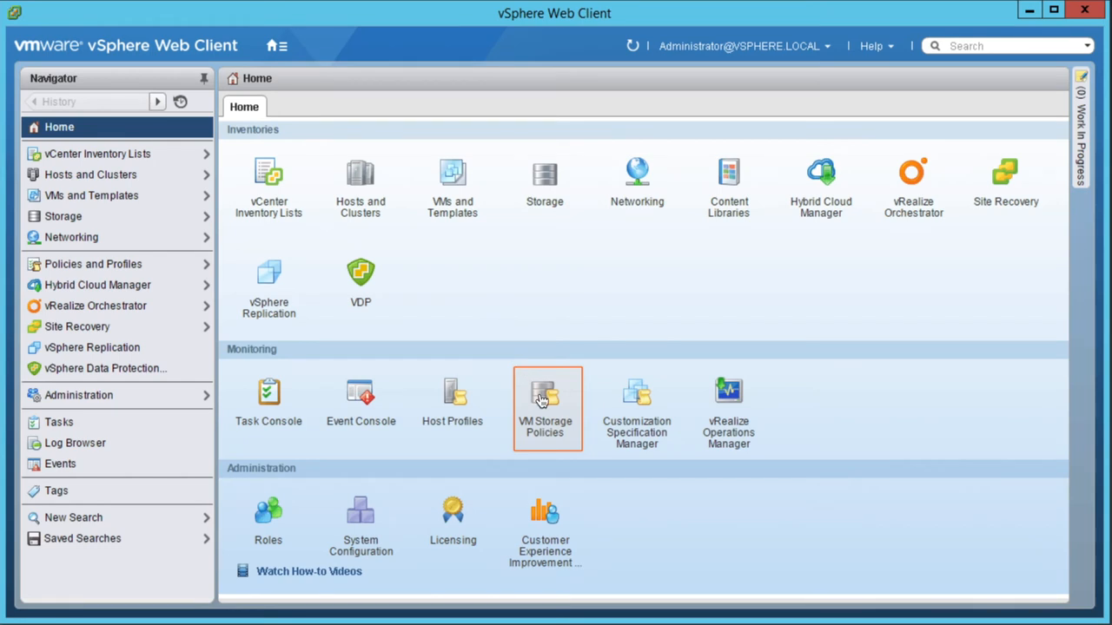
Step: Run and refresh a Gold compliance check showing app10 Compliant, then return Home
click(546, 400)
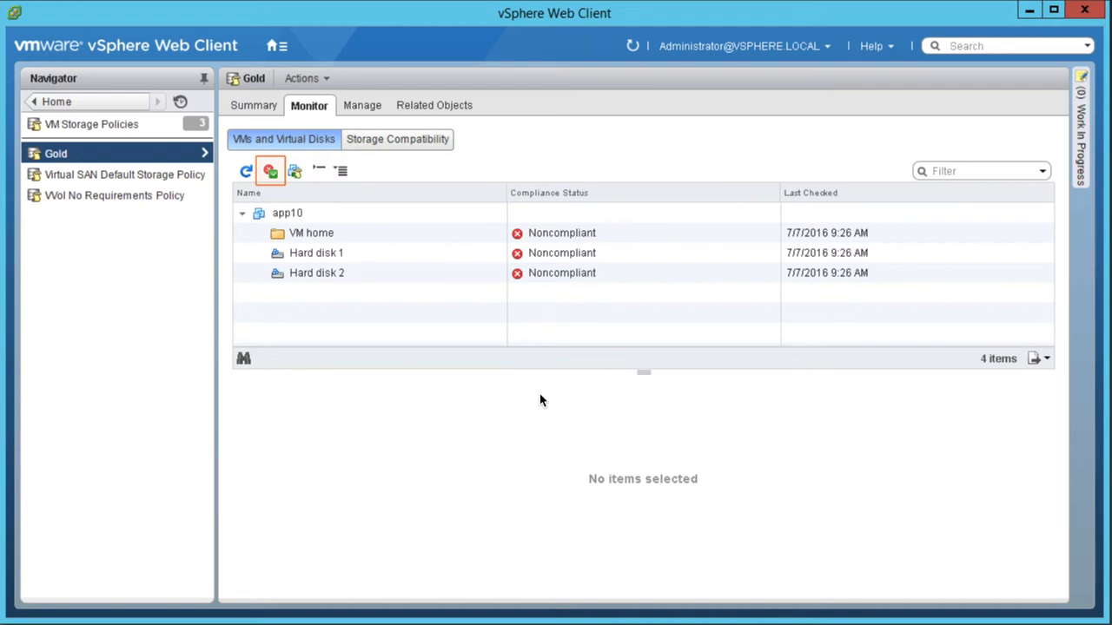
mouse_move(270, 170)
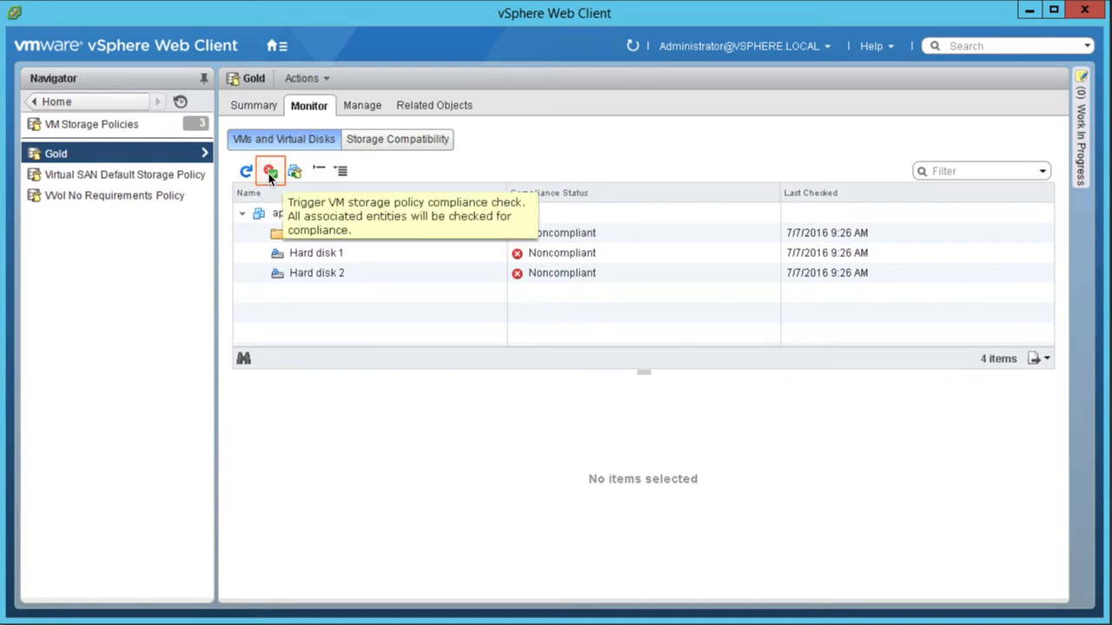
click(271, 170)
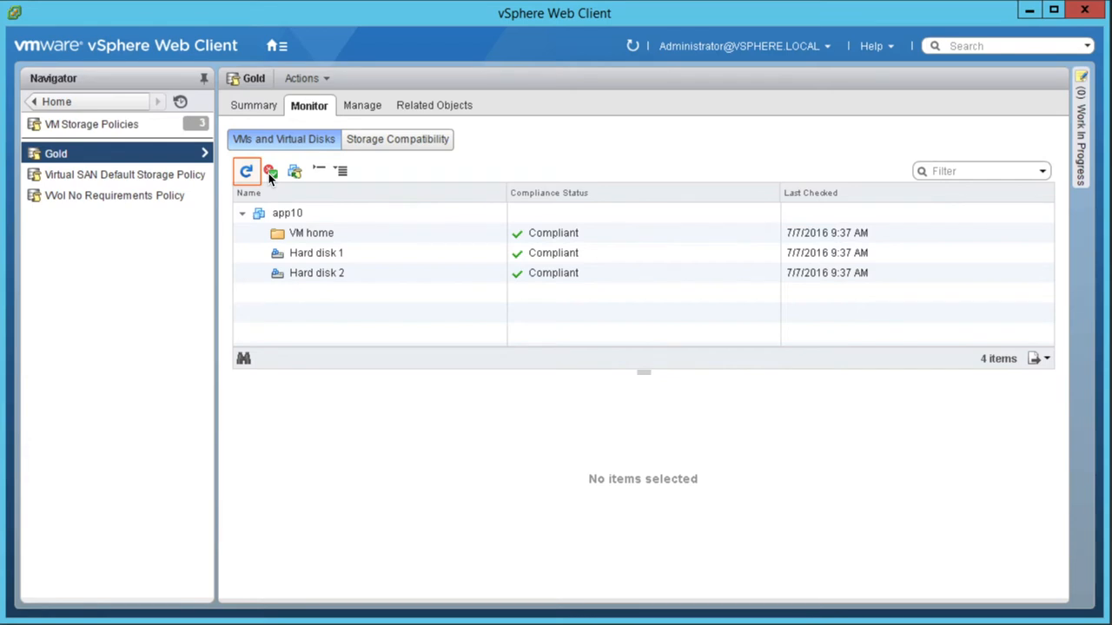
click(246, 171)
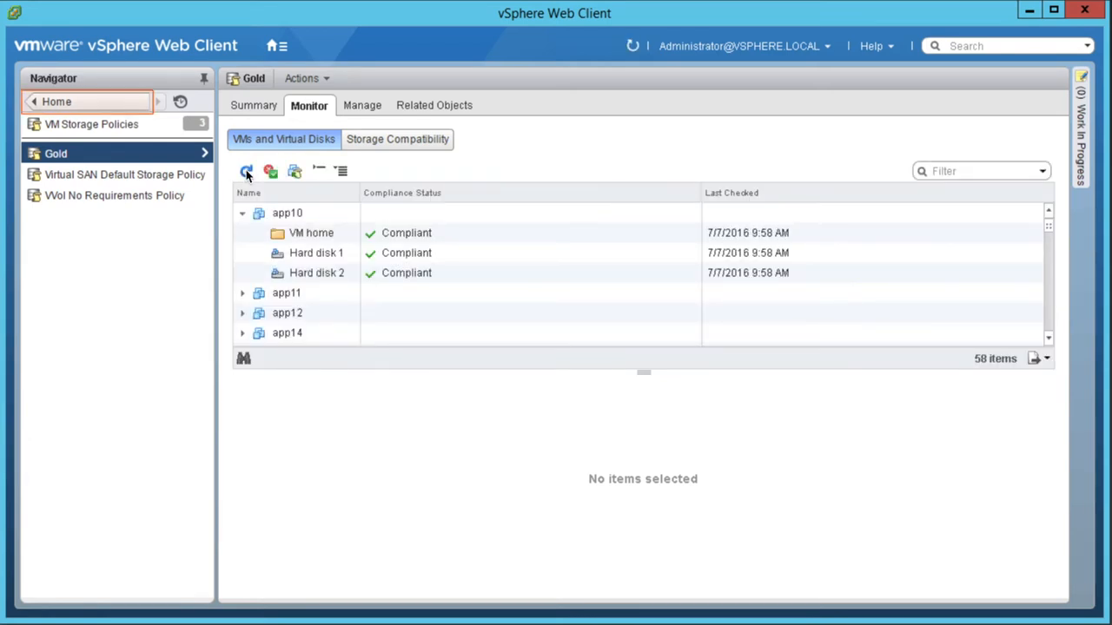
click(55, 101)
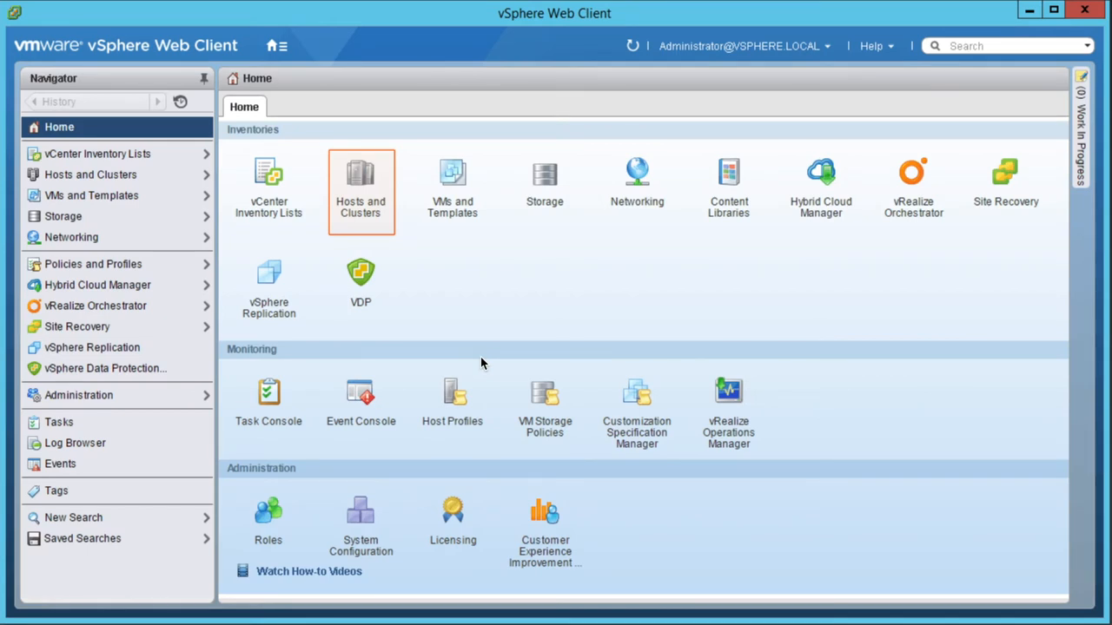
mouse_move(588, 327)
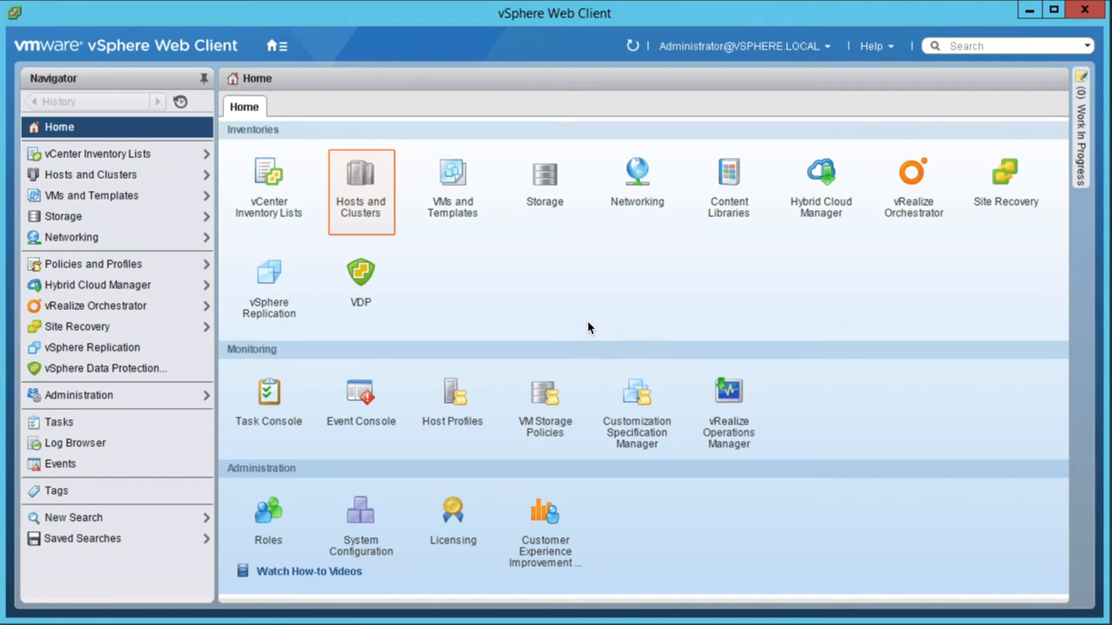
Step: Show cluster-pa-af's Controller Driver warning under Virtual SAN Hardware compatibility health
click(360, 189)
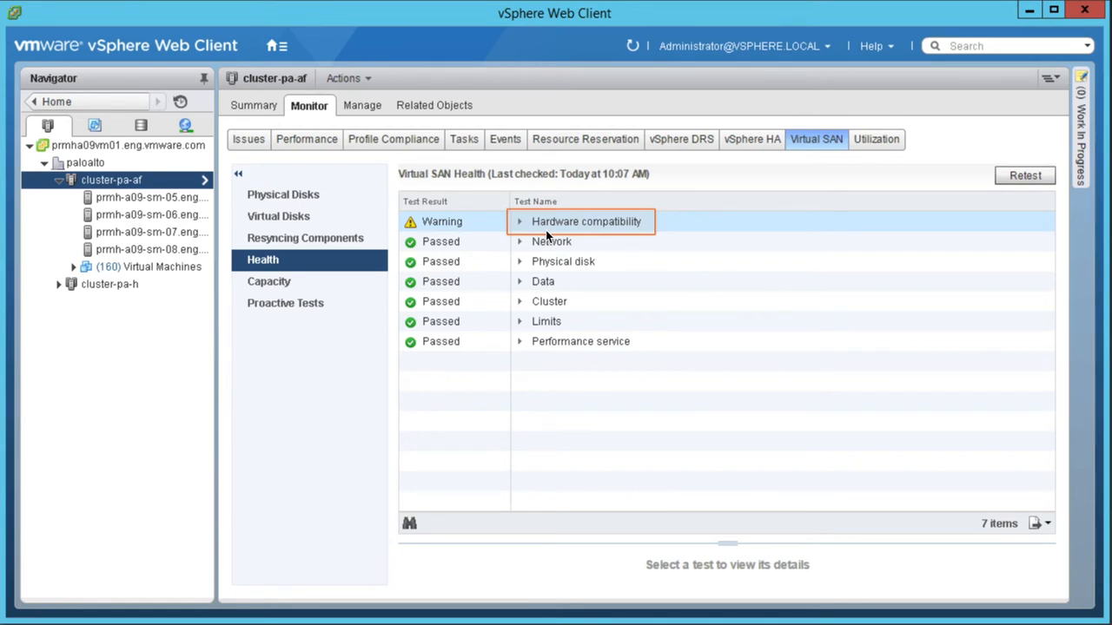
click(519, 222)
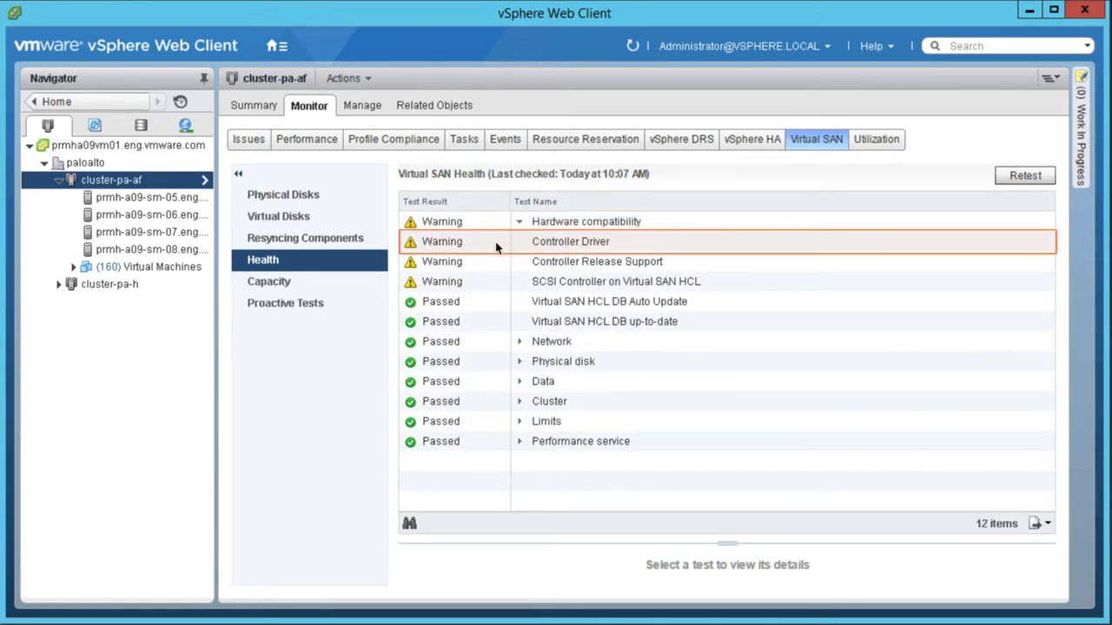
mouse_move(628, 255)
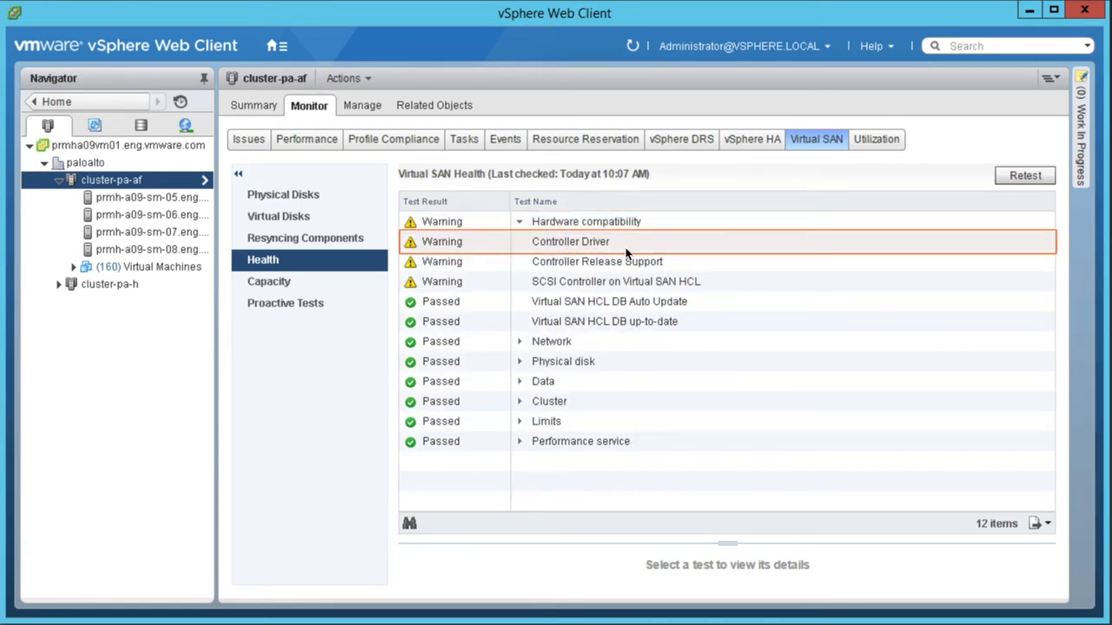
click(570, 242)
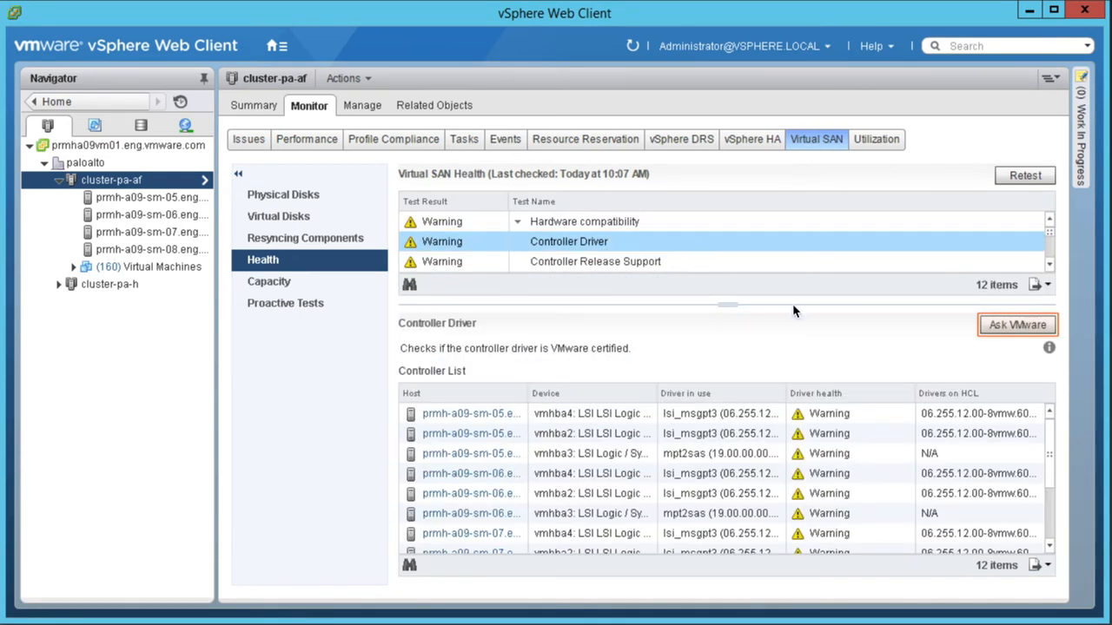
mouse_move(875, 429)
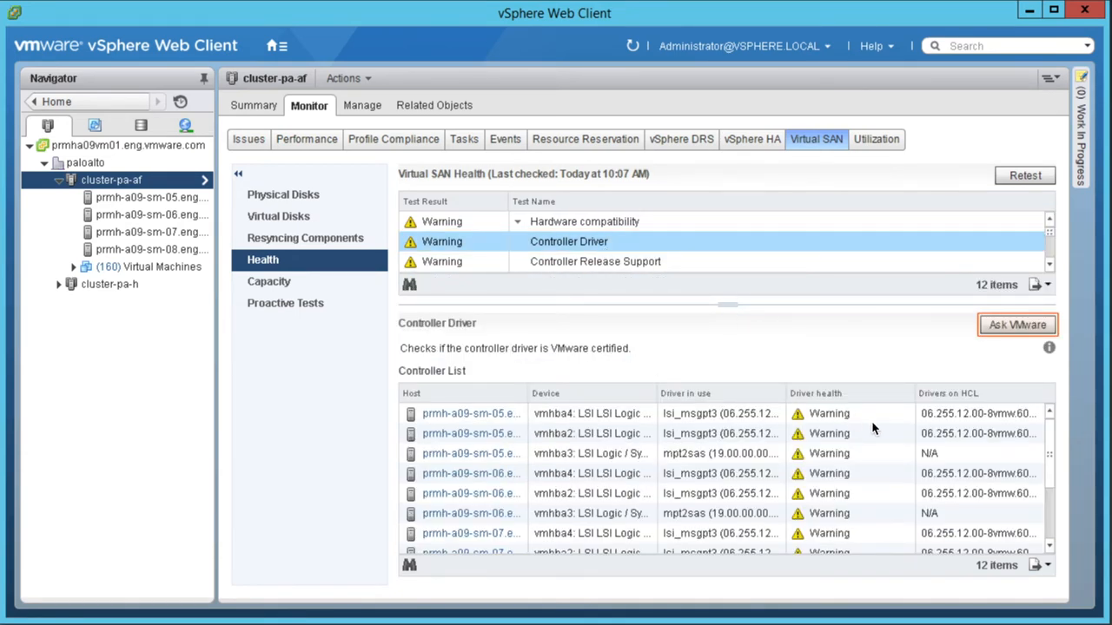
Step: Open KB article 2109263 about the Controller Driver check via Ask VMware
click(1016, 324)
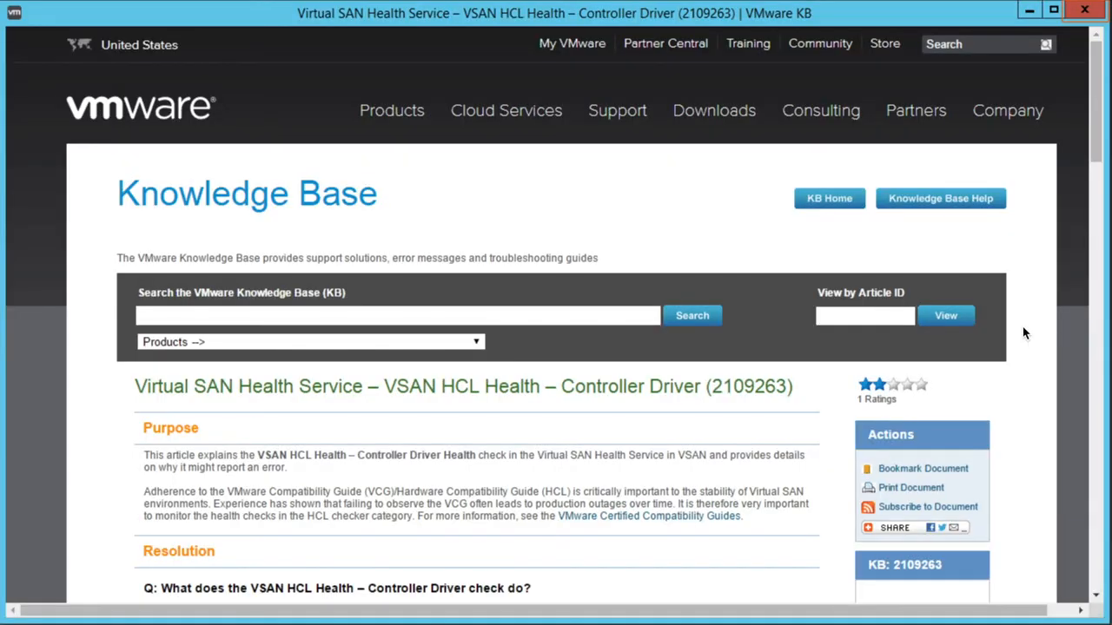
mouse_move(280, 486)
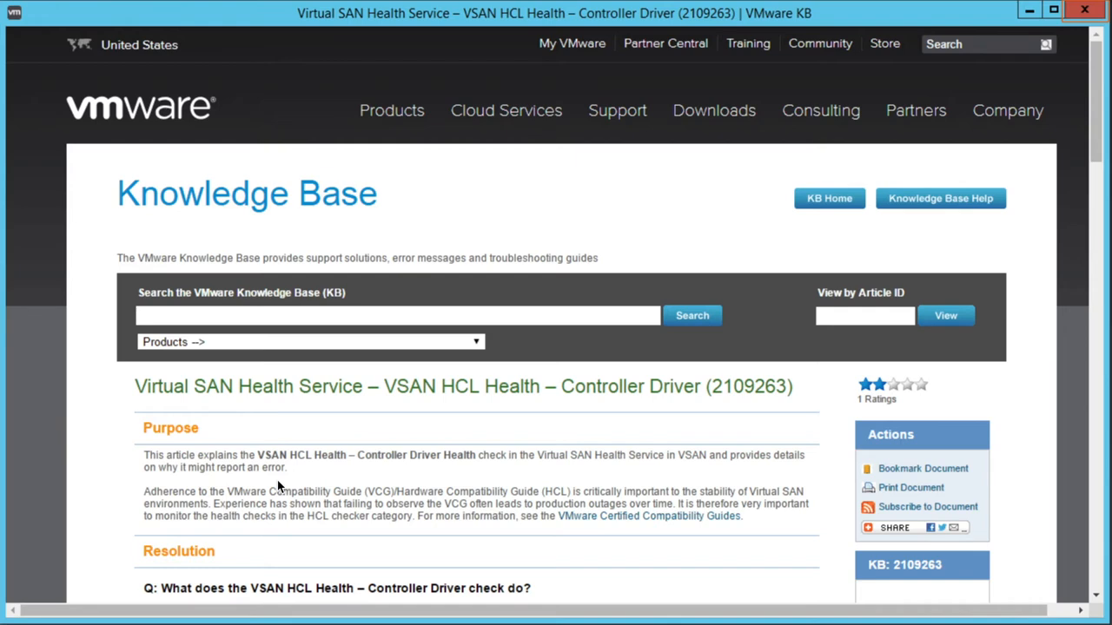
mouse_move(840, 134)
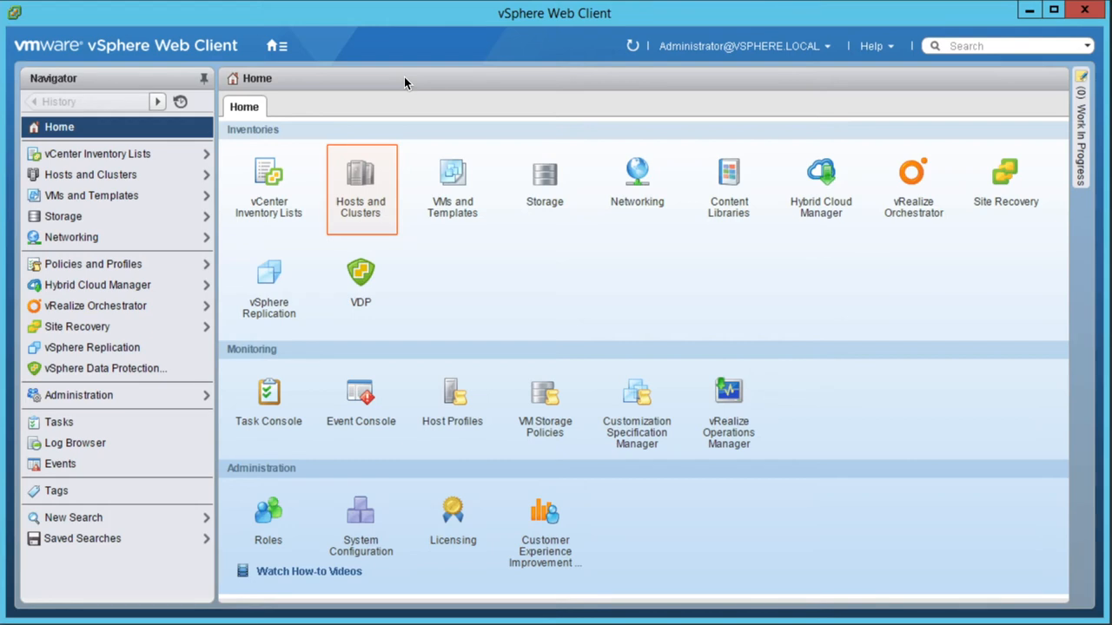
mouse_move(363, 171)
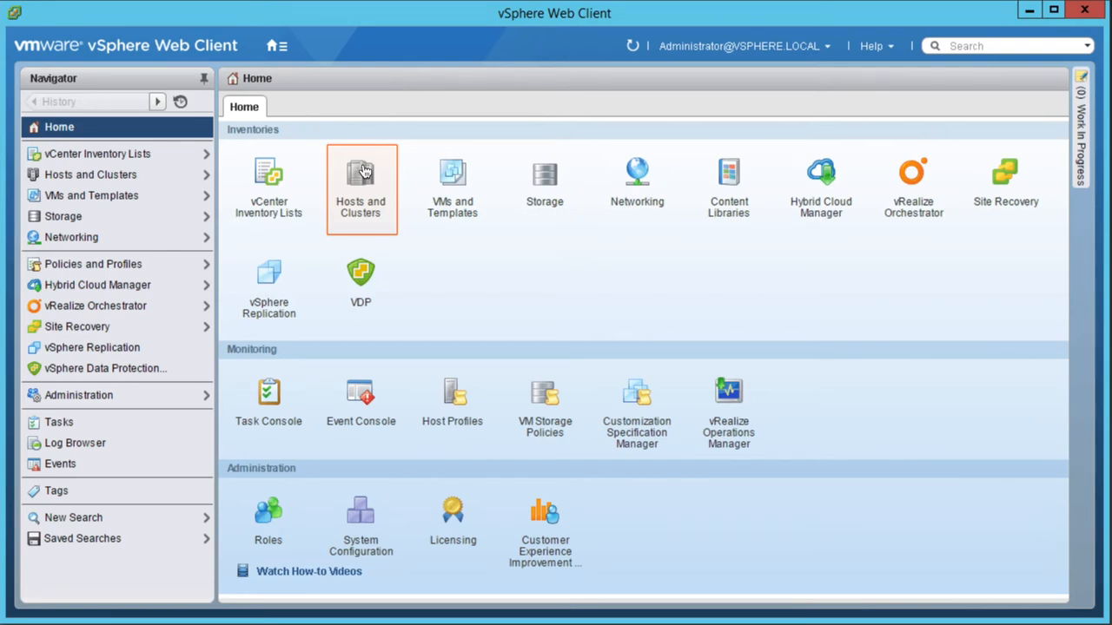
Step: Show cluster-pa-af's Virtual SAN capacity: 2.09 TB used, 11.70 TB free of 14.56 TB
click(361, 186)
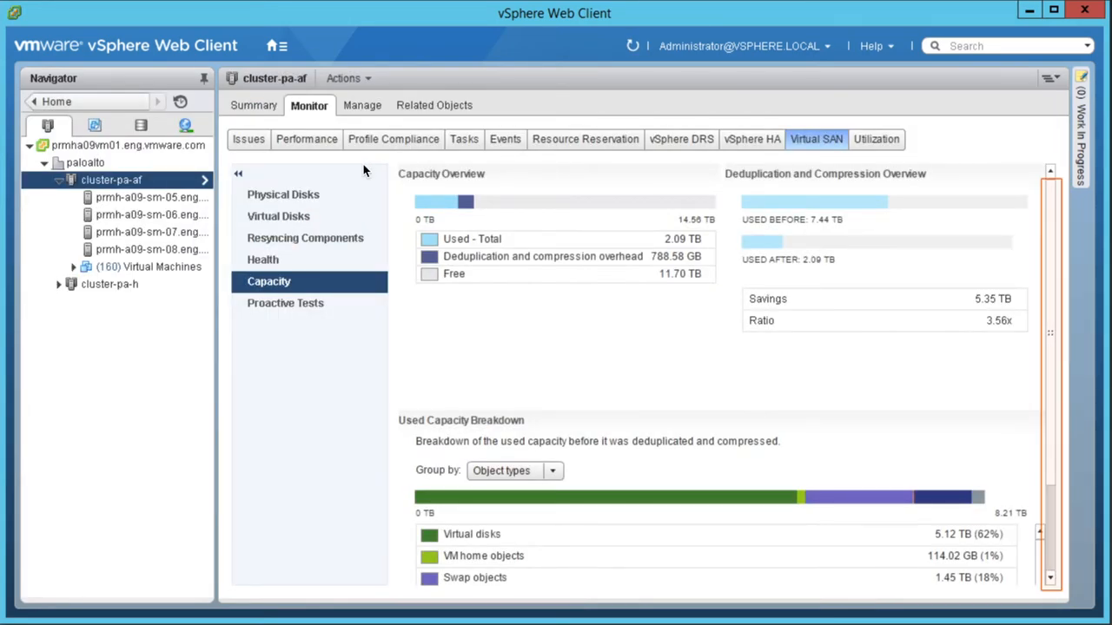
mouse_move(441, 243)
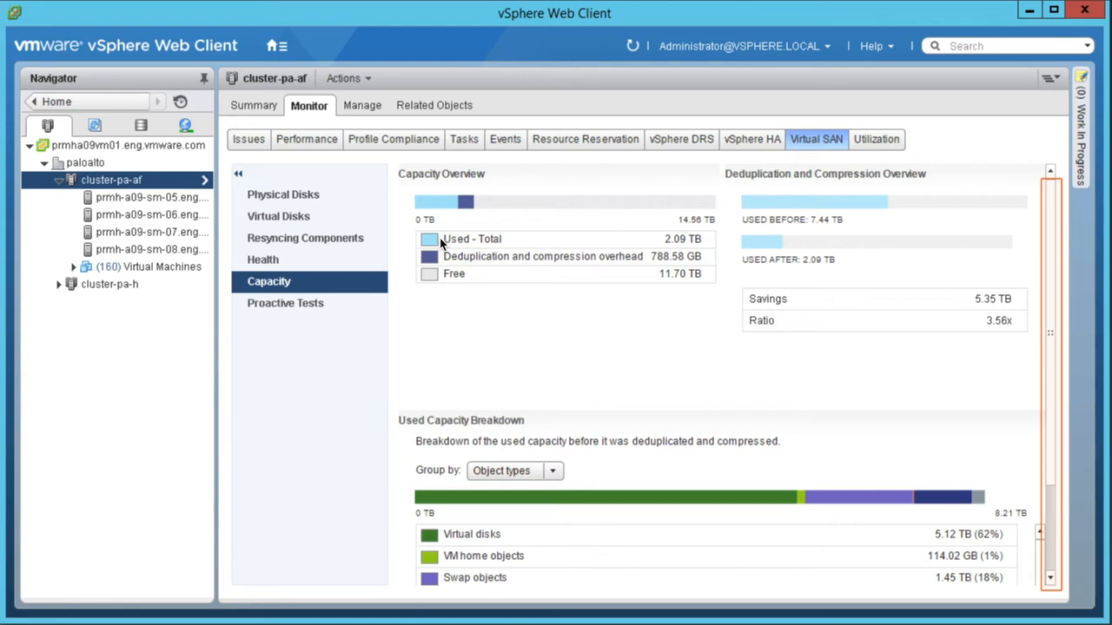
mouse_move(922, 387)
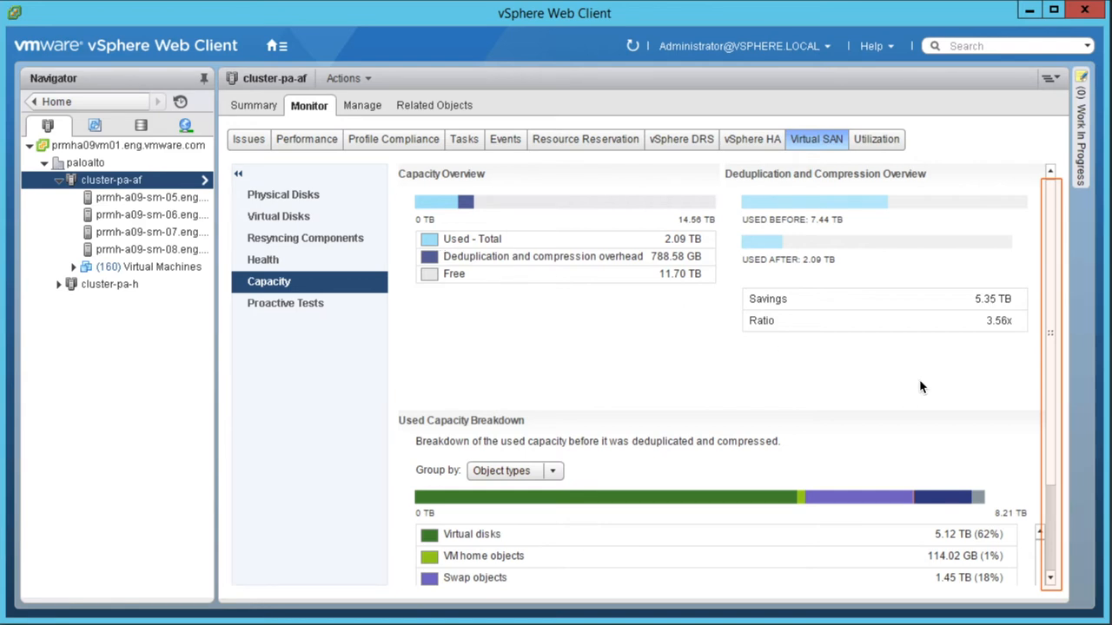
Step: Group used capacity by data types: 3.62 TB primary VM data, 4.59 TB overhead
scroll(down, 3)
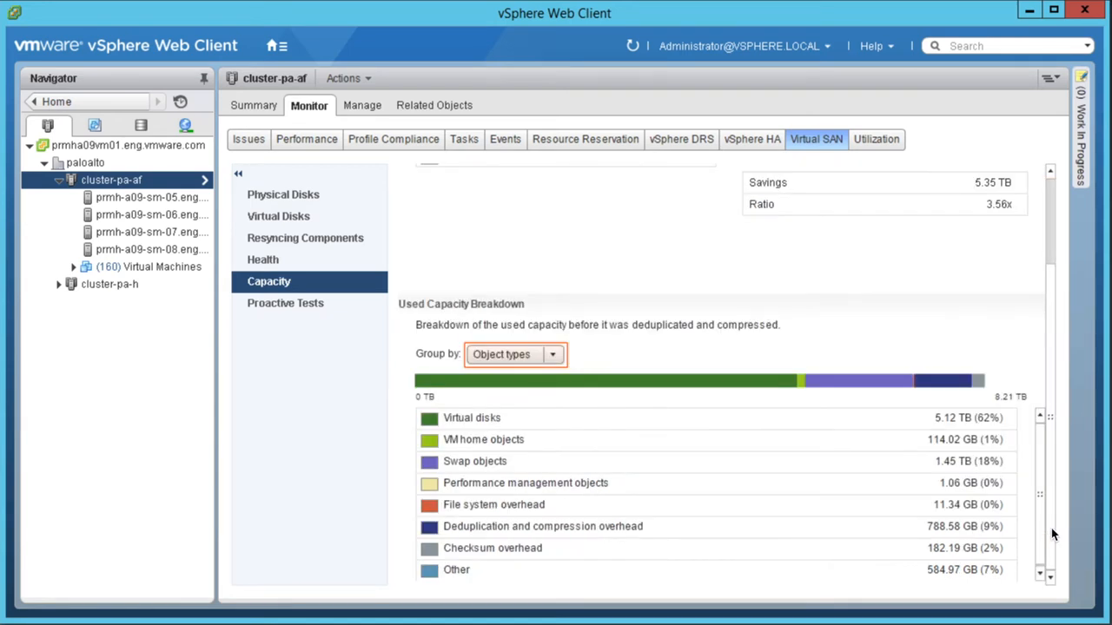
mouse_move(669, 397)
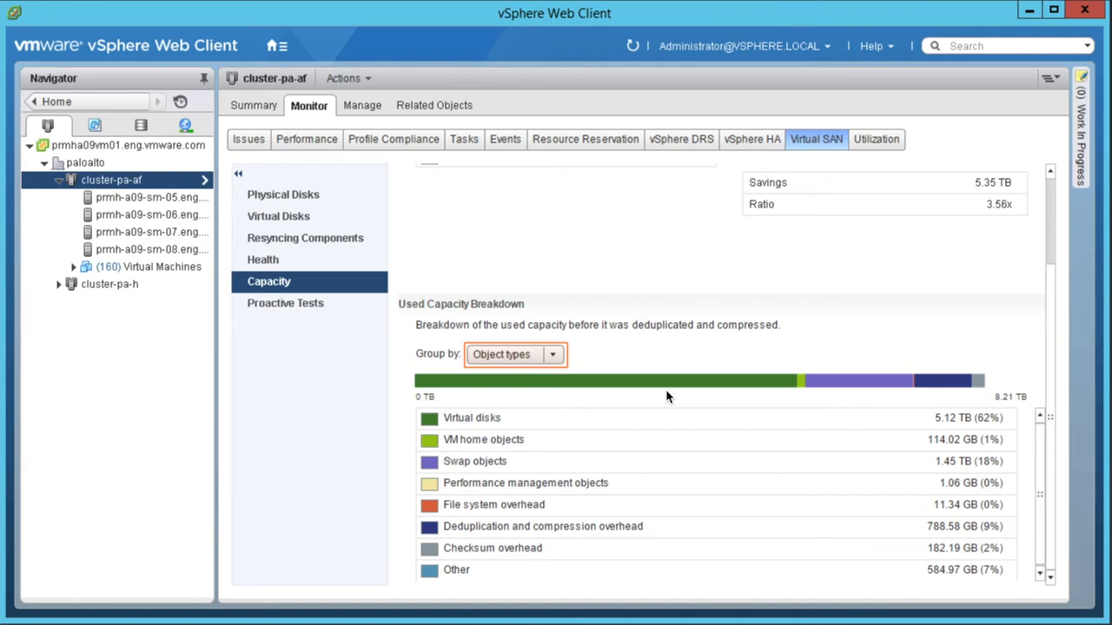
mouse_move(653, 489)
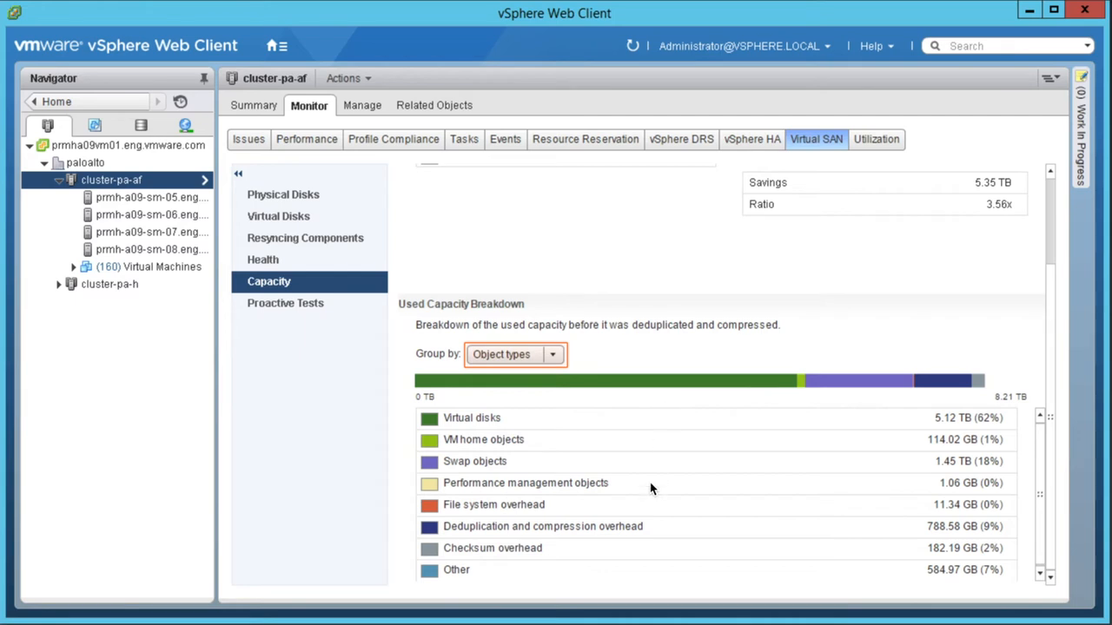
mouse_move(584, 537)
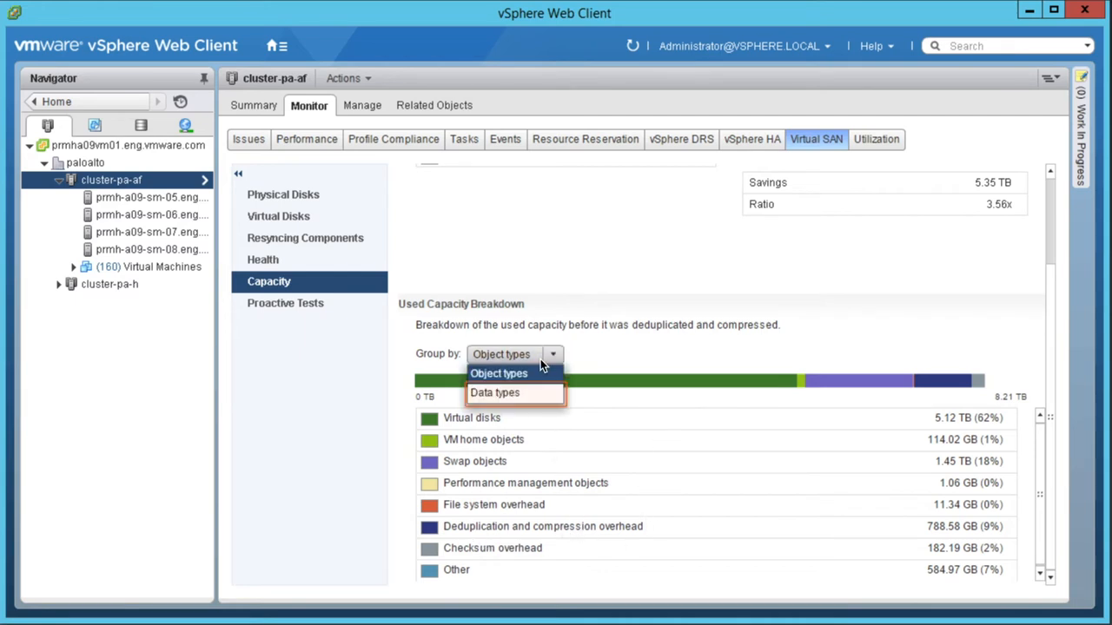
click(495, 393)
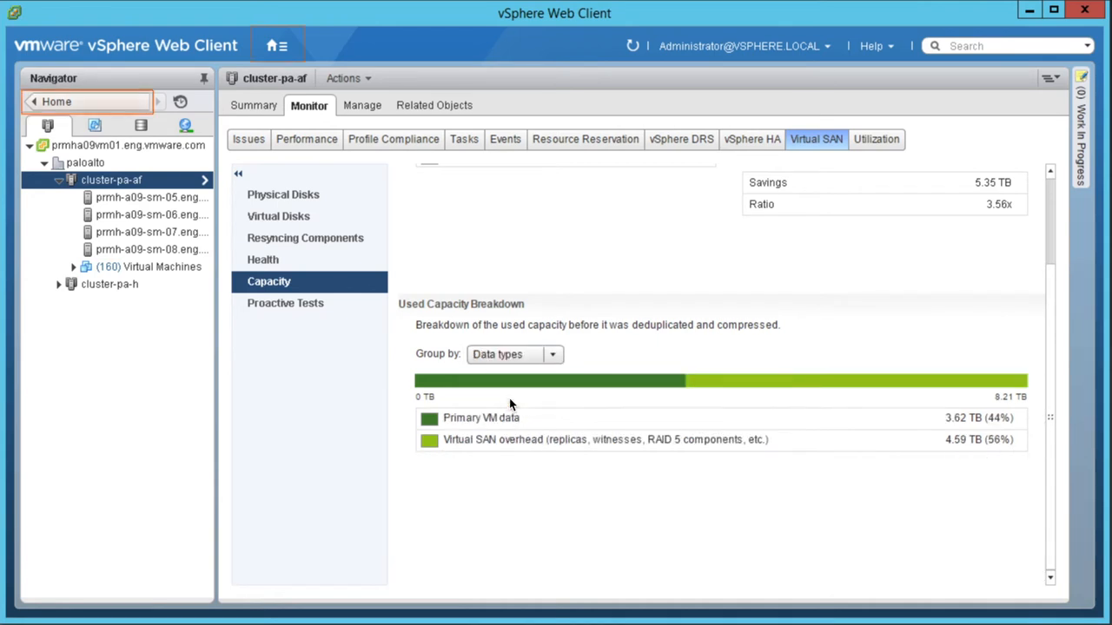
mouse_move(514, 438)
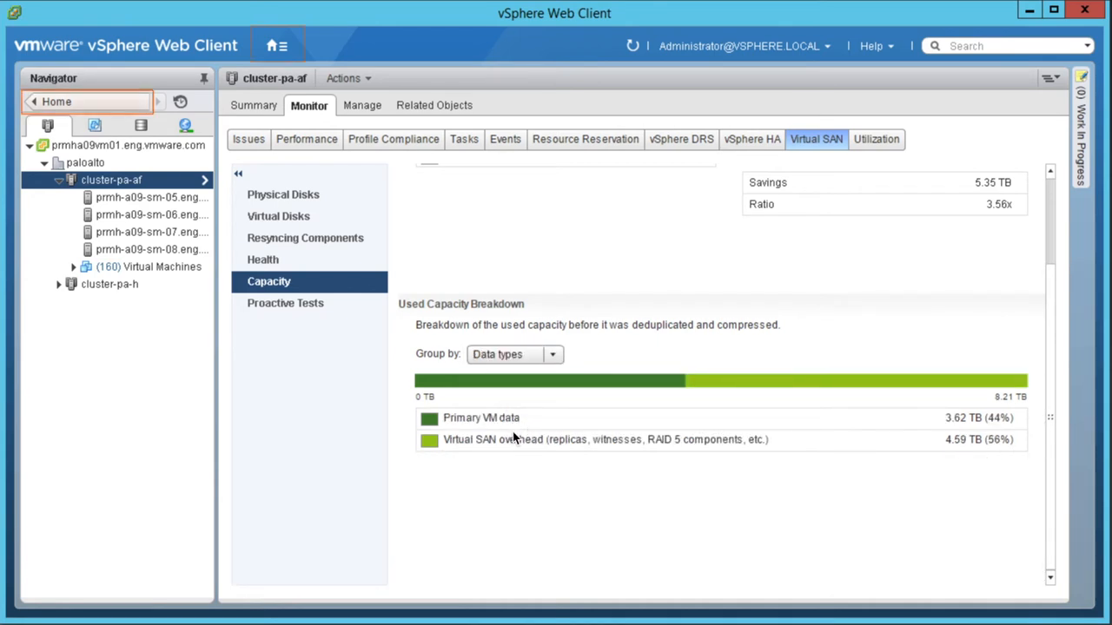
mouse_move(506, 444)
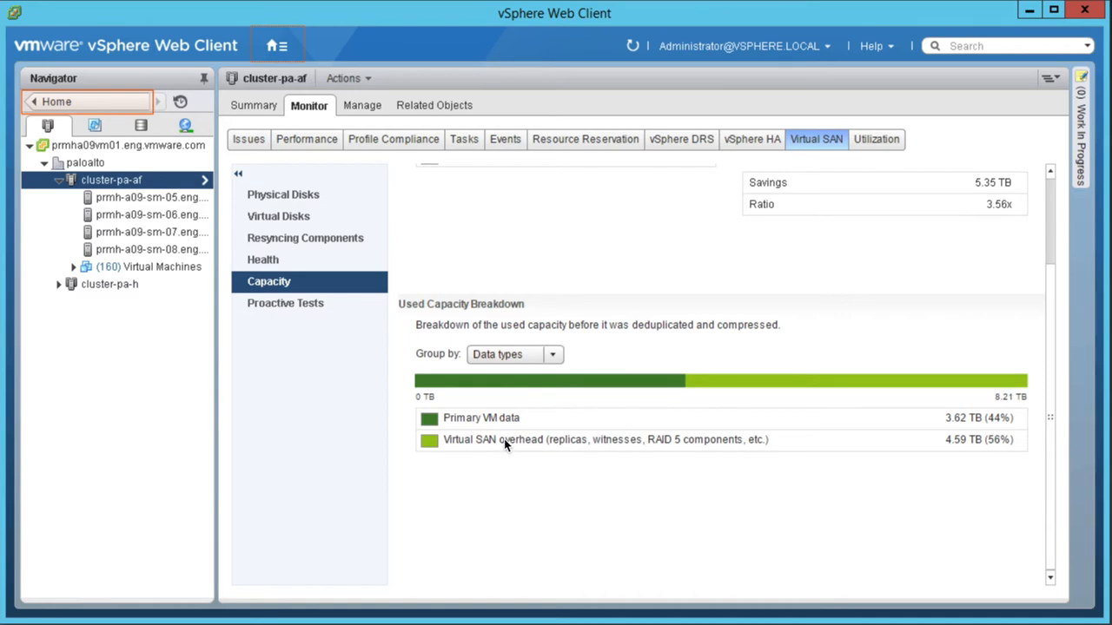
mouse_move(944, 472)
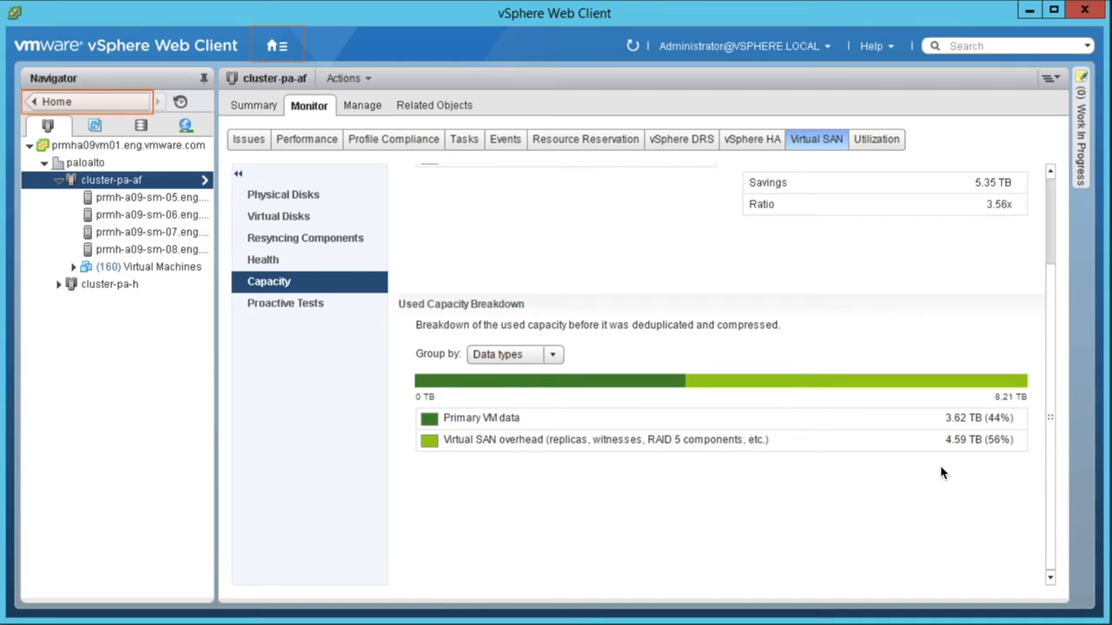
mouse_move(969, 220)
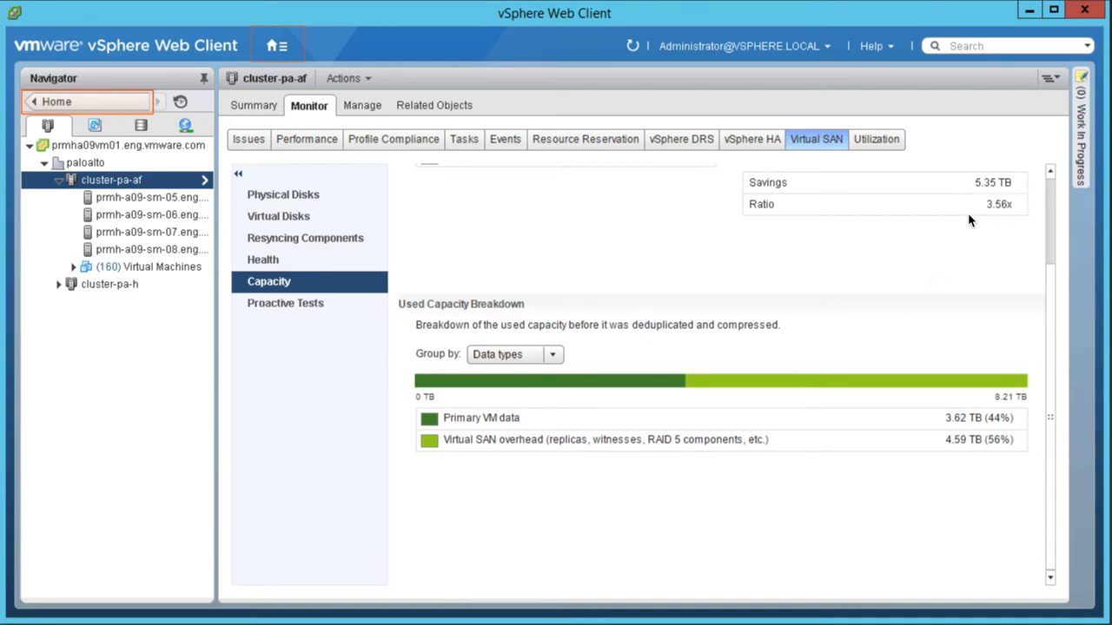
Step: Return to Home and open the Hosts and Clusters inventory for cluster-pa-af
click(276, 45)
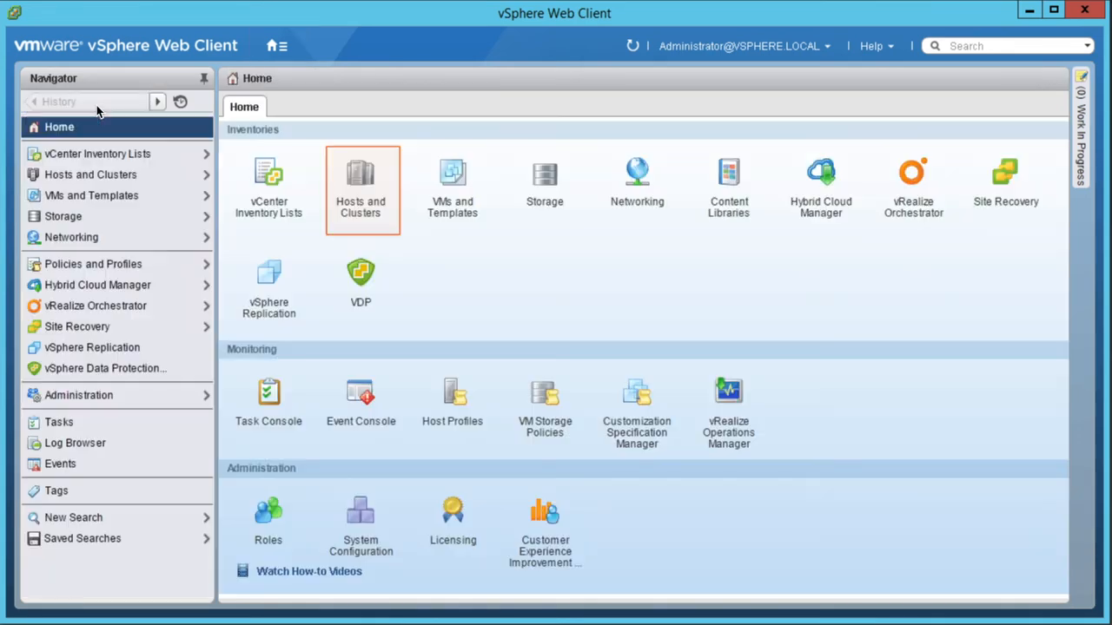
mouse_move(542, 362)
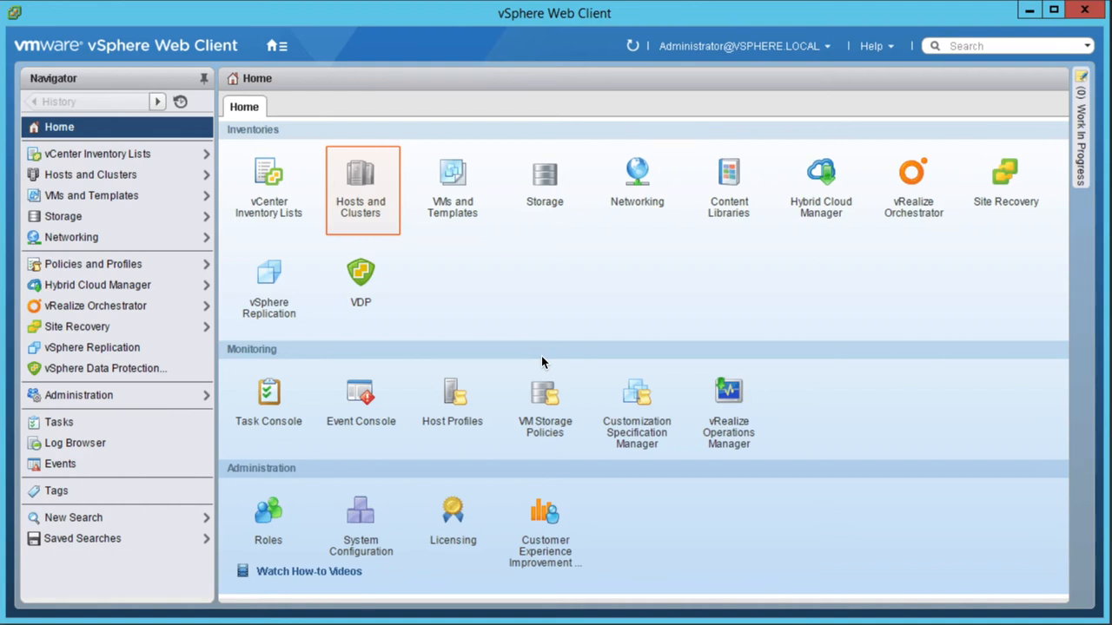
mouse_move(424, 278)
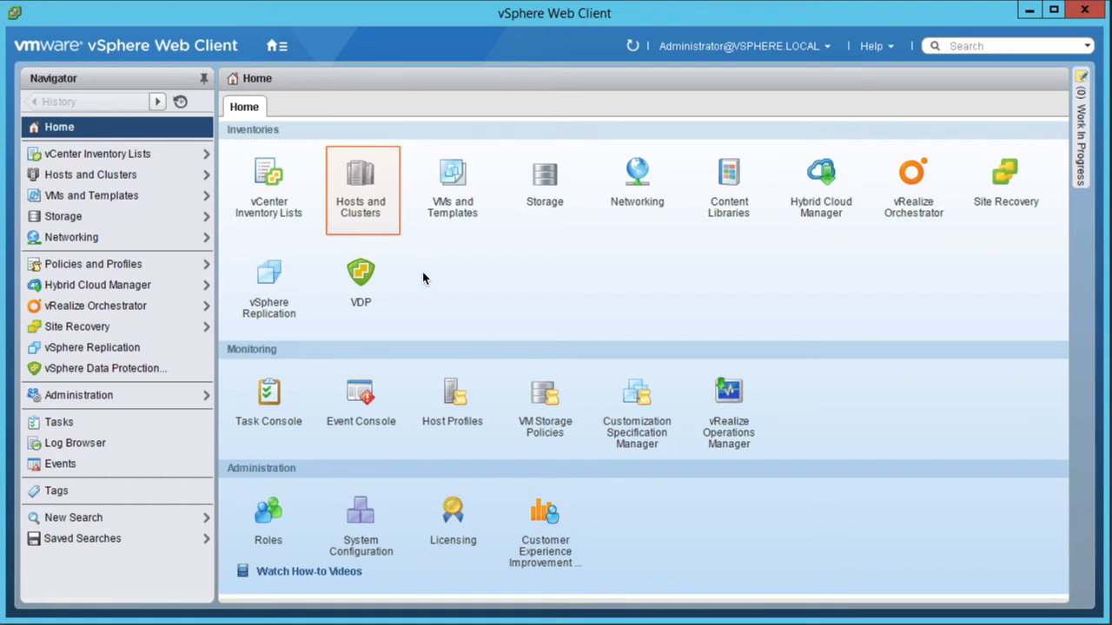
click(361, 188)
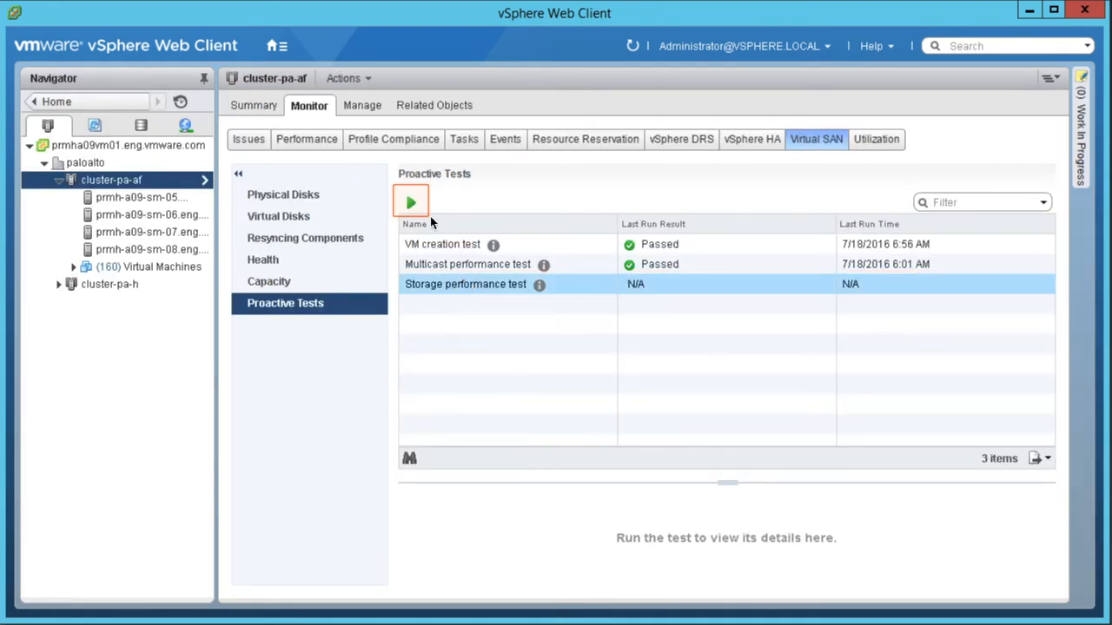
Step: Run the storage performance test with the Low stress test workload
click(410, 202)
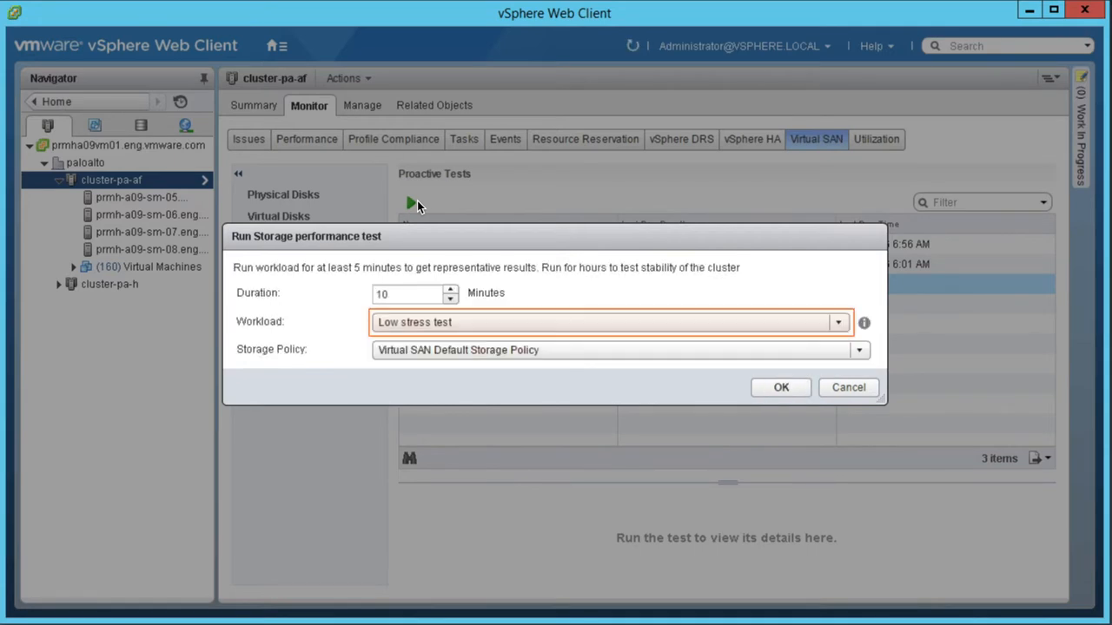
click(837, 322)
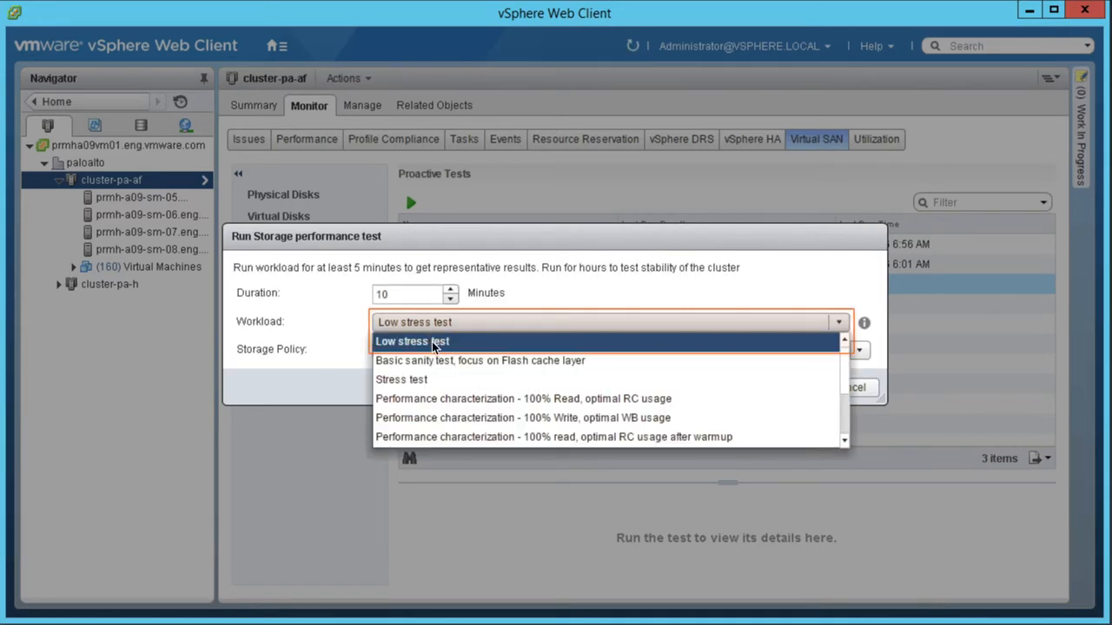
click(411, 341)
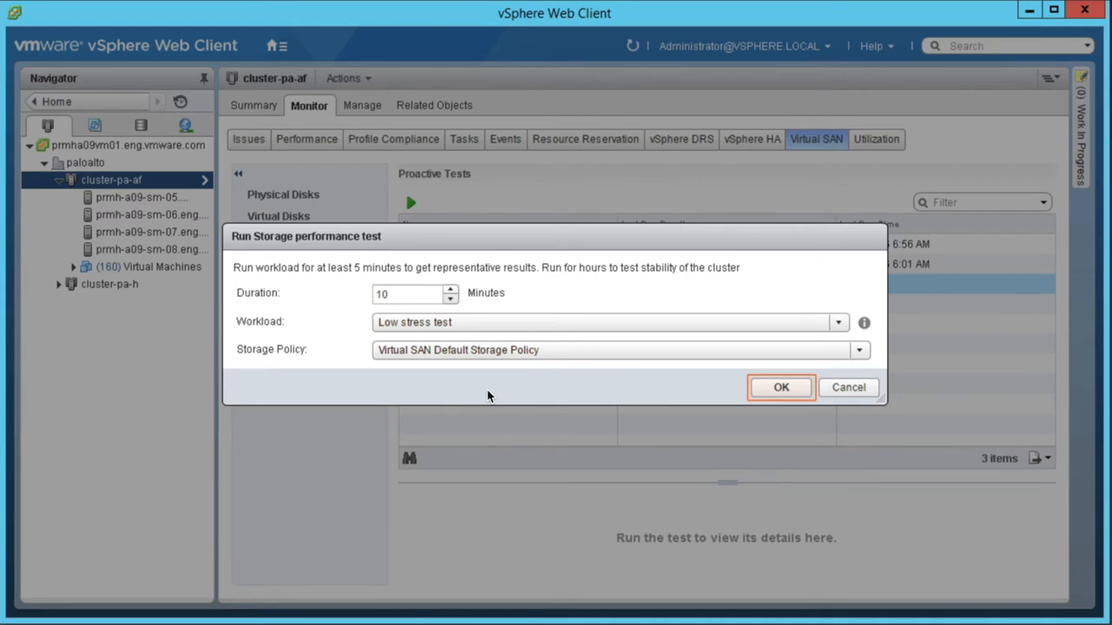
mouse_move(807, 390)
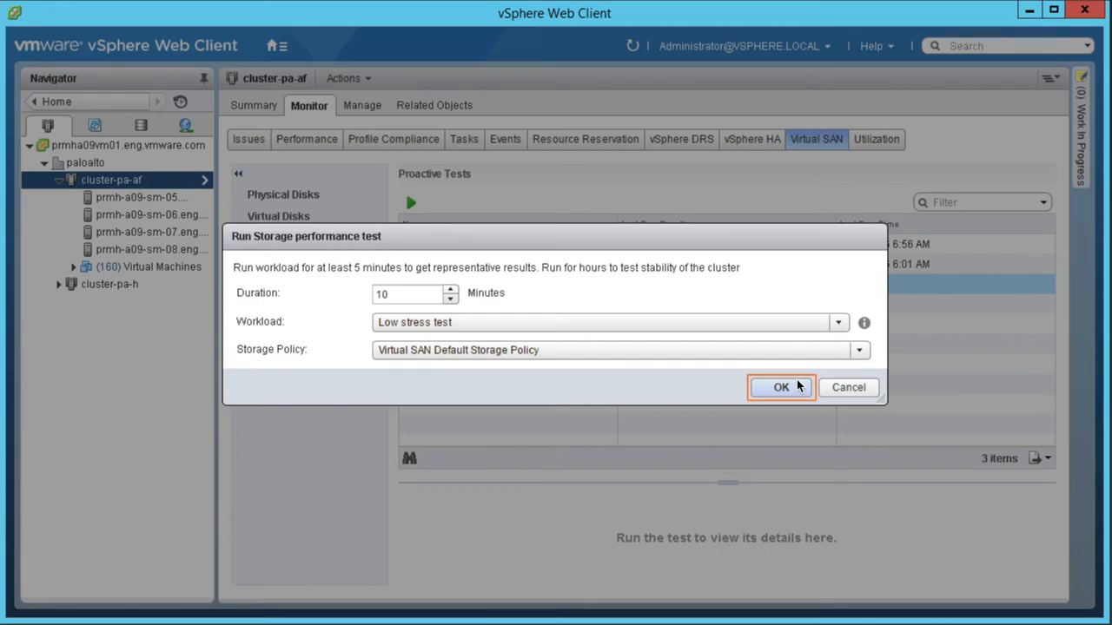
click(780, 387)
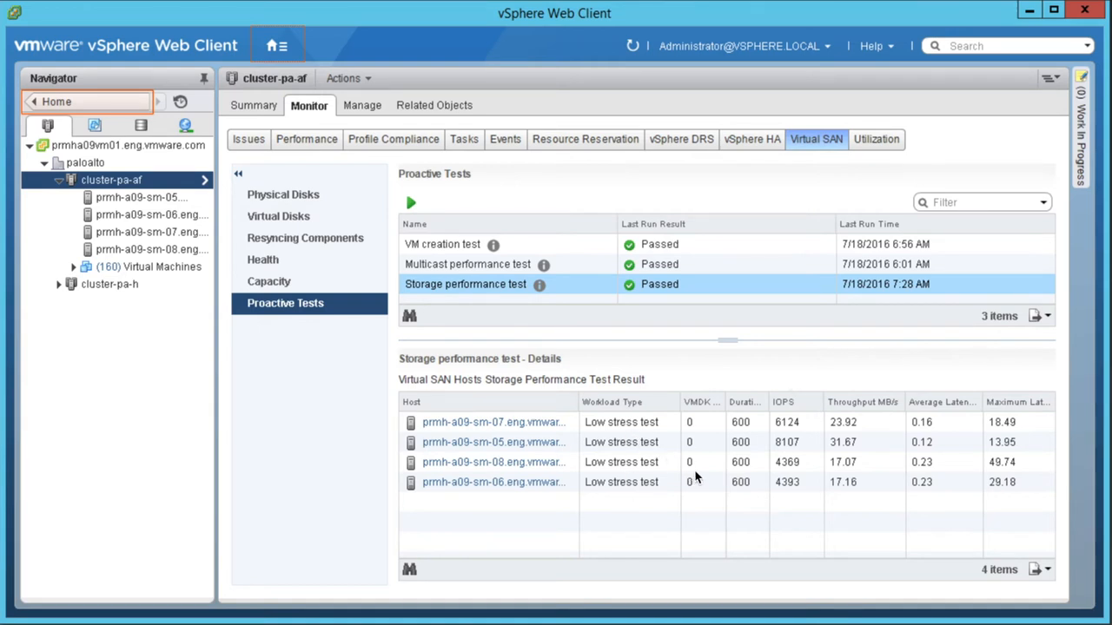
mouse_move(793, 448)
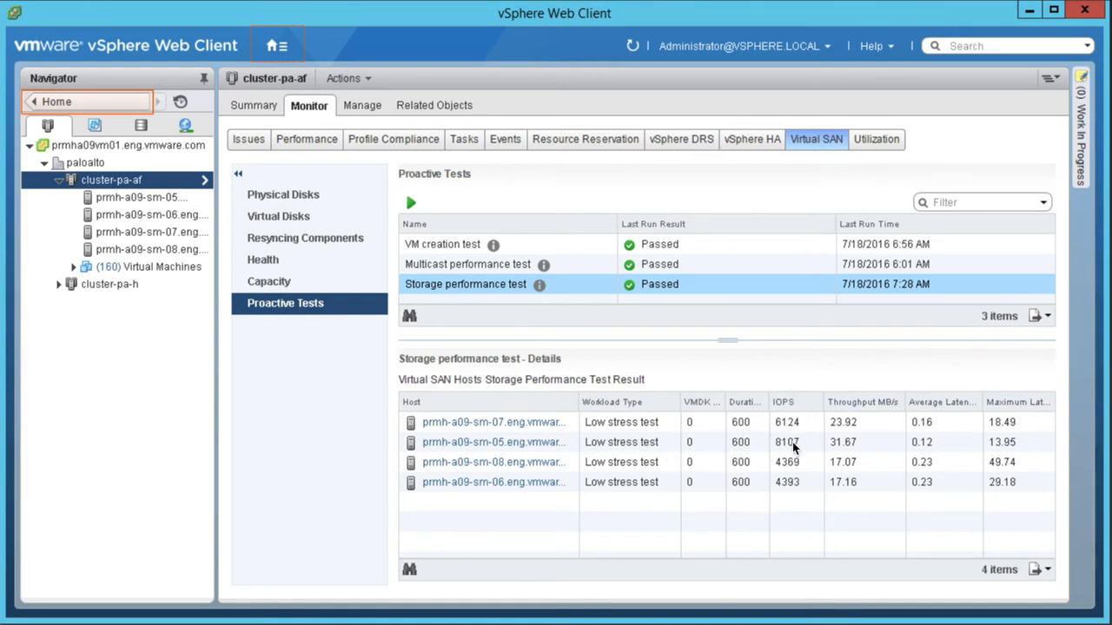
mouse_move(969, 431)
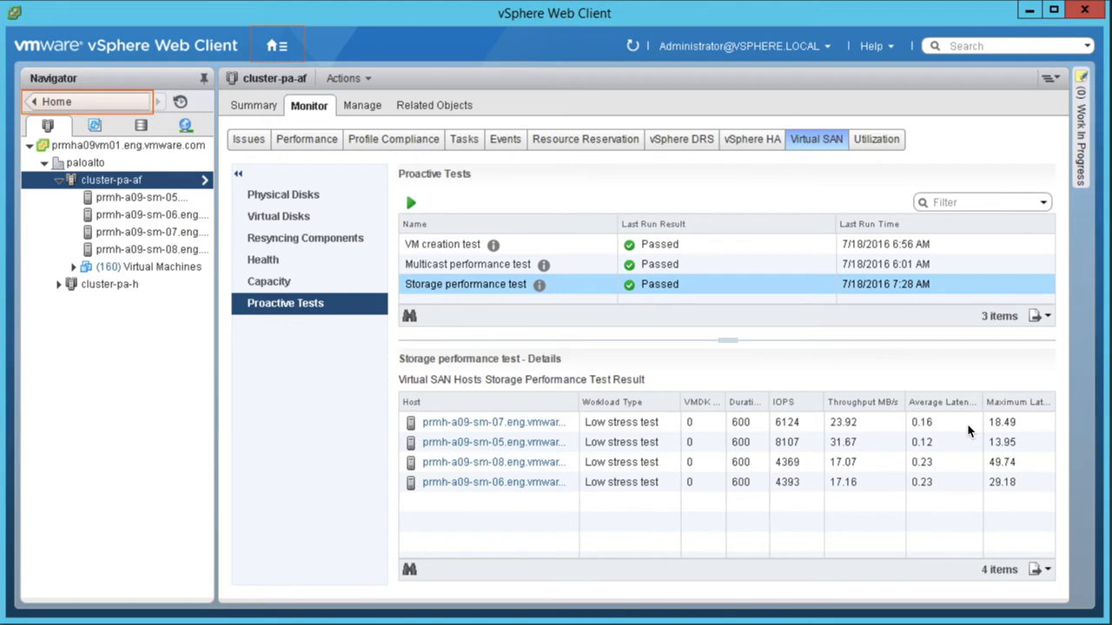
Step: Go back to the vSphere Home page after reviewing per-host test results
click(277, 46)
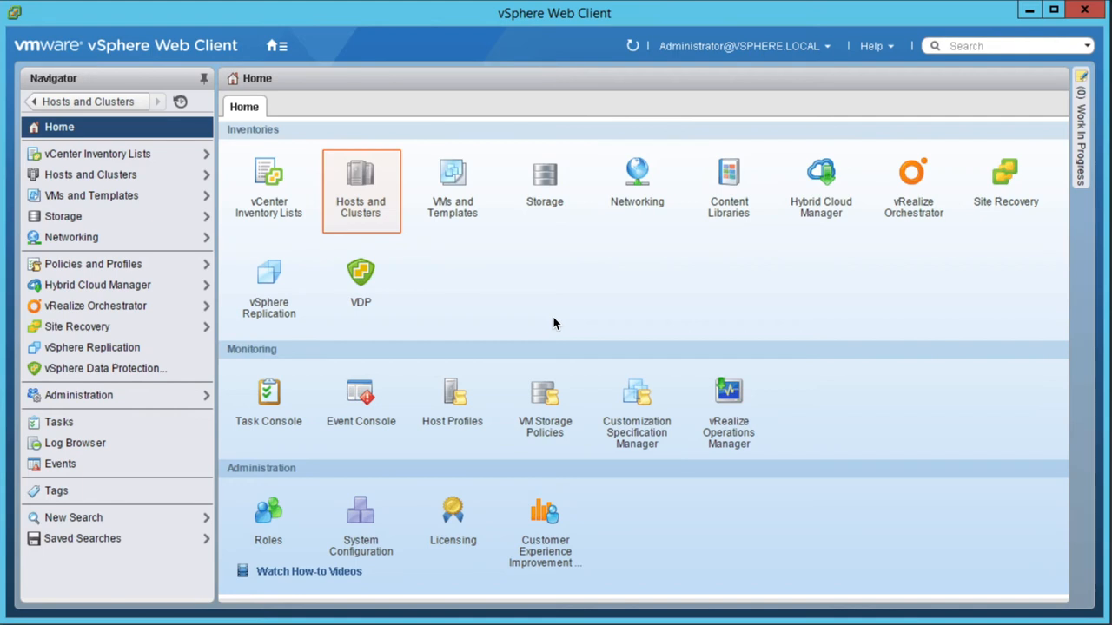
mouse_move(498, 307)
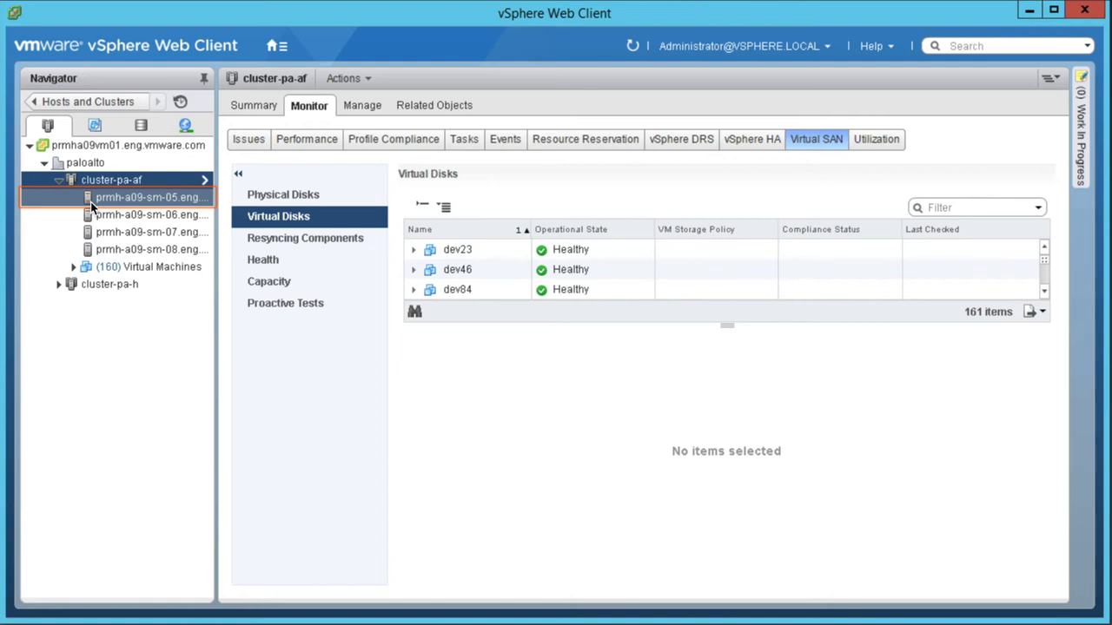
Step: Check host prmh-a09-sm-05, then view app10 Hard disk 1's physical disk placement
click(148, 197)
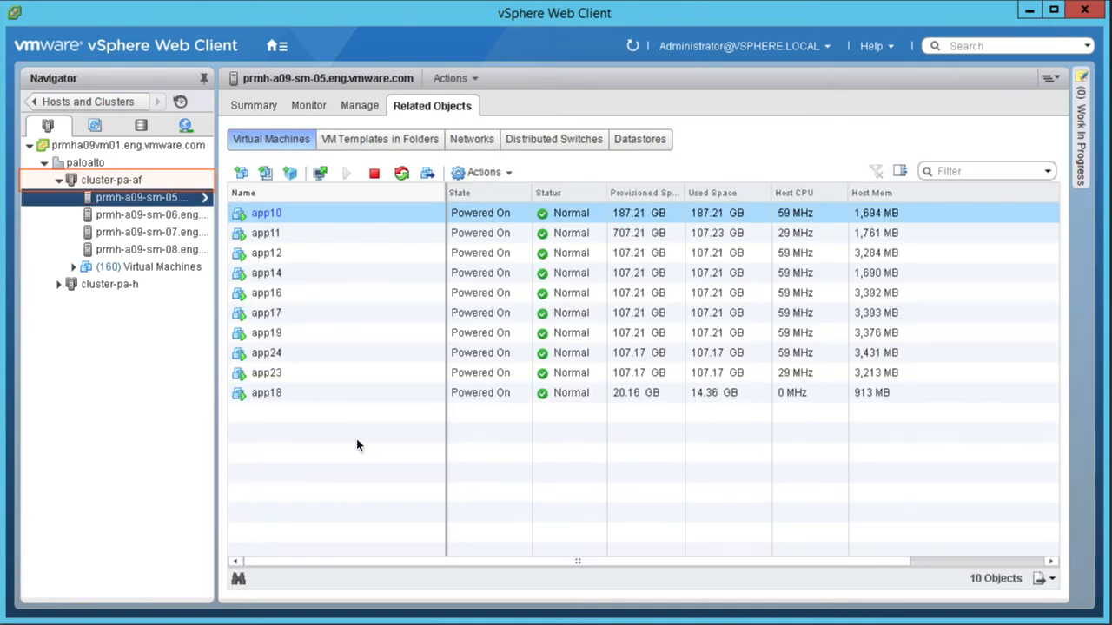
click(111, 179)
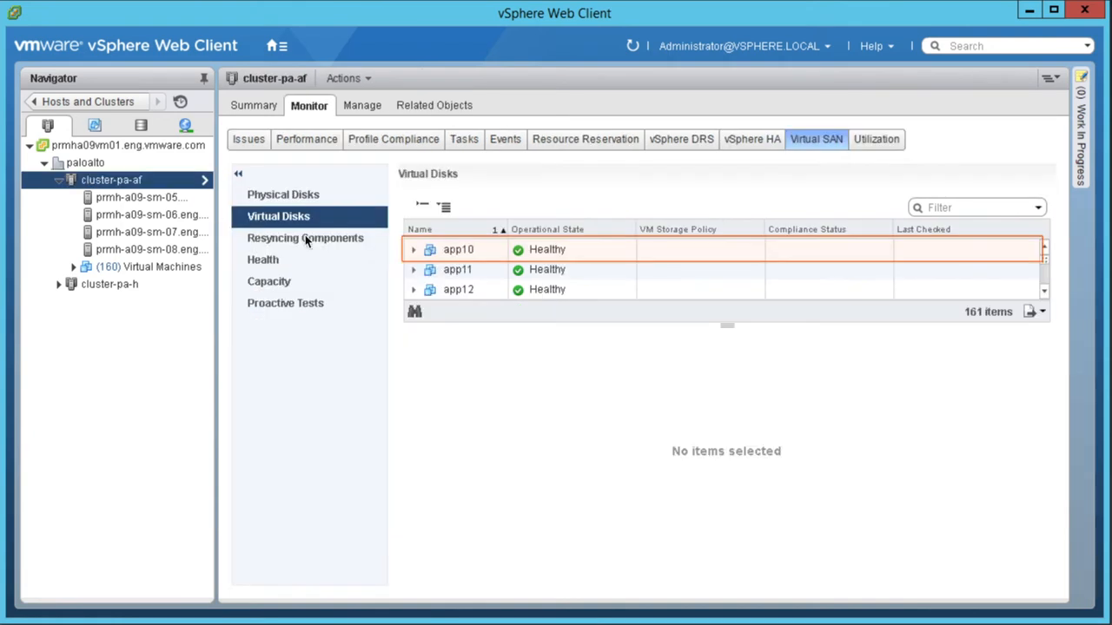
click(413, 249)
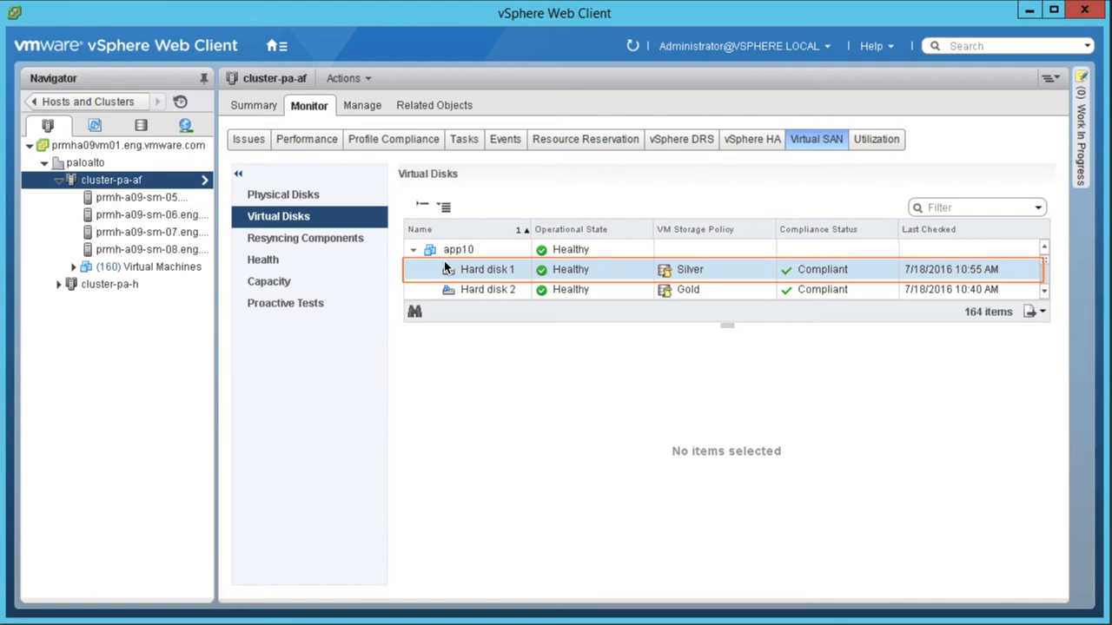
click(487, 269)
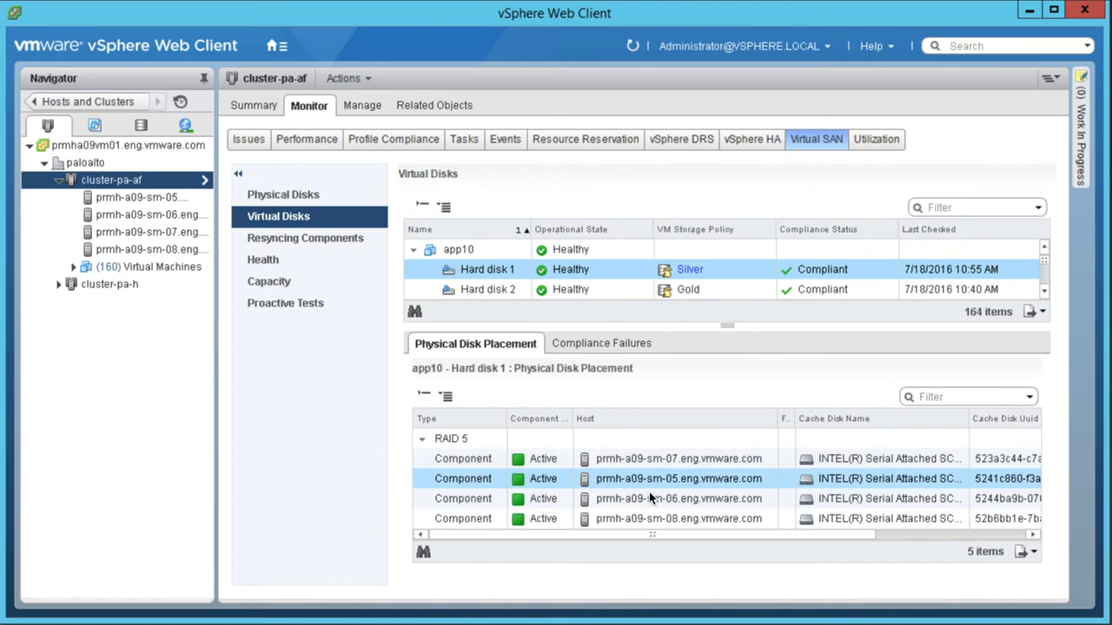
mouse_move(682, 488)
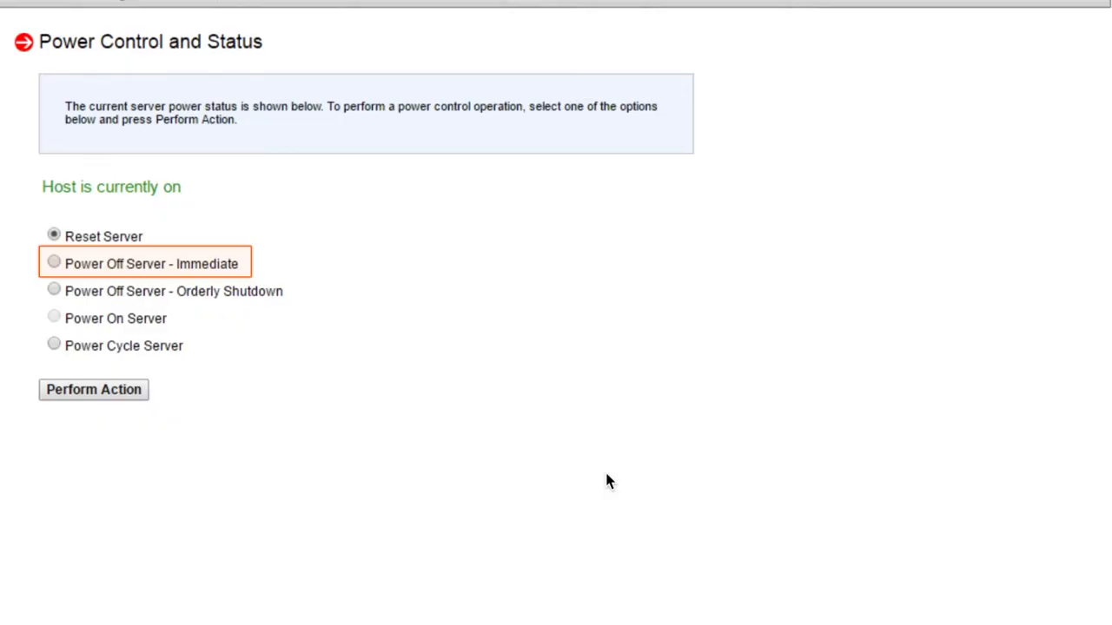
Step: Power off host prmh-a09-sm-05 immediately via IPMI and confirm
click(54, 262)
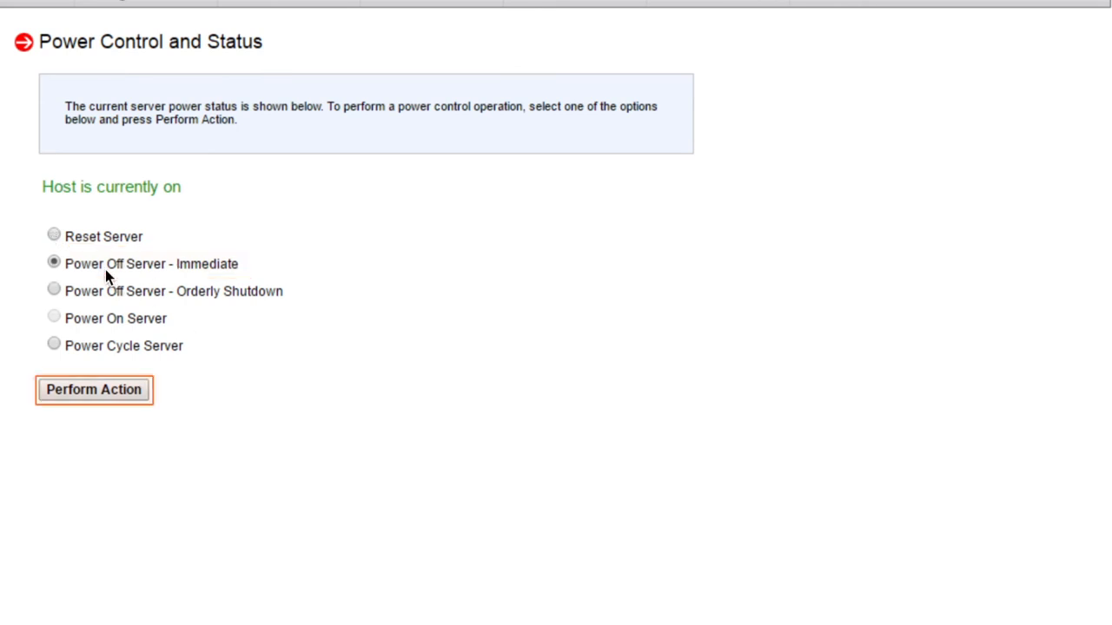
click(94, 389)
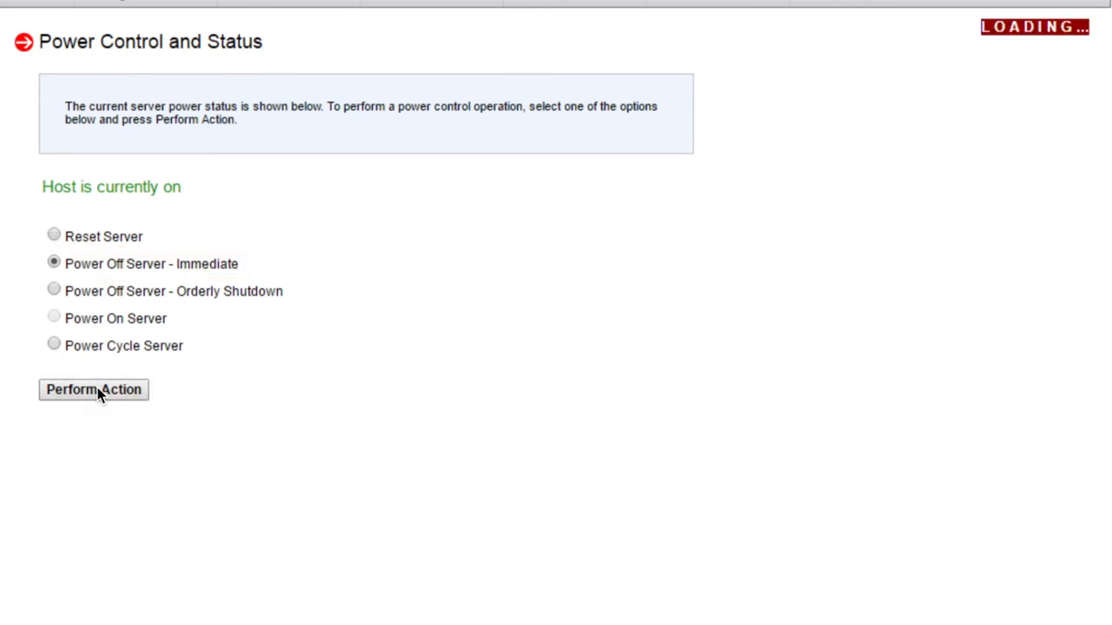
click(93, 390)
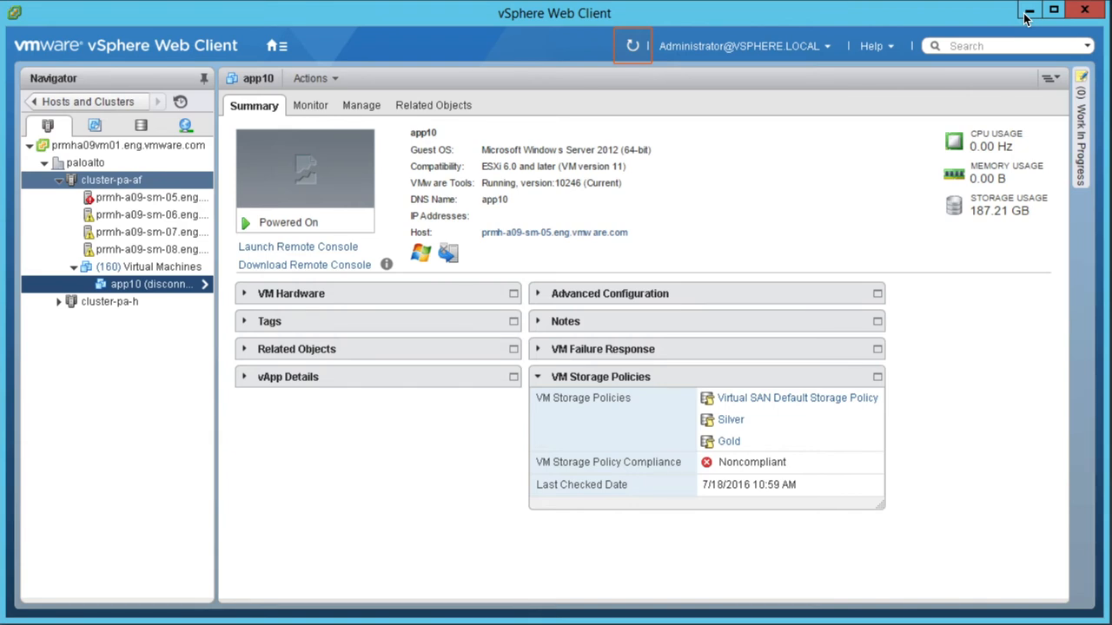
mouse_move(111, 215)
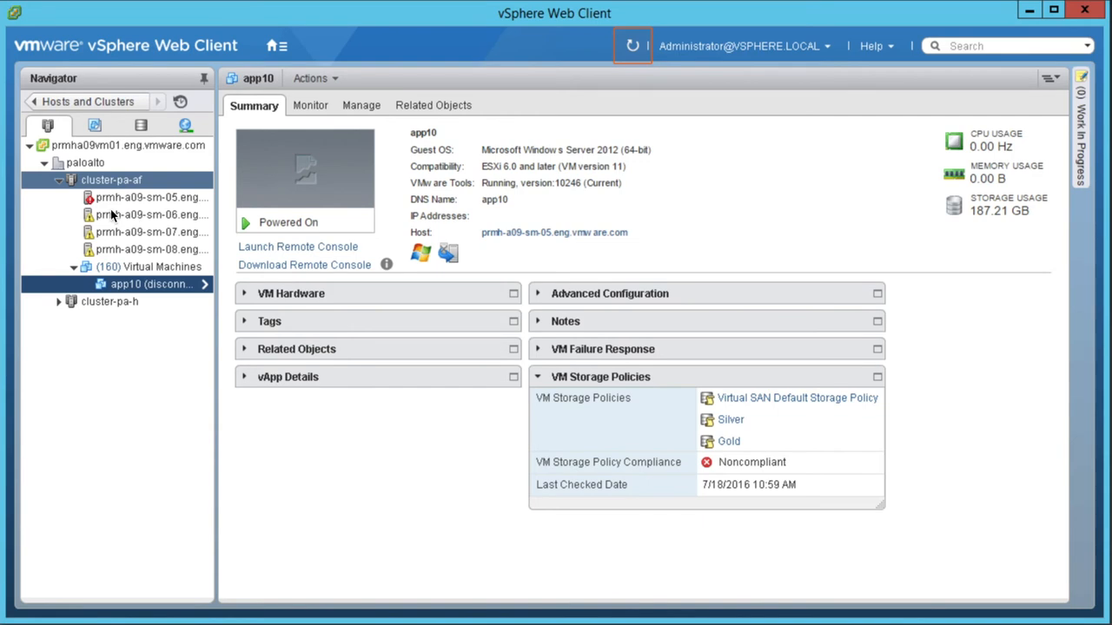
mouse_move(641, 201)
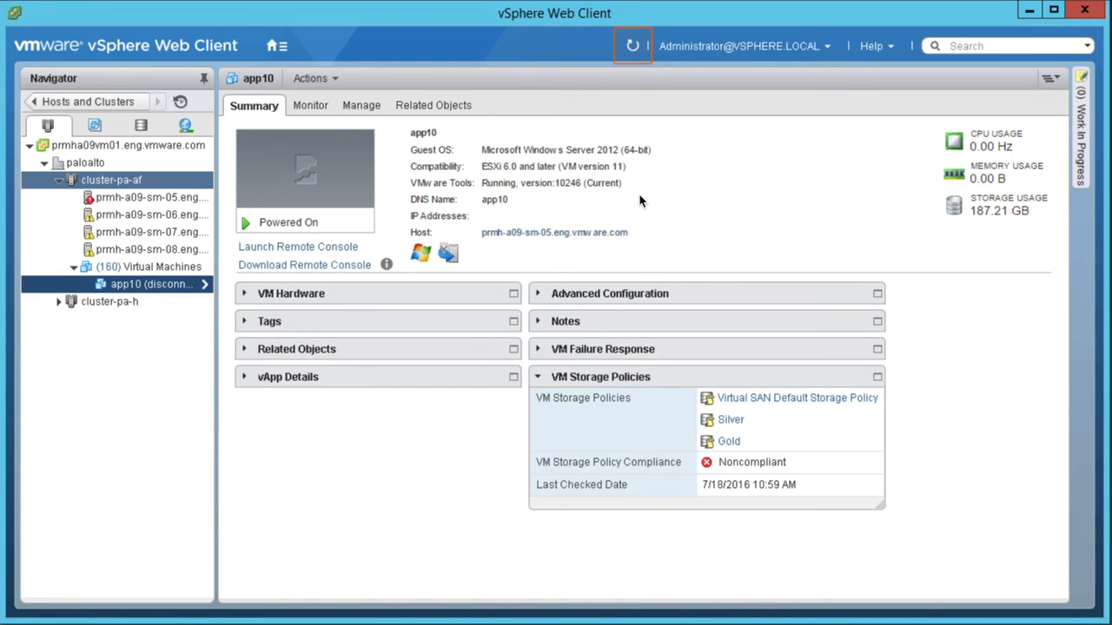
Step: Check cluster-pa-af alarms, confirm app10's new host, and return to the cluster virtual disks
click(112, 180)
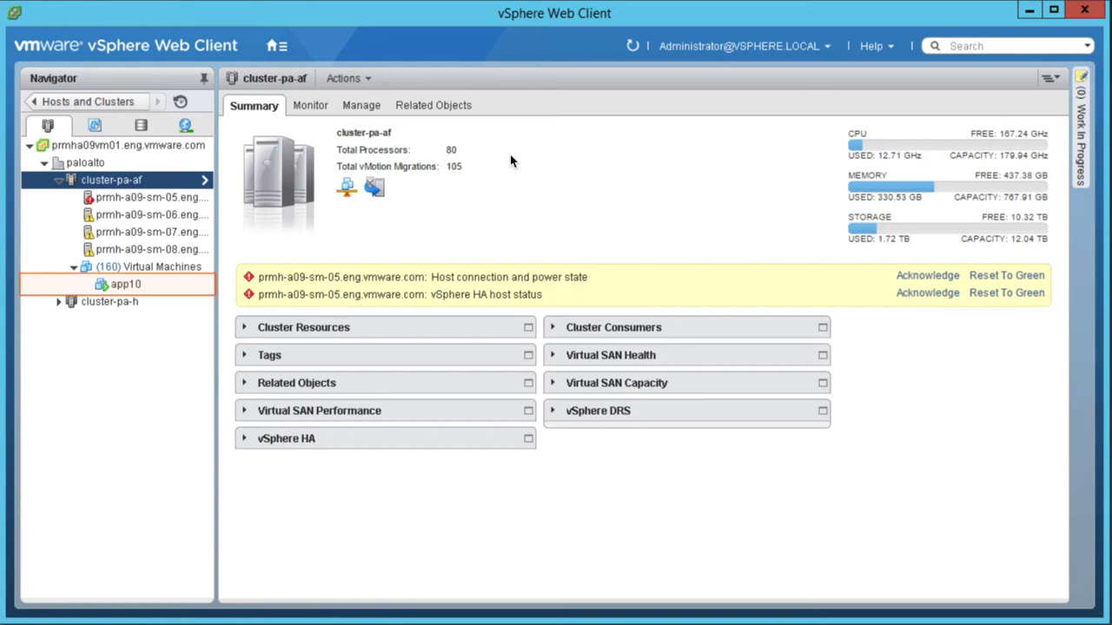
click(126, 284)
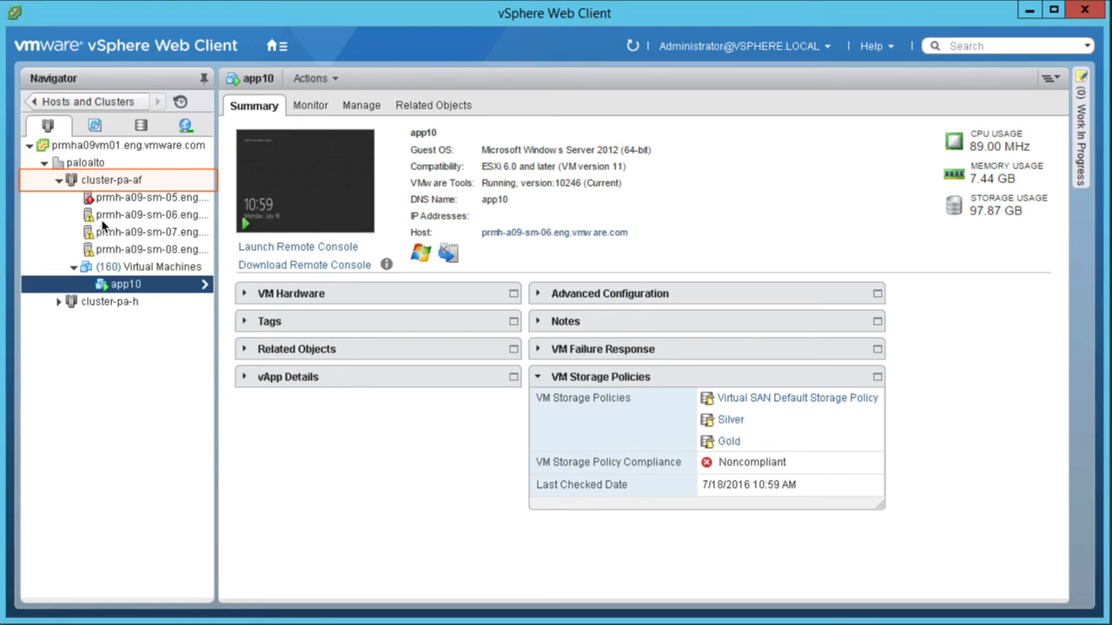
click(112, 180)
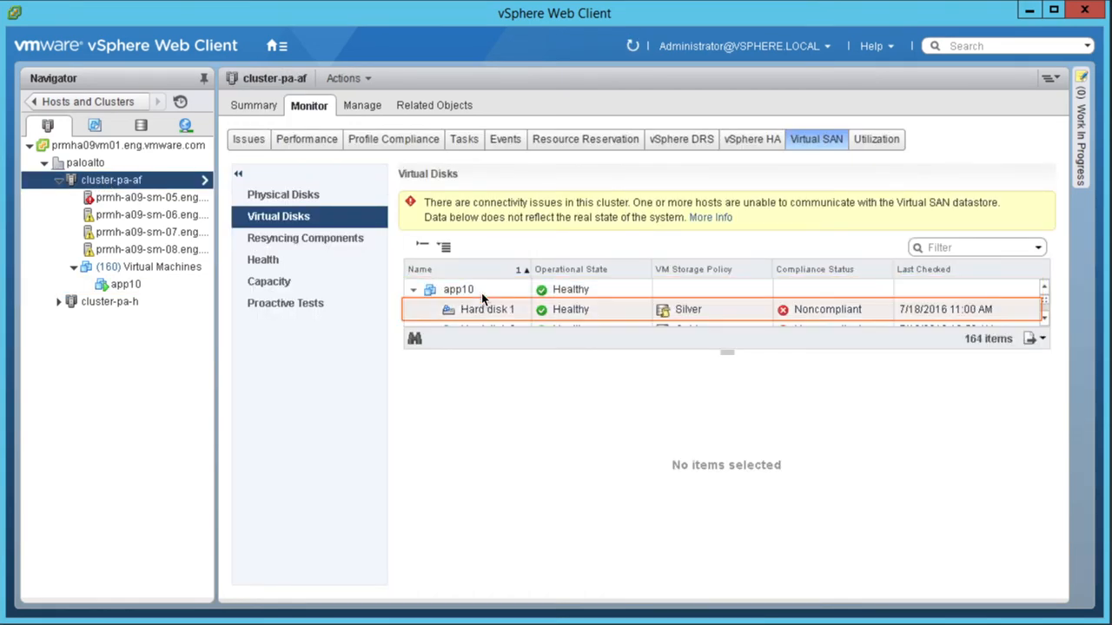
Step: View Hard disk 1's component placement and refresh to see current compliance
click(487, 309)
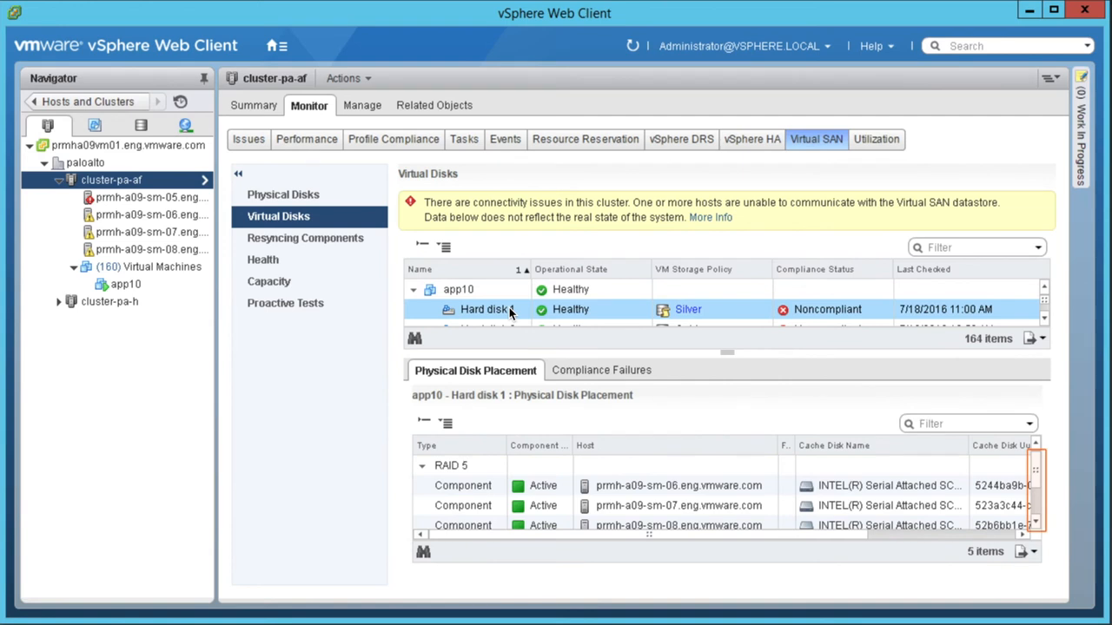
mouse_move(906, 437)
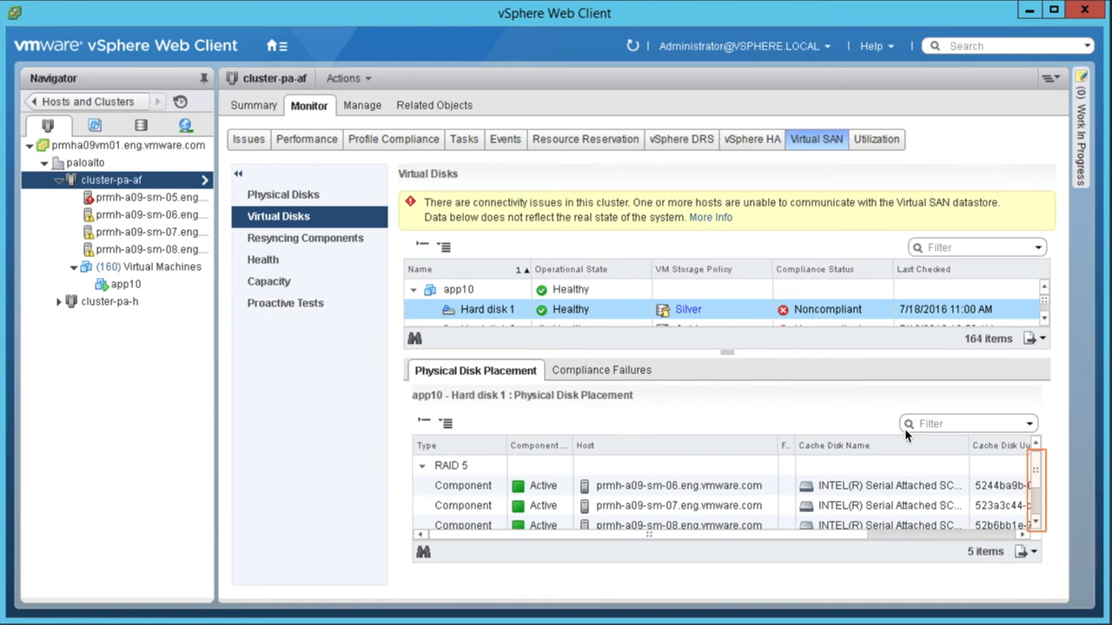
scroll(down, 3)
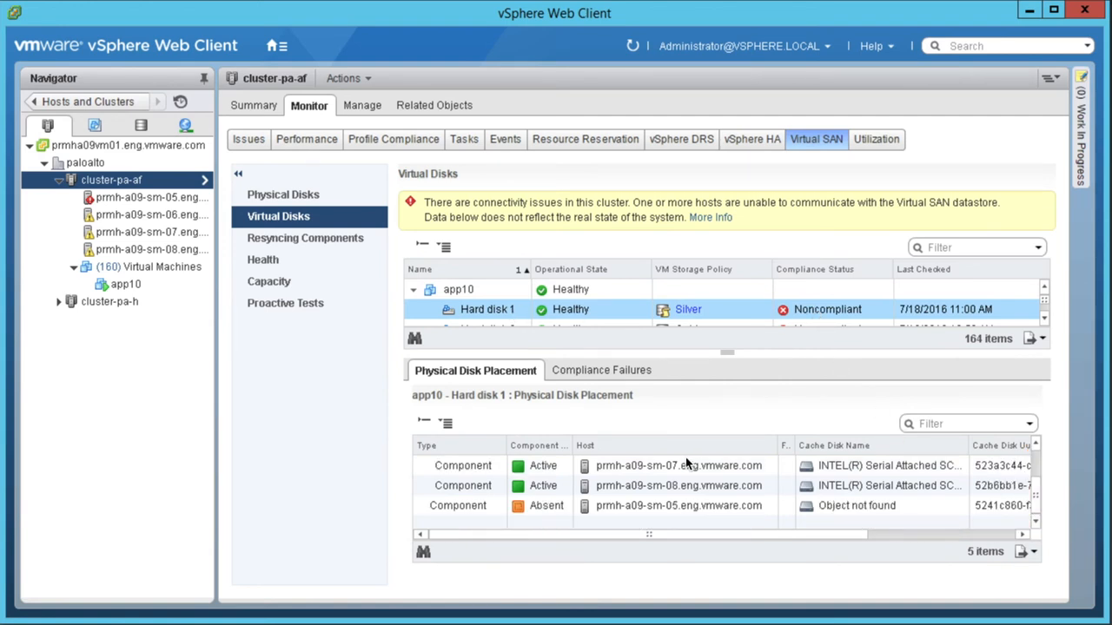
mouse_move(665, 513)
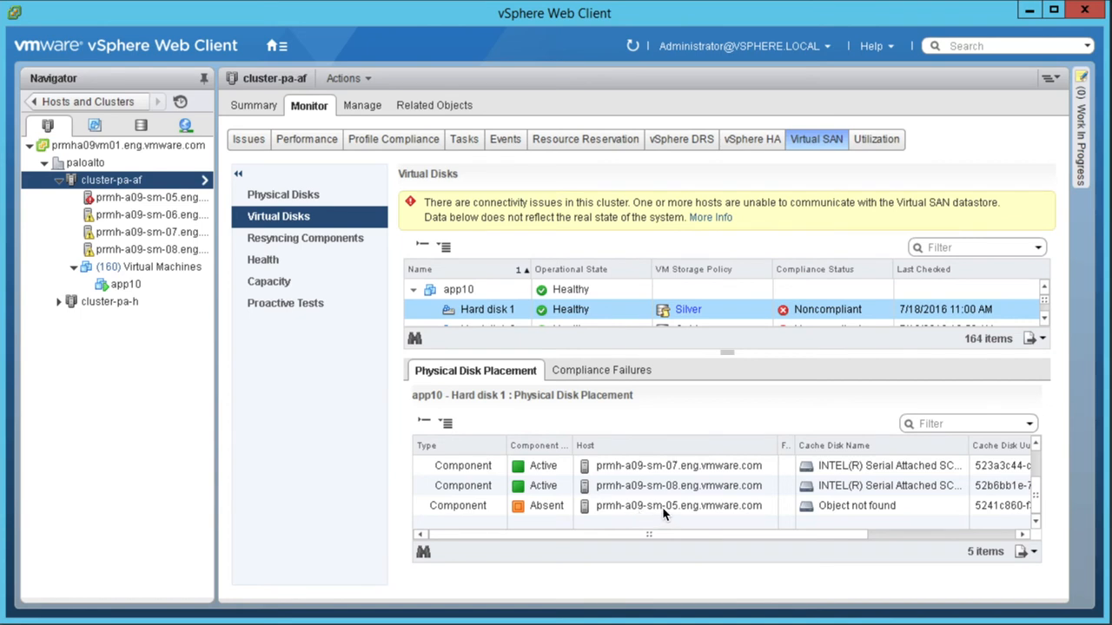
mouse_move(669, 514)
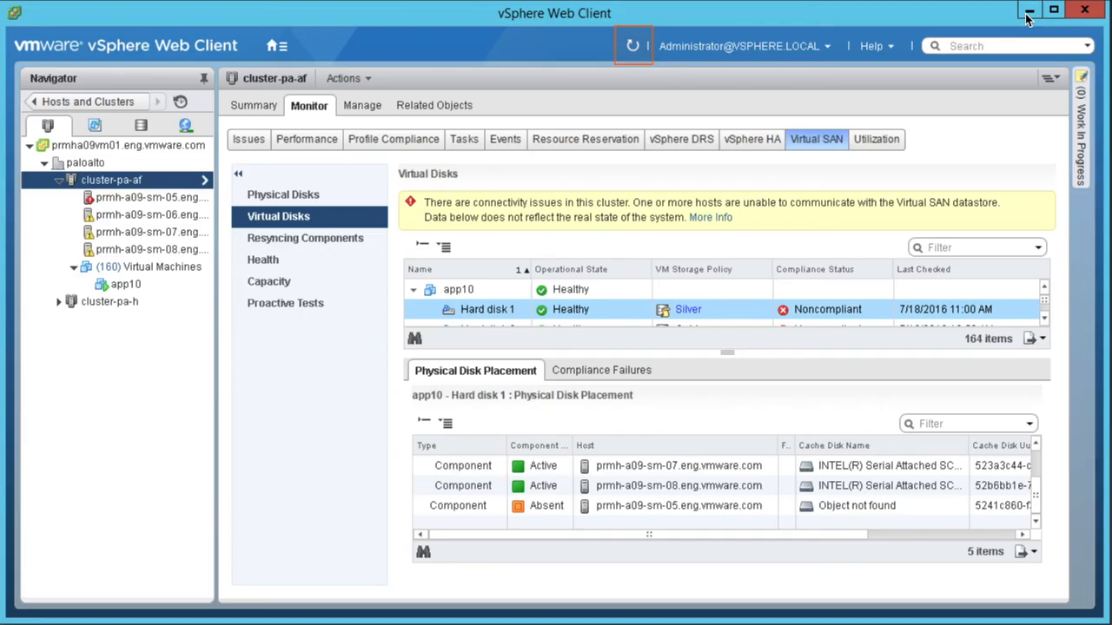
click(633, 45)
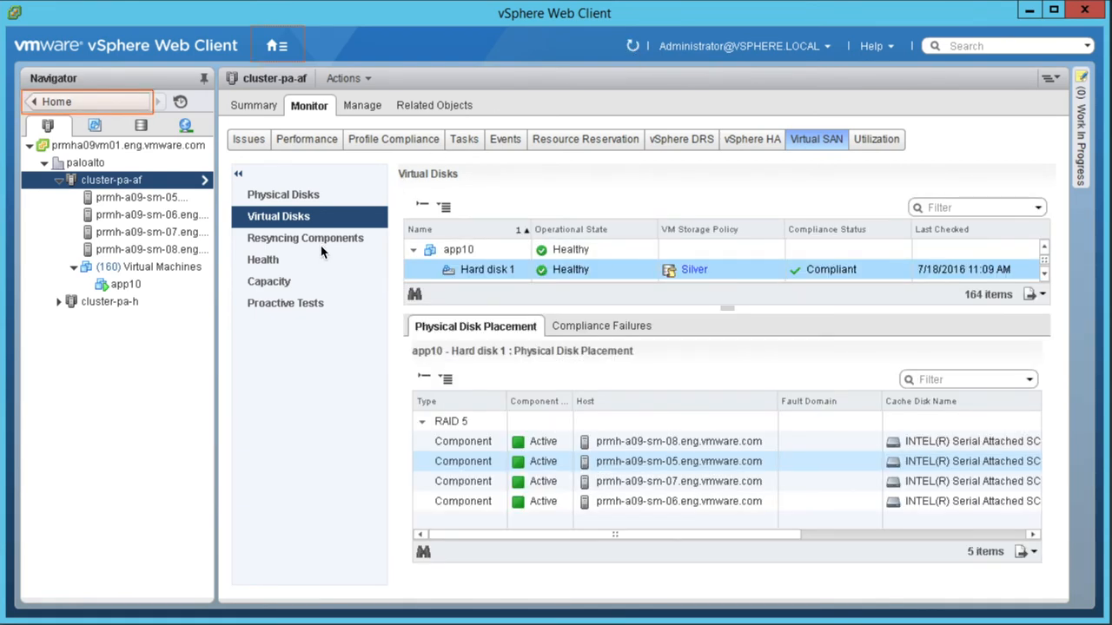
mouse_move(751, 291)
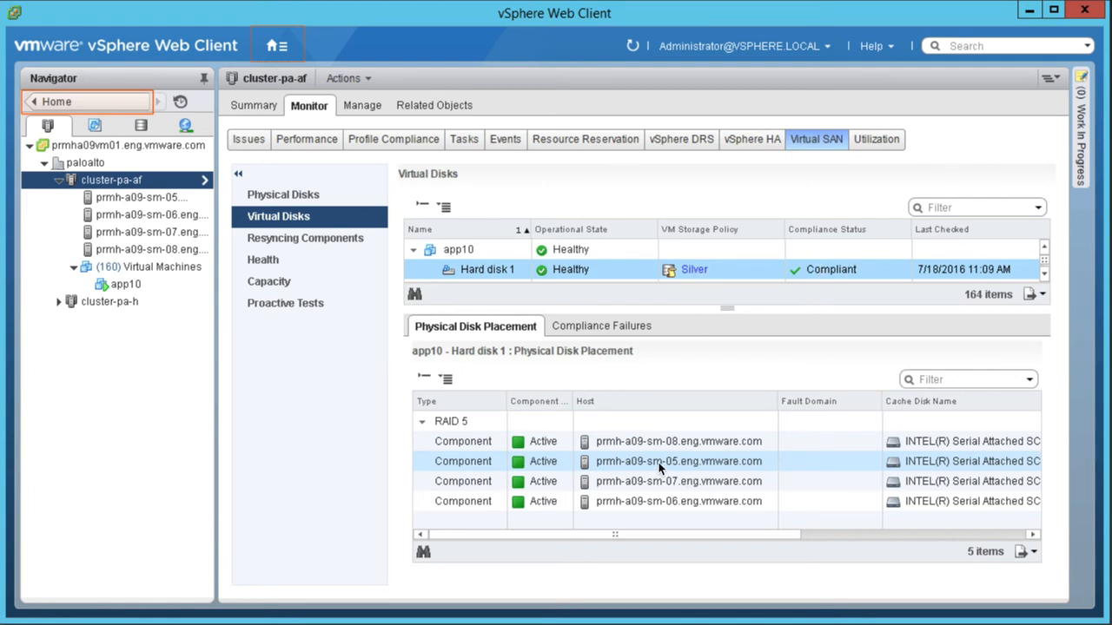
mouse_move(610, 544)
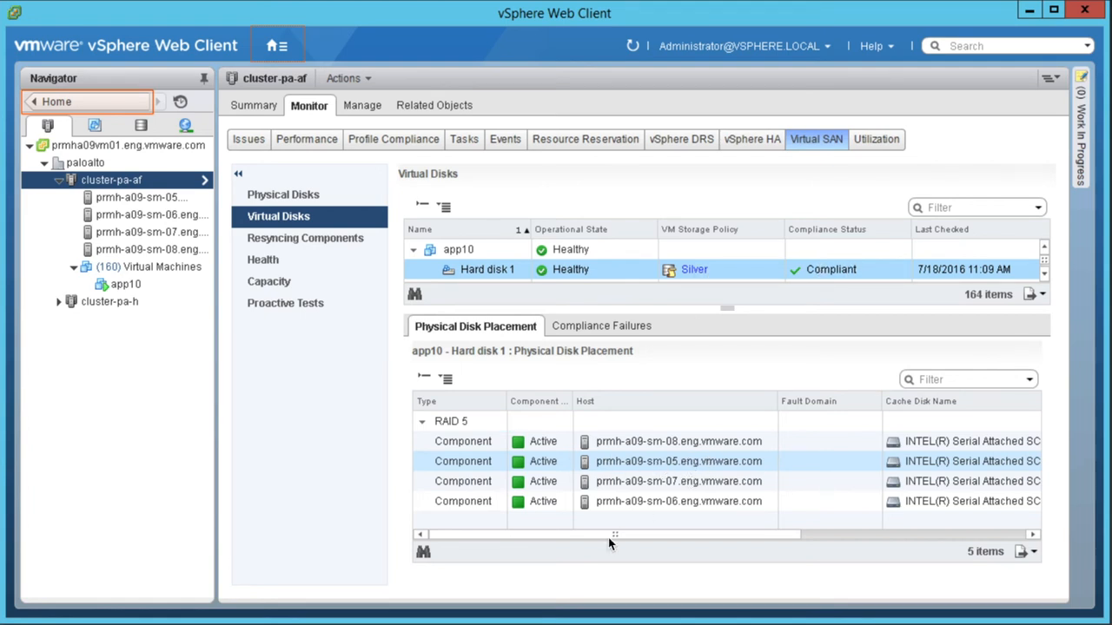
Step: Return to Home and open Hosts and Clusters to reach host prmh-a09-sm-05's actions
click(276, 45)
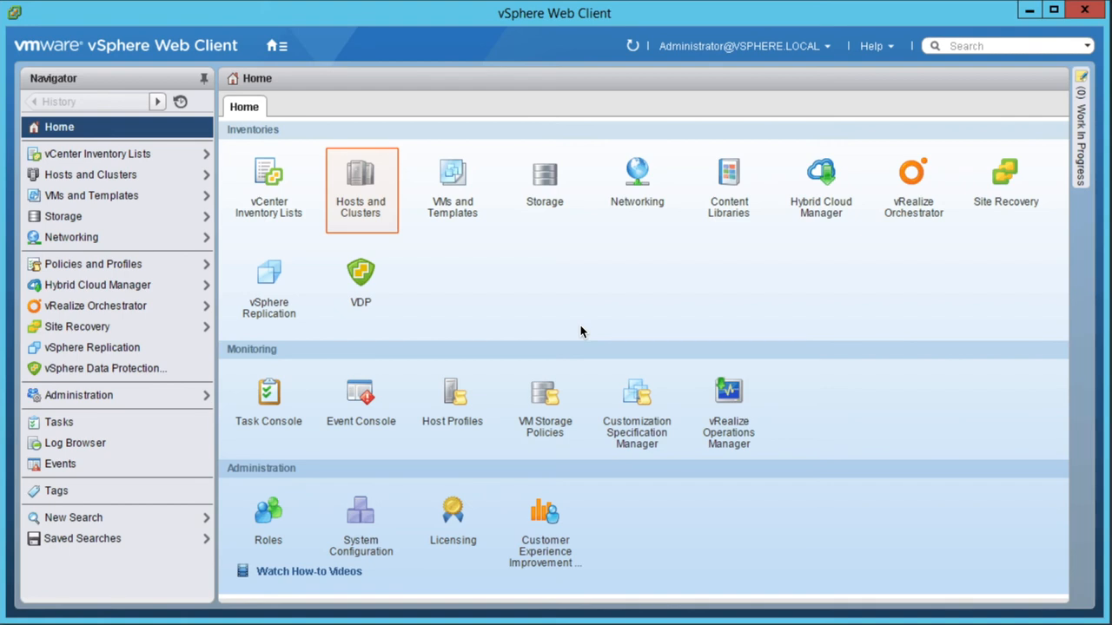
click(361, 182)
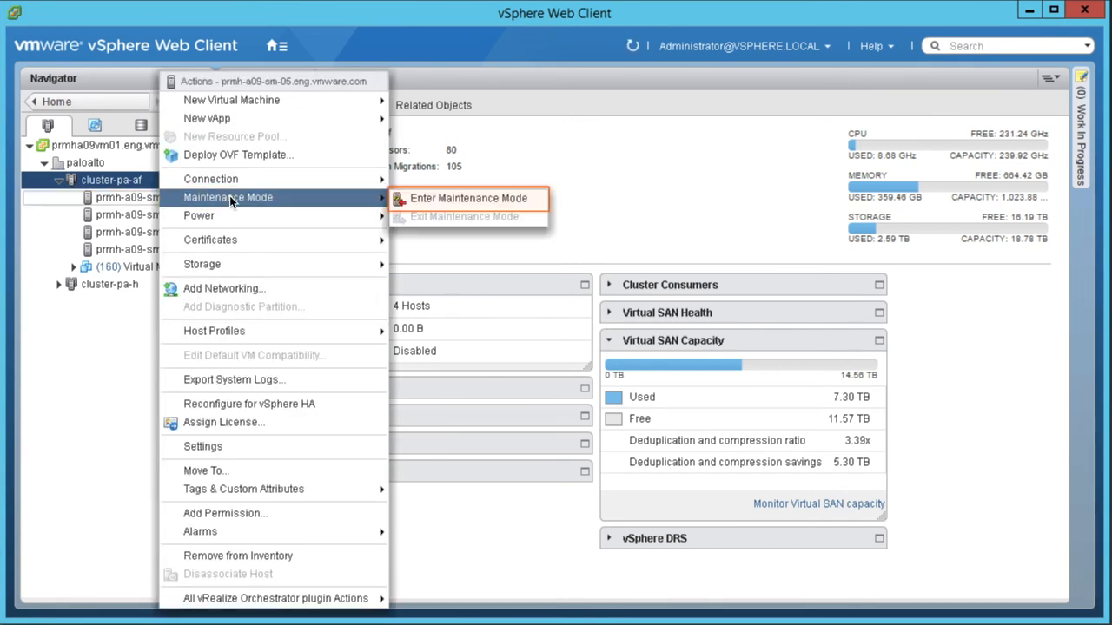
Step: Begin Enter Maintenance Mode and review the vSAN data migration help before dismissing it
click(468, 198)
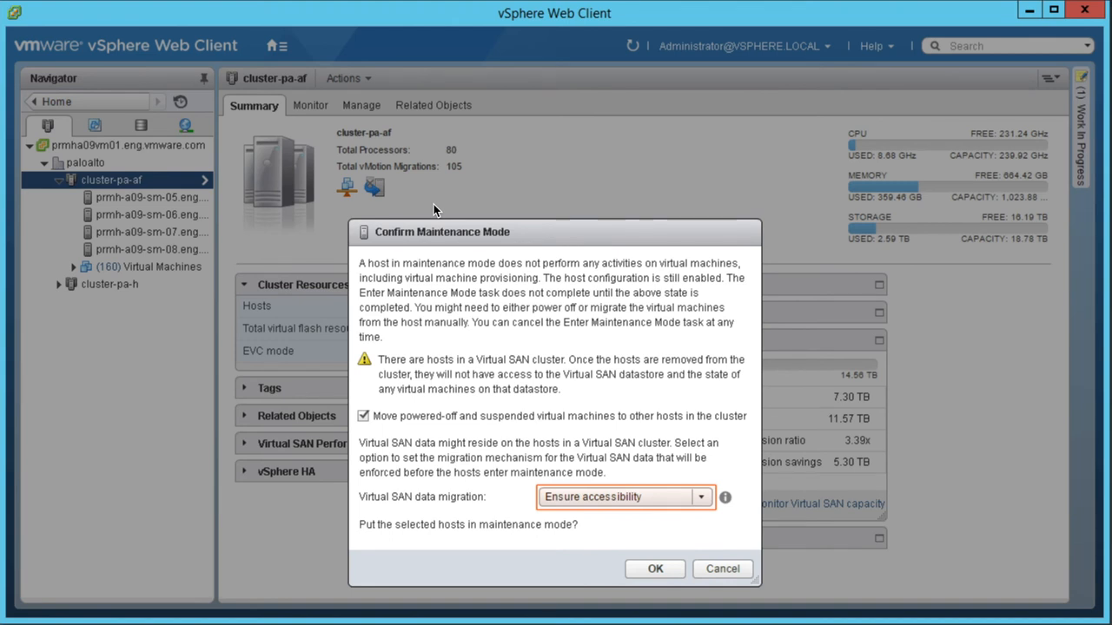
mouse_move(459, 355)
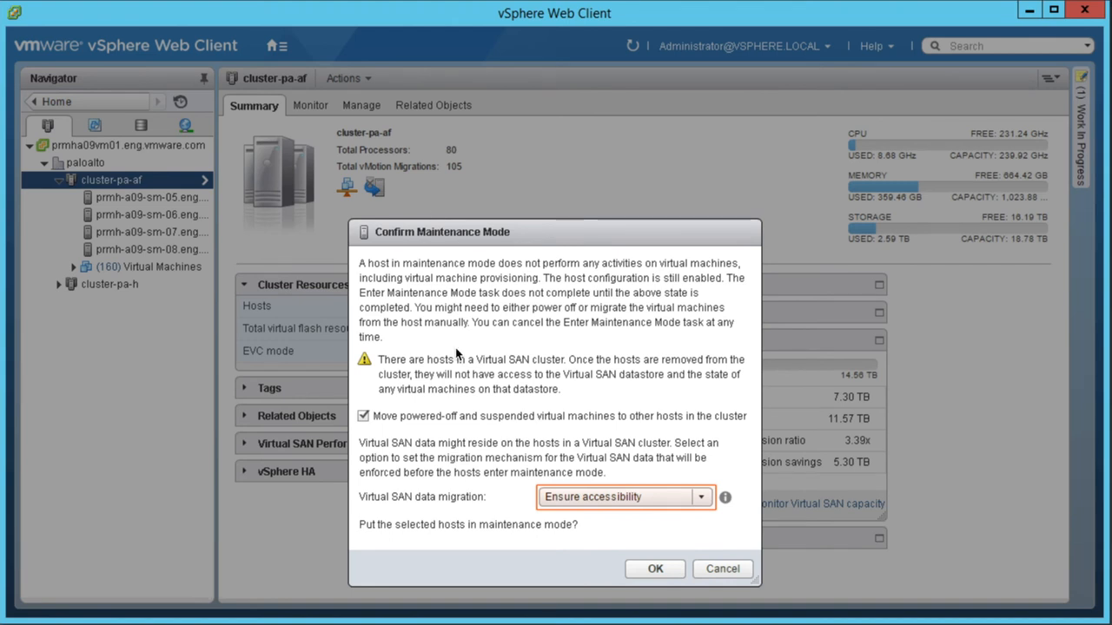
mouse_move(492, 492)
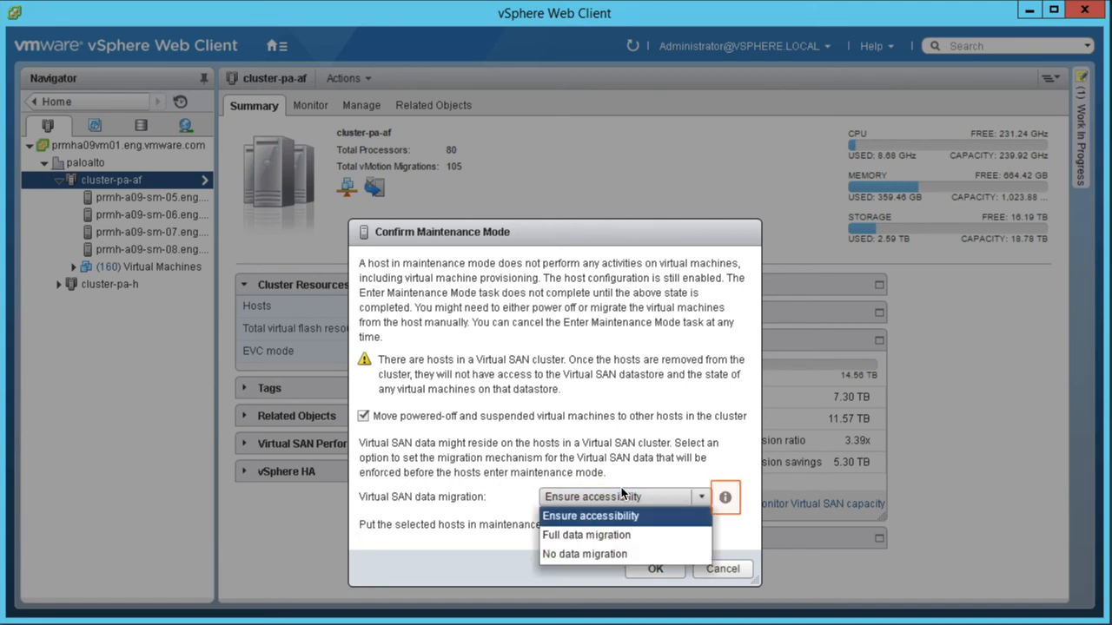
mouse_move(729, 508)
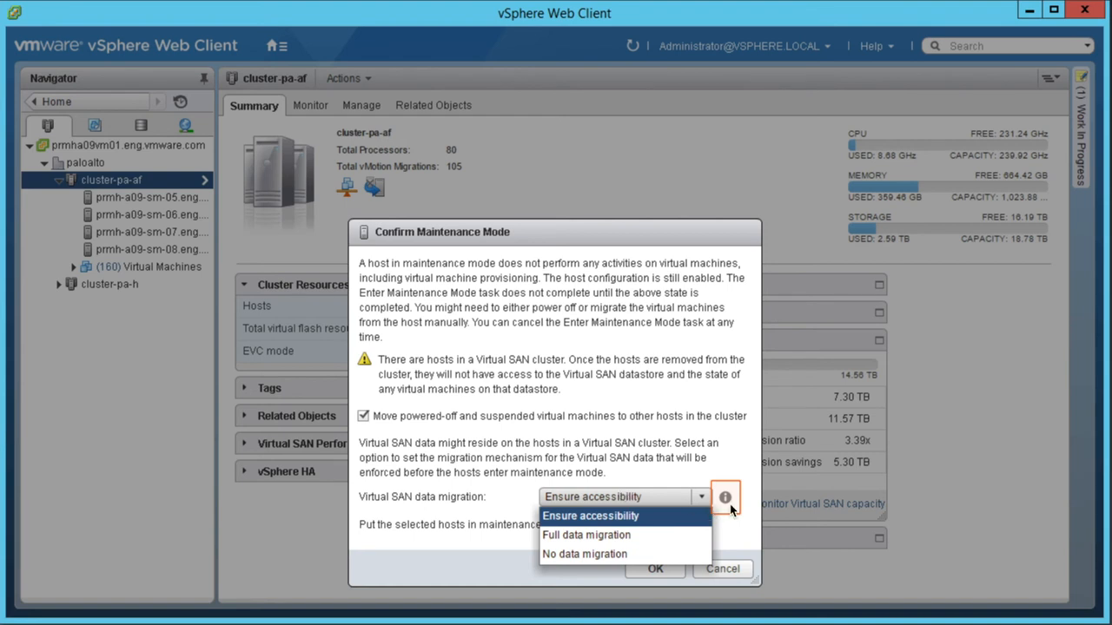
click(724, 497)
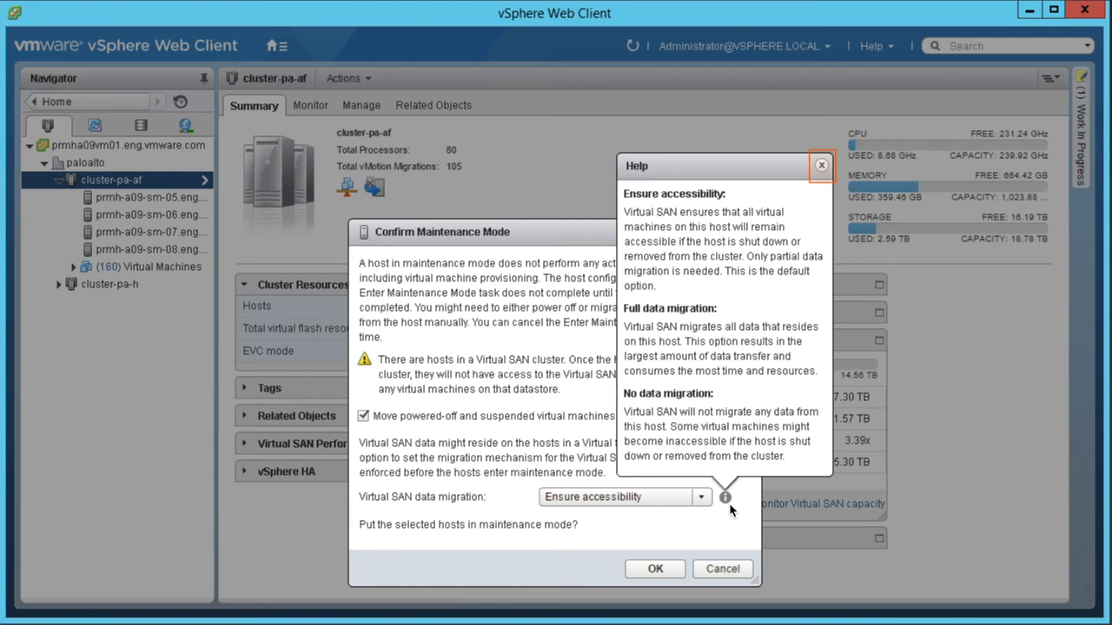
mouse_move(712, 517)
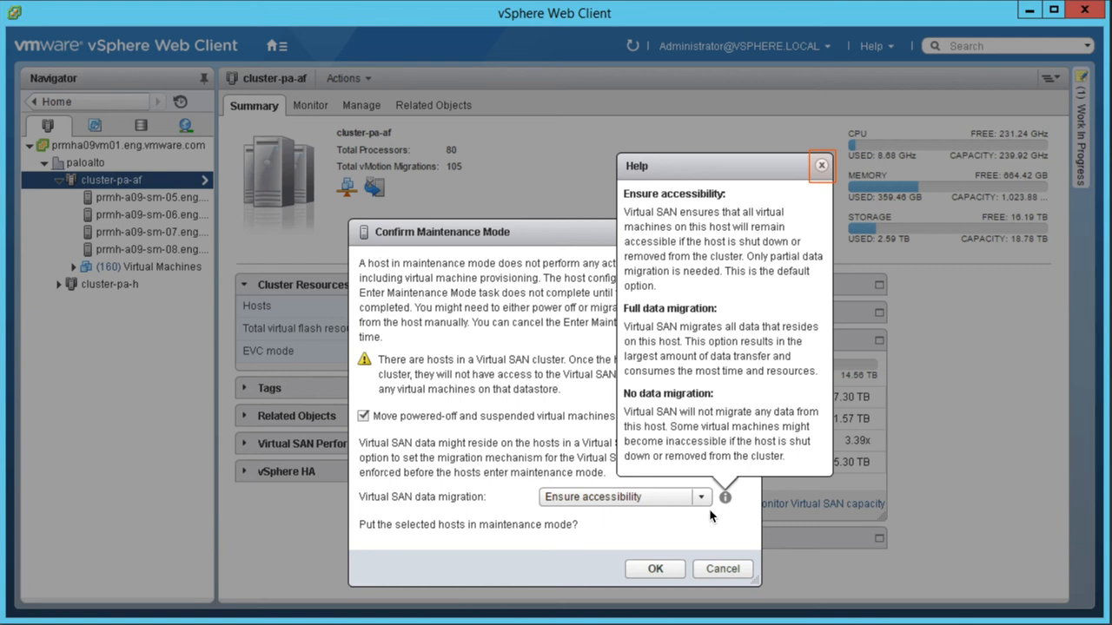
click(820, 165)
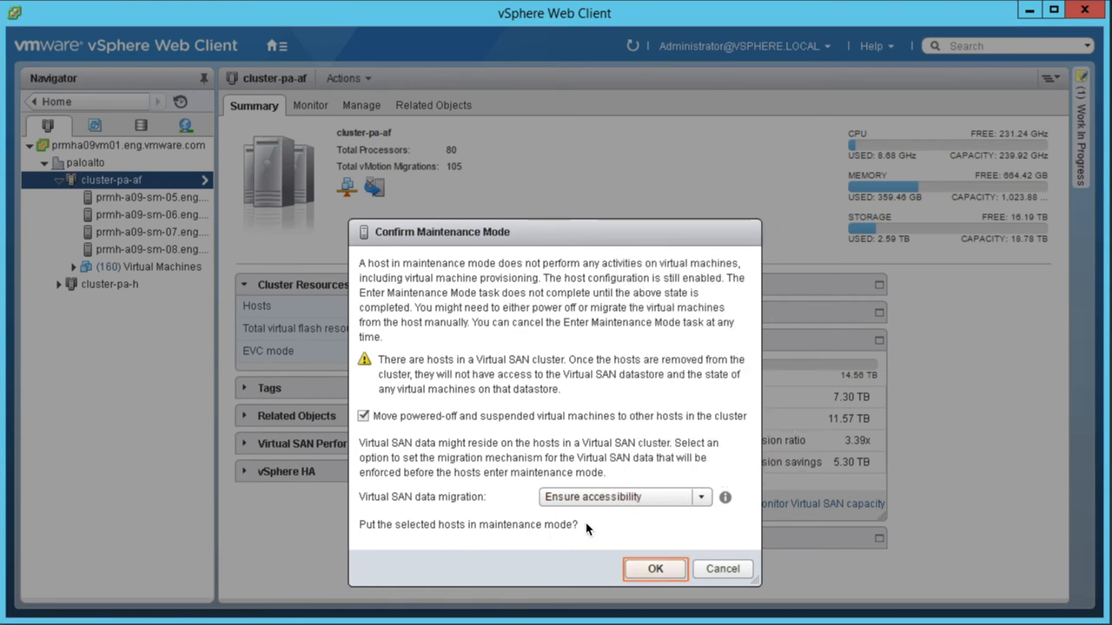
Step: Confirm maintenance mode with Ensure accessibility and check the updated host status
click(654, 569)
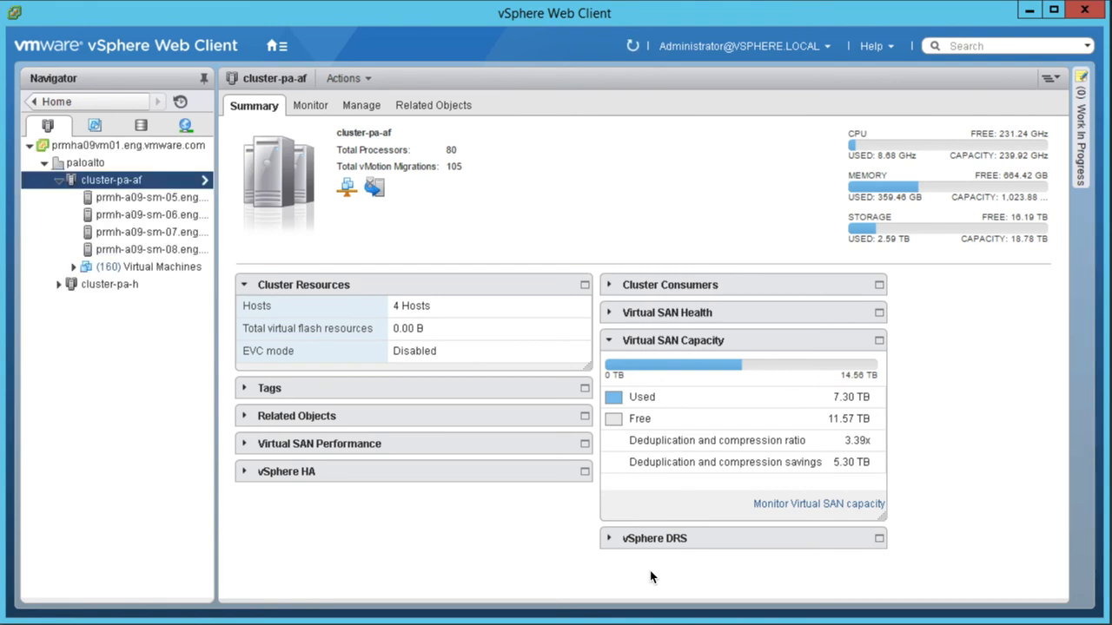
click(151, 197)
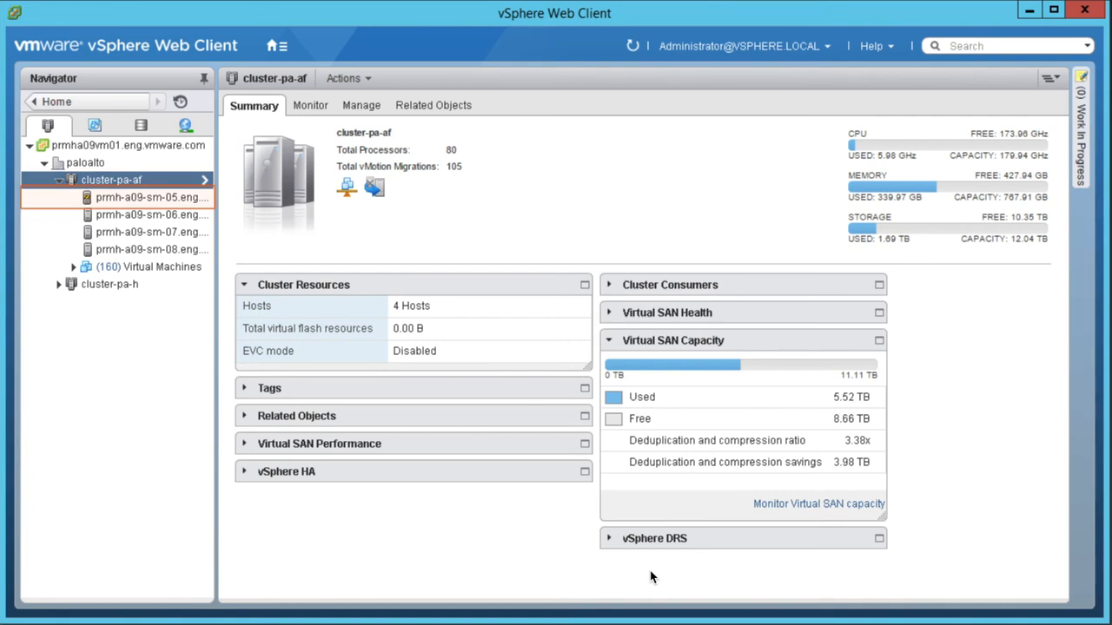
mouse_move(849, 390)
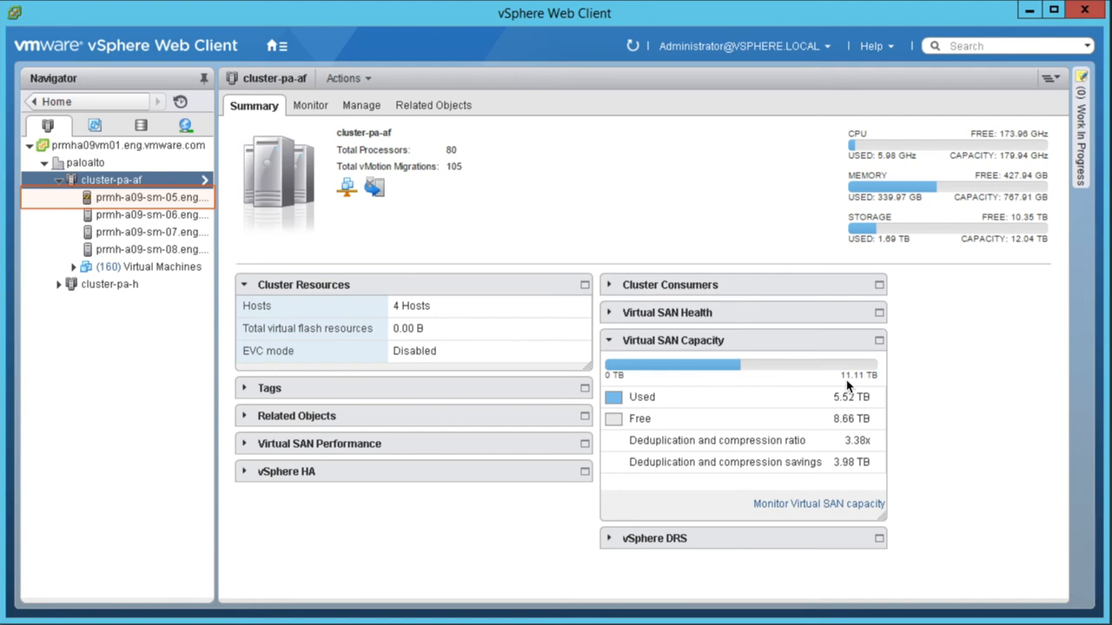
Step: Take host prmh-a09-sm-05 out of maintenance mode and view cluster-pa-af's 14.56 TB vSAN capacity
right_click(152, 198)
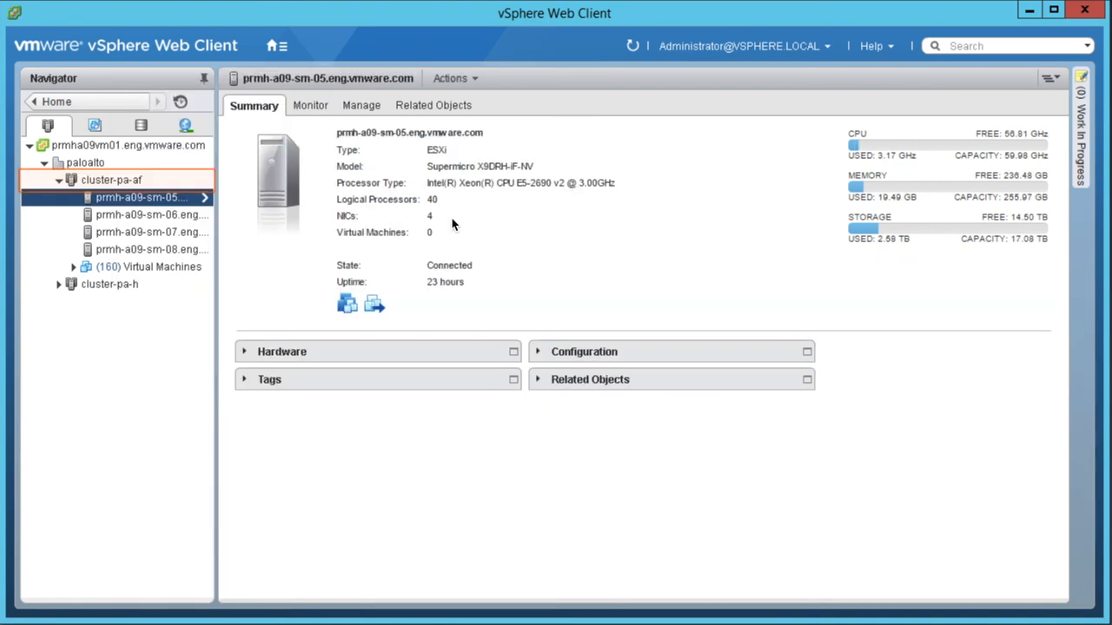
click(111, 180)
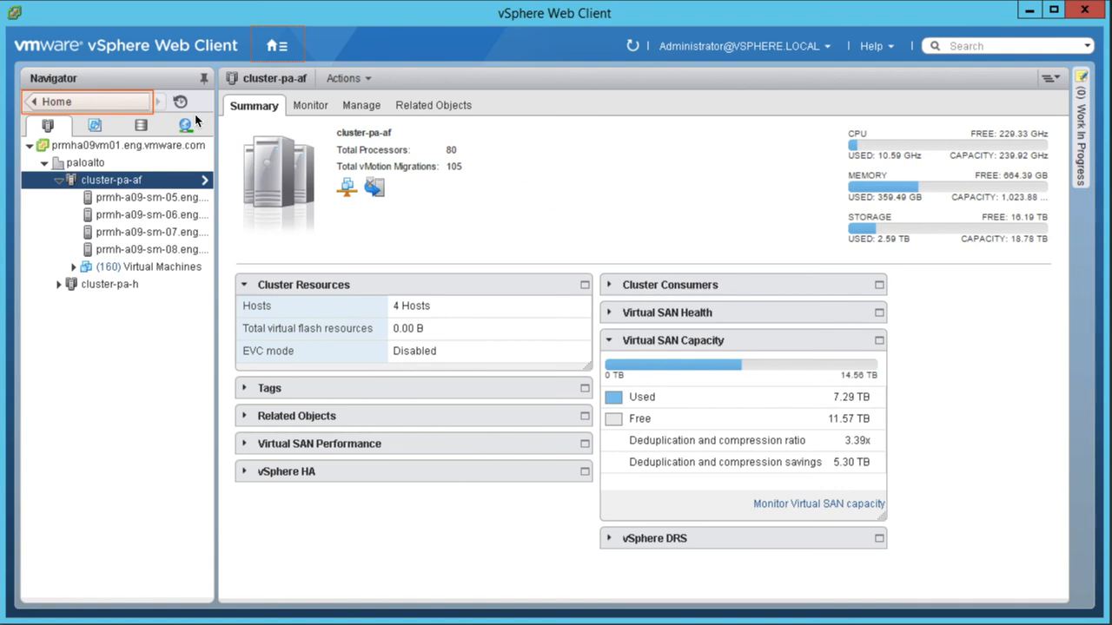
Step: Go to the vSphere Web Client Home page with its monitoring shortcuts
click(276, 45)
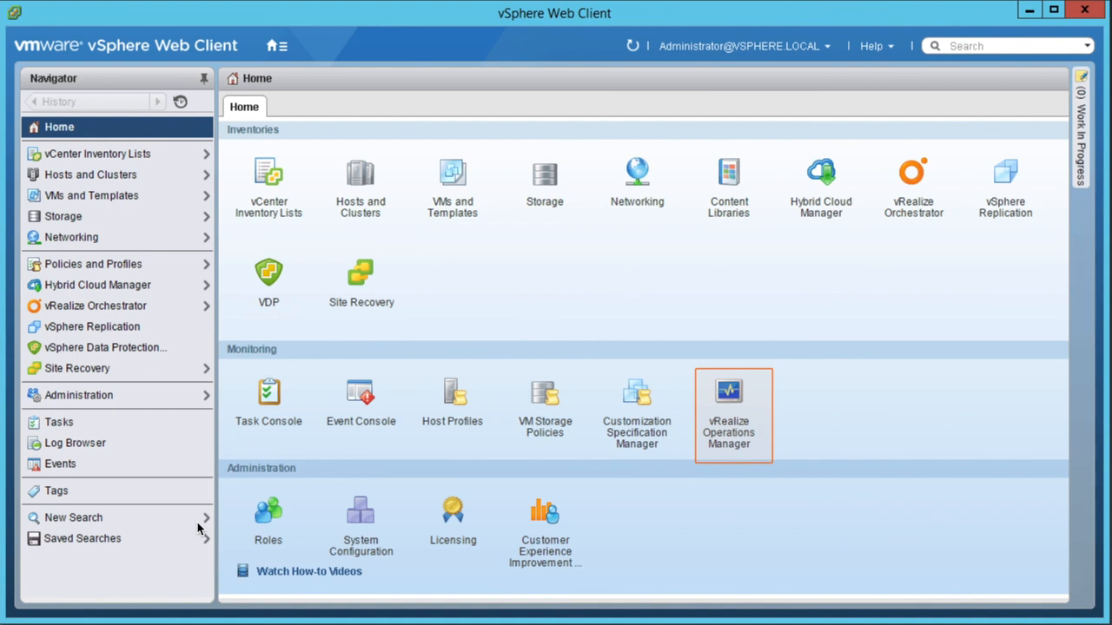
mouse_move(704, 554)
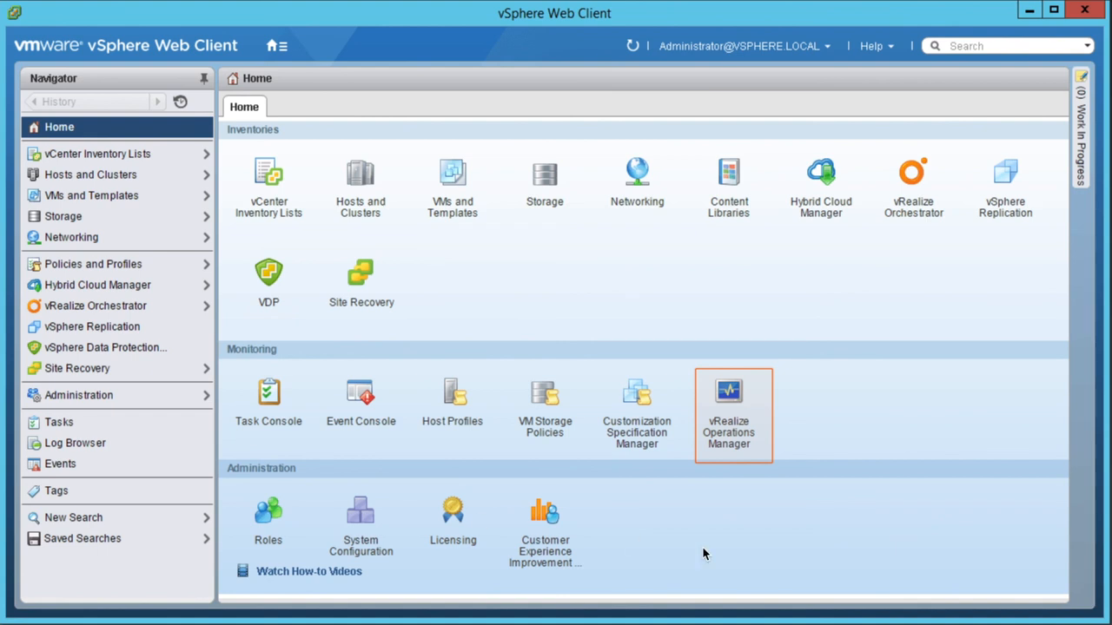
Step: Launch vRealize Operations Manager and scroll the VirtualSAN Cluster Insights dashboard's latency, errors and capacity
click(728, 401)
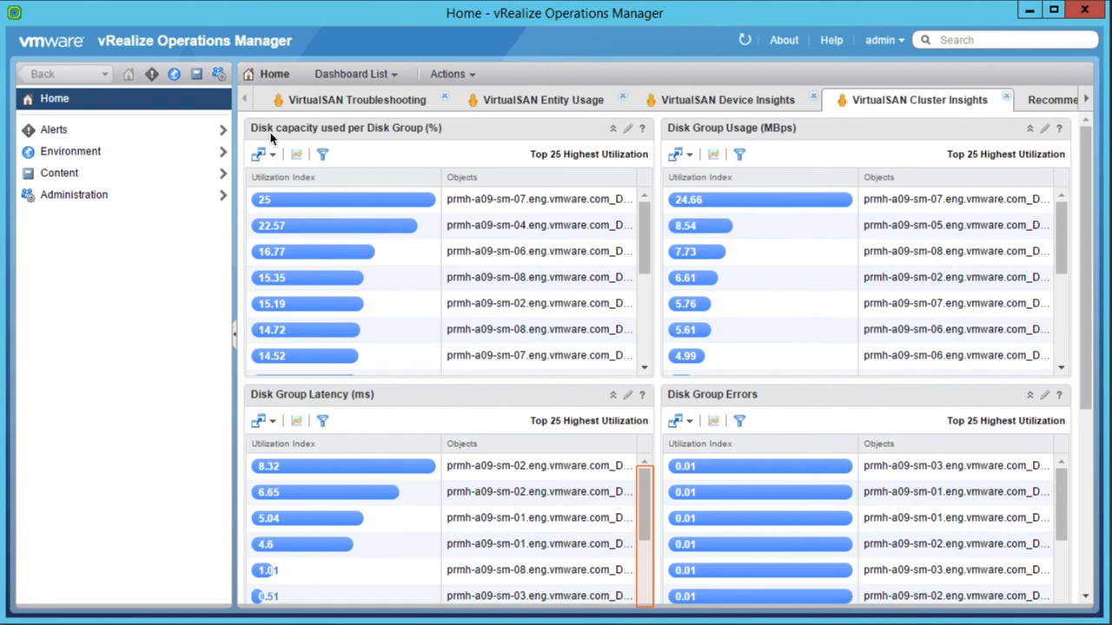
scroll(down, 3)
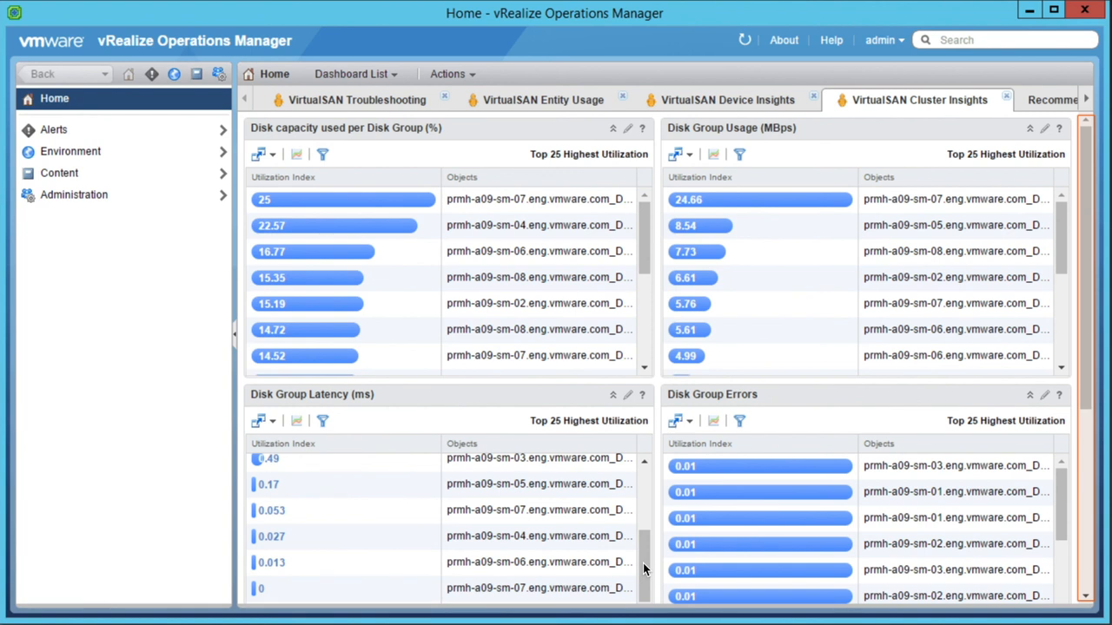
mouse_move(510, 453)
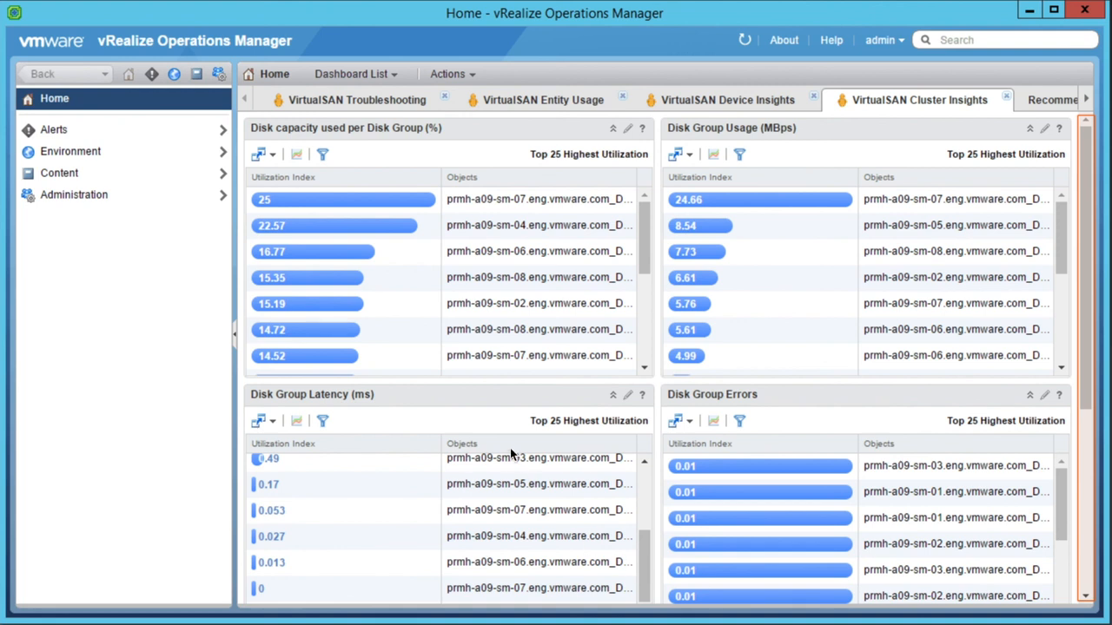
mouse_move(487, 519)
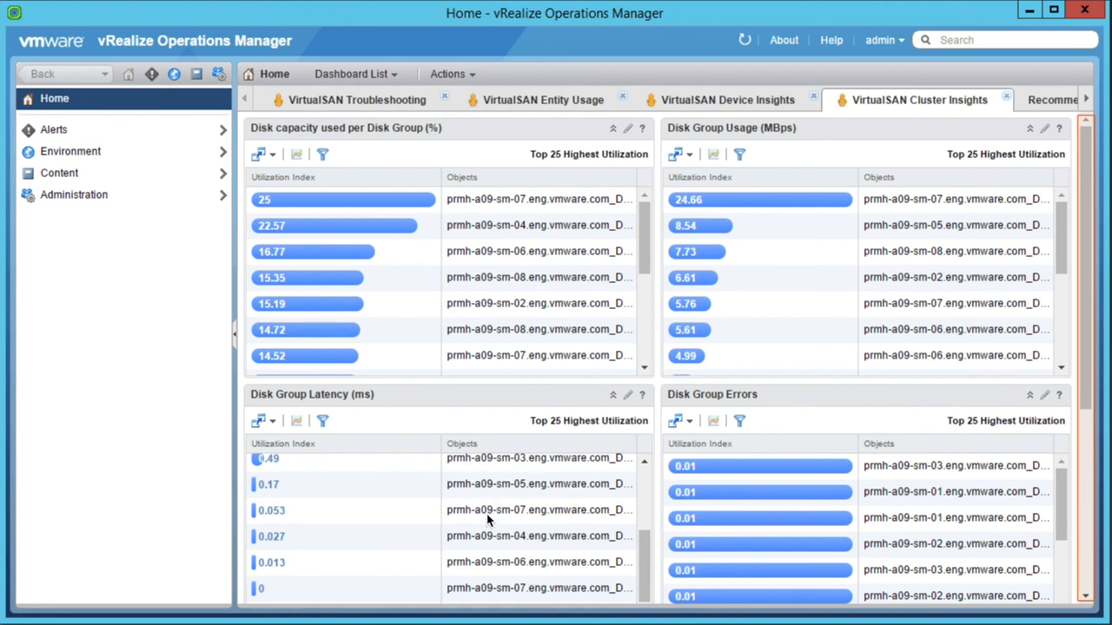
mouse_move(420, 563)
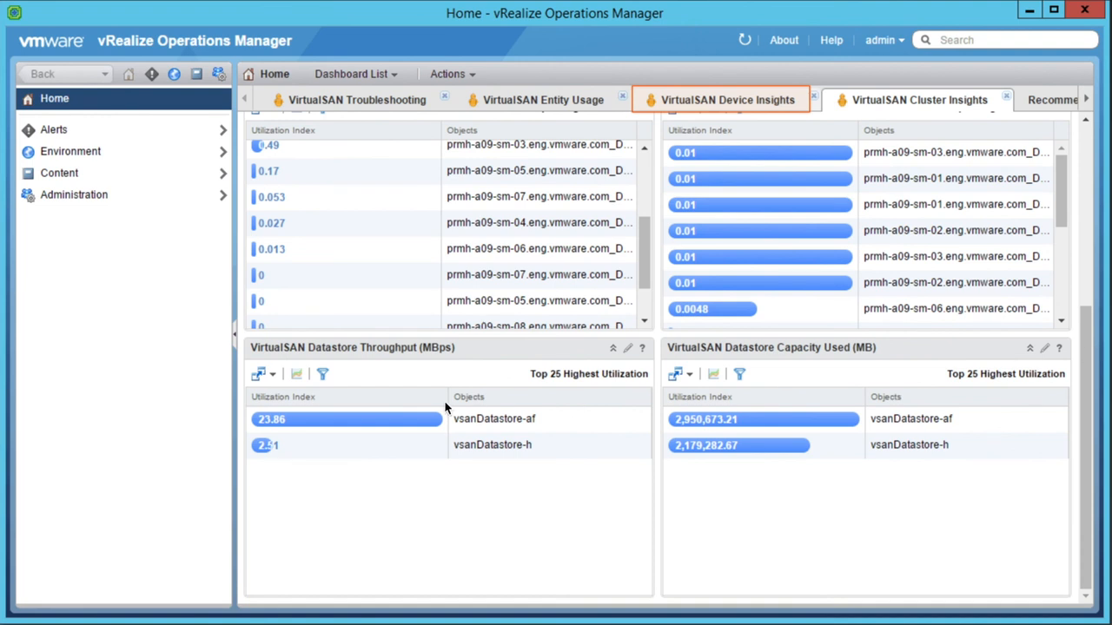
mouse_move(329, 382)
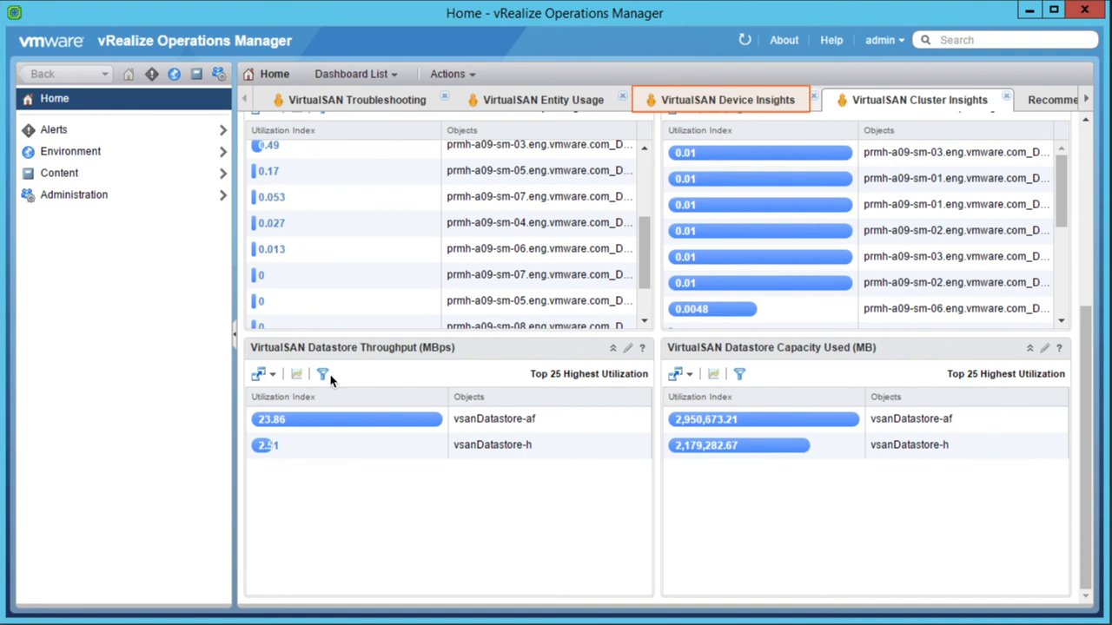
mouse_move(818, 368)
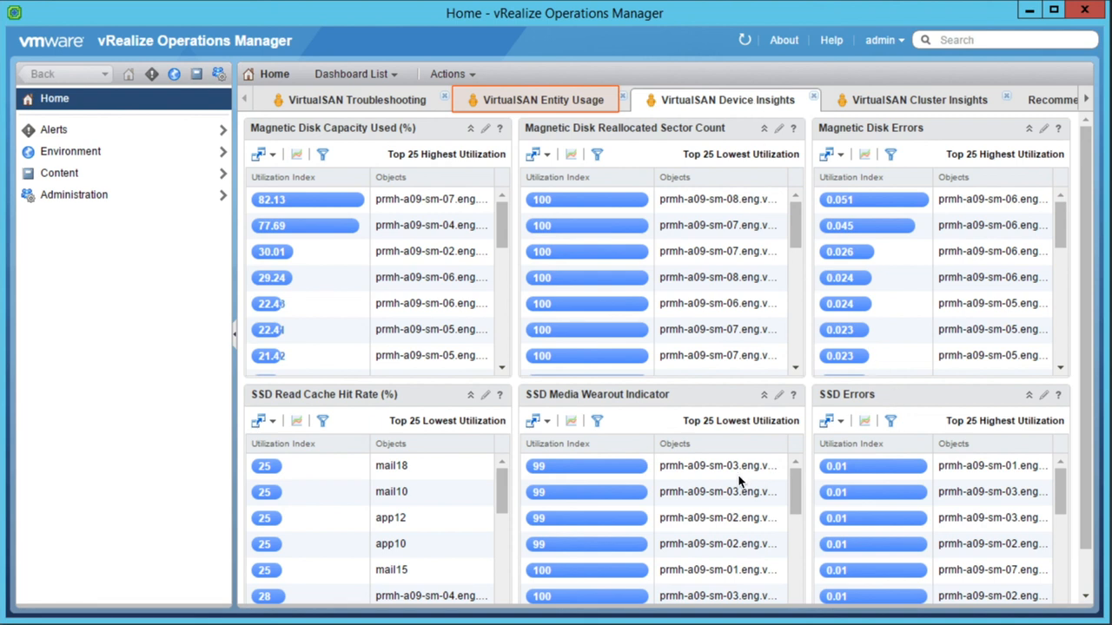
mouse_move(900, 503)
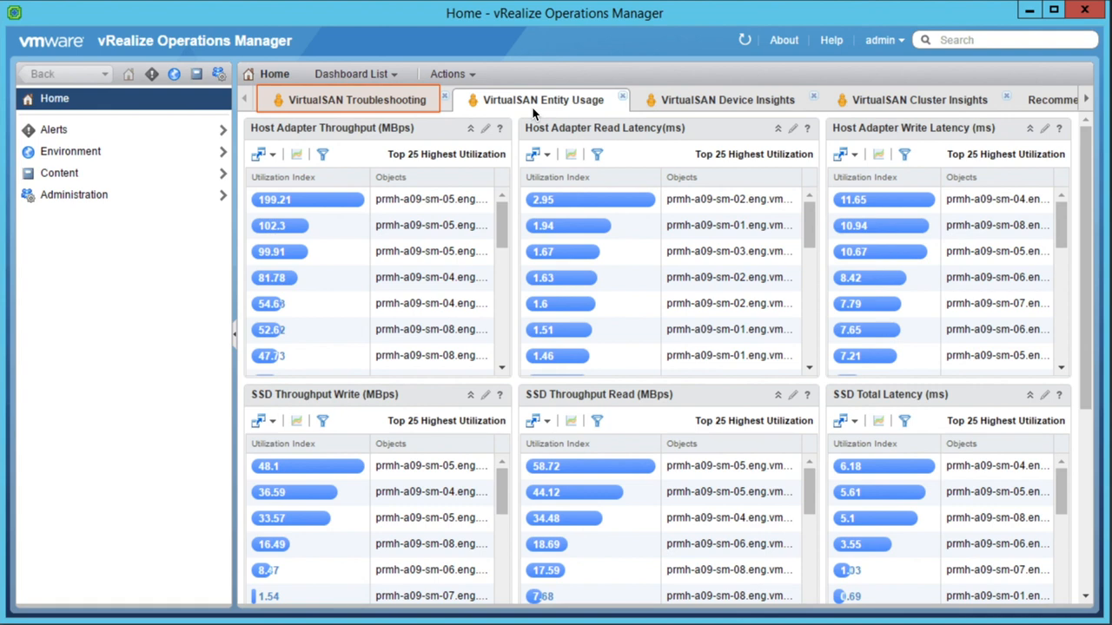
Step: Open the VirtualSAN Troubleshooting alert 'Host has one or more Magnetic Disk(s) in degraded condition'
click(356, 99)
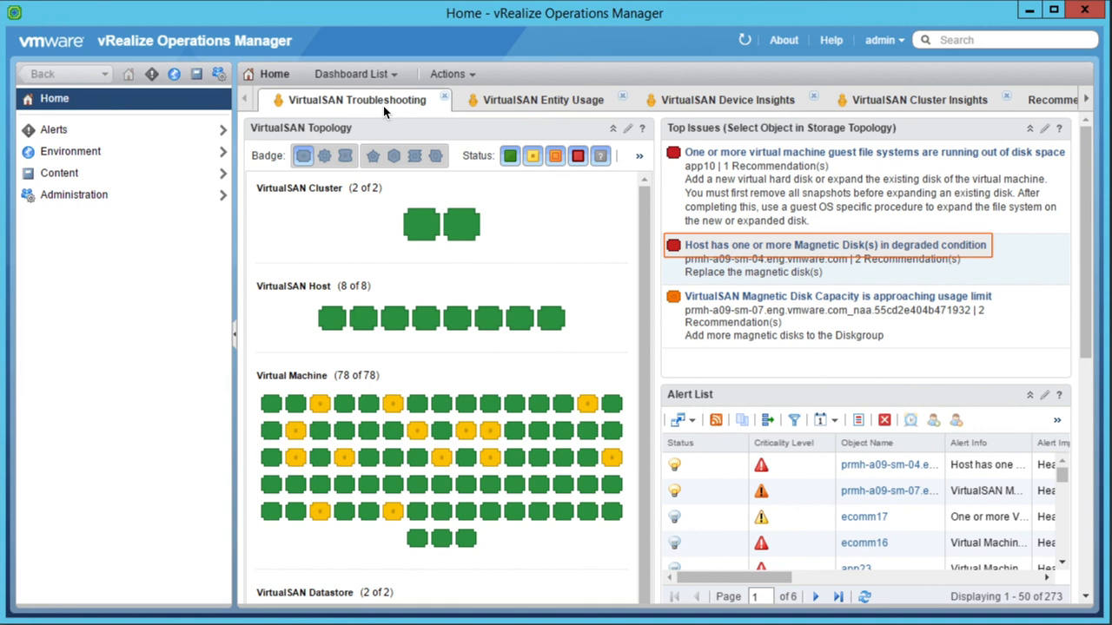
mouse_move(746, 244)
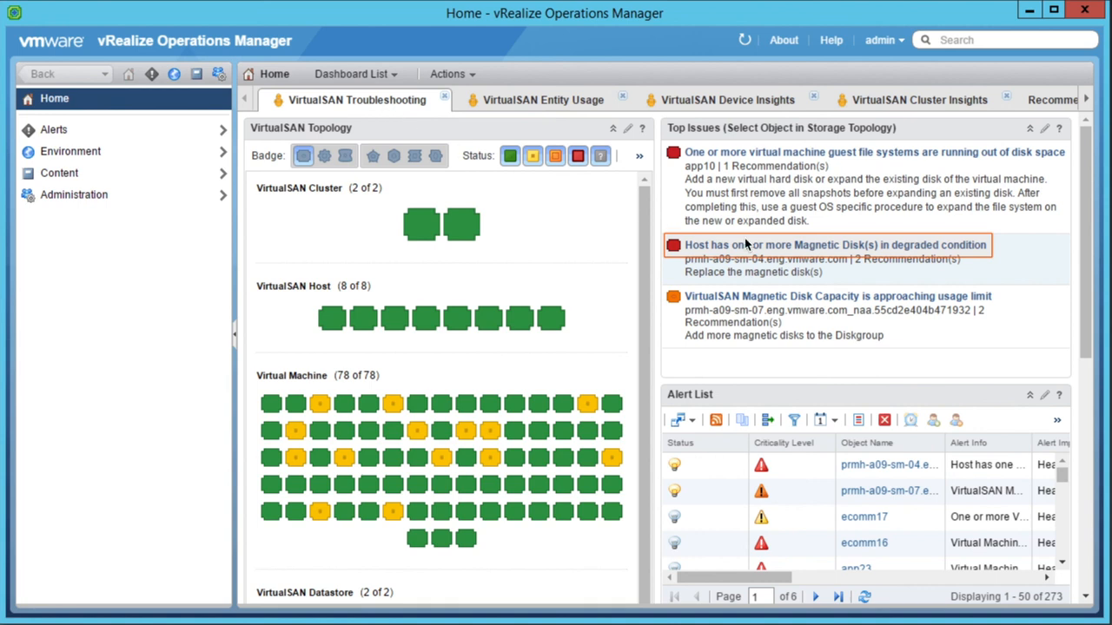
click(833, 244)
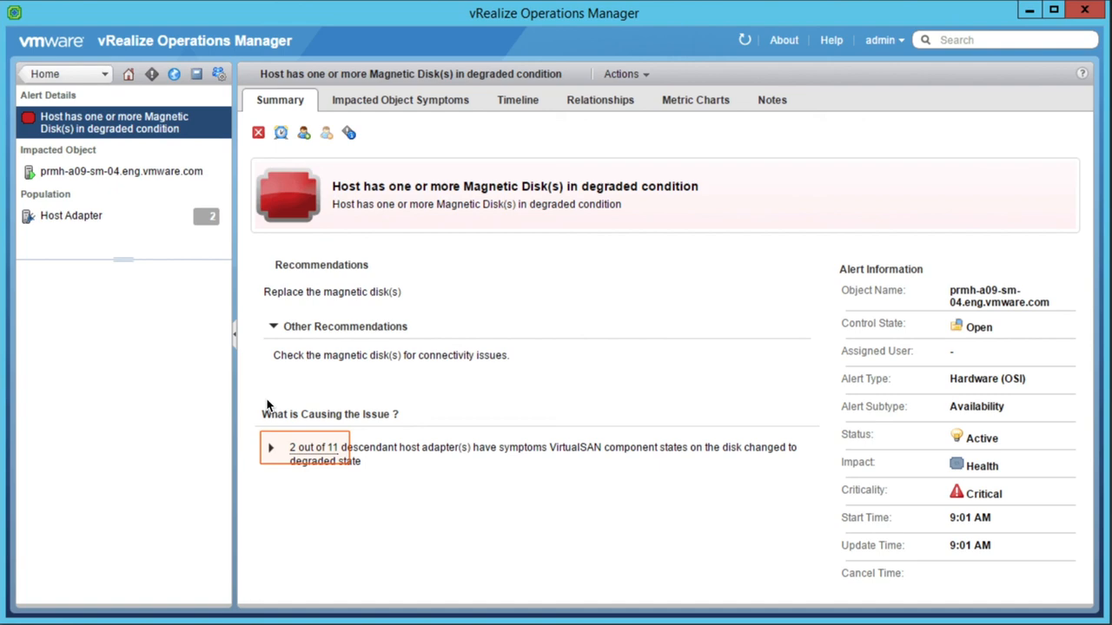
Step: Expand the '2 out of 11' cause showing prmh-a09-sm-04 adapters with degraded vSAN disks
click(271, 446)
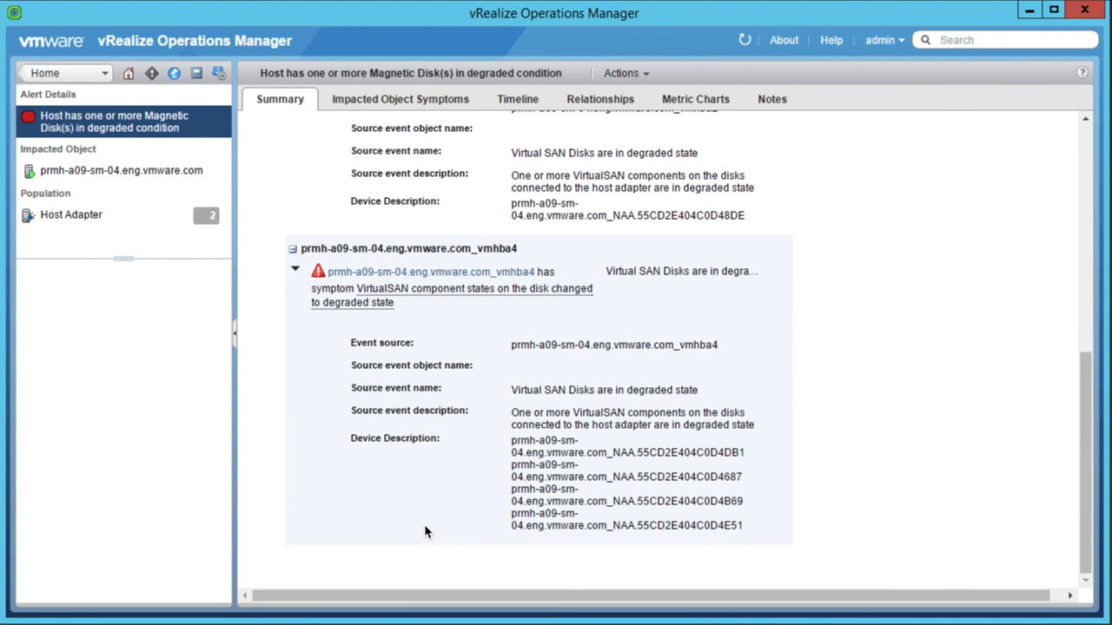
mouse_move(695, 450)
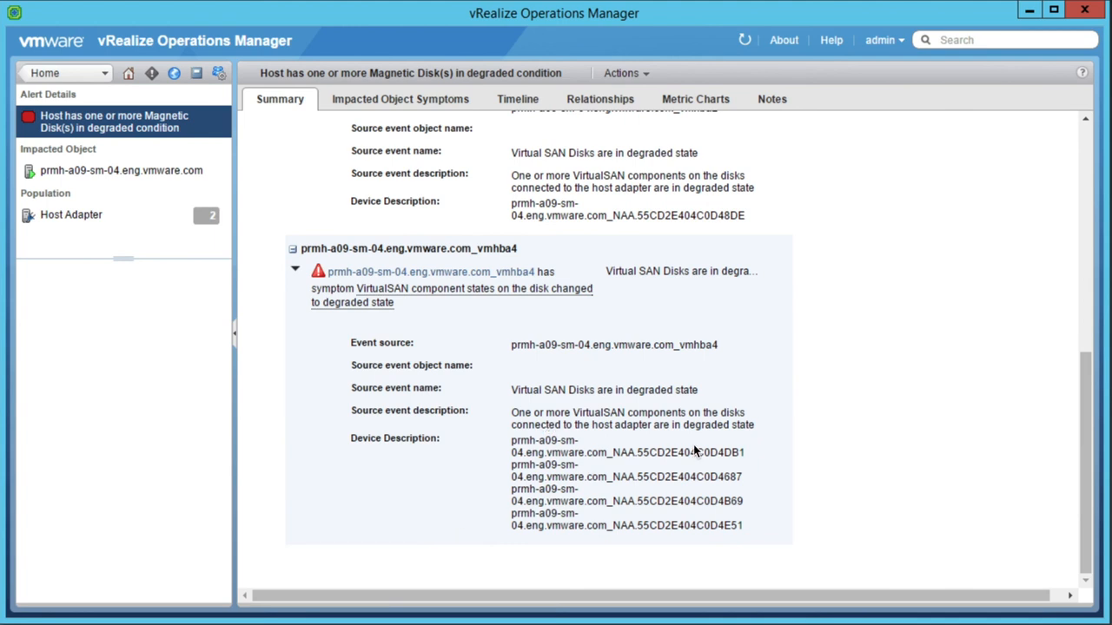
mouse_move(617, 481)
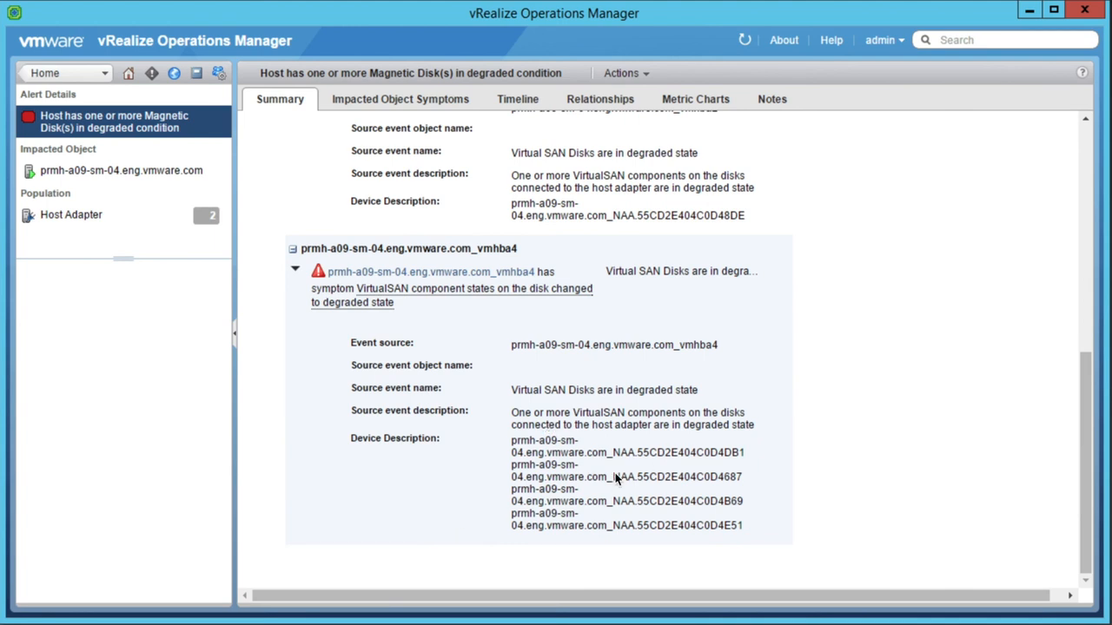